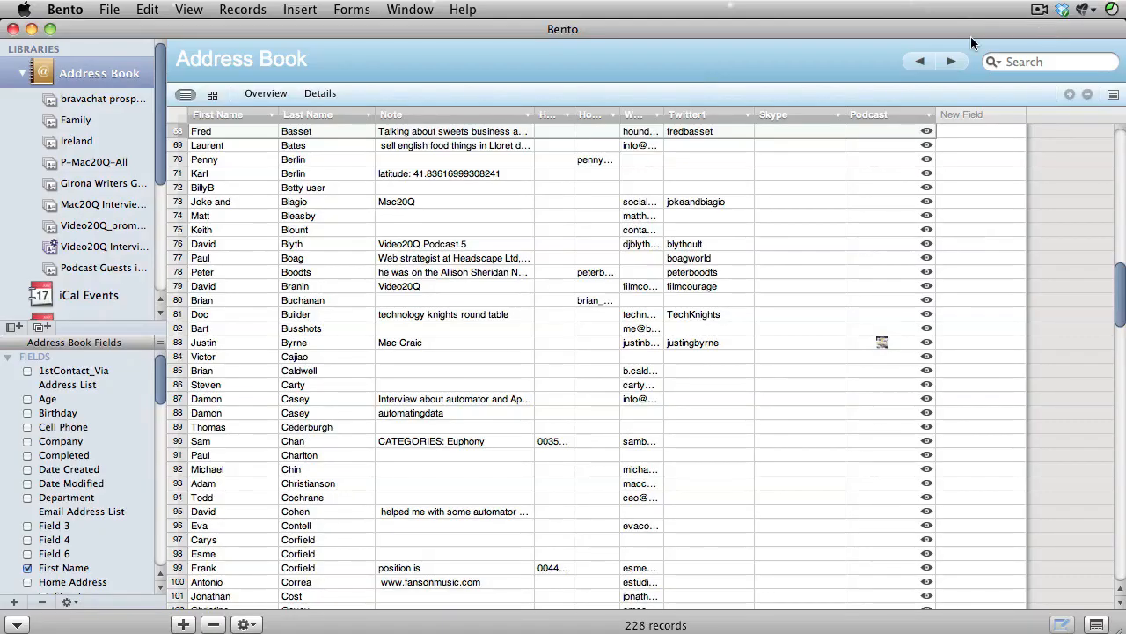
pyautogui.moveTo(627, 55)
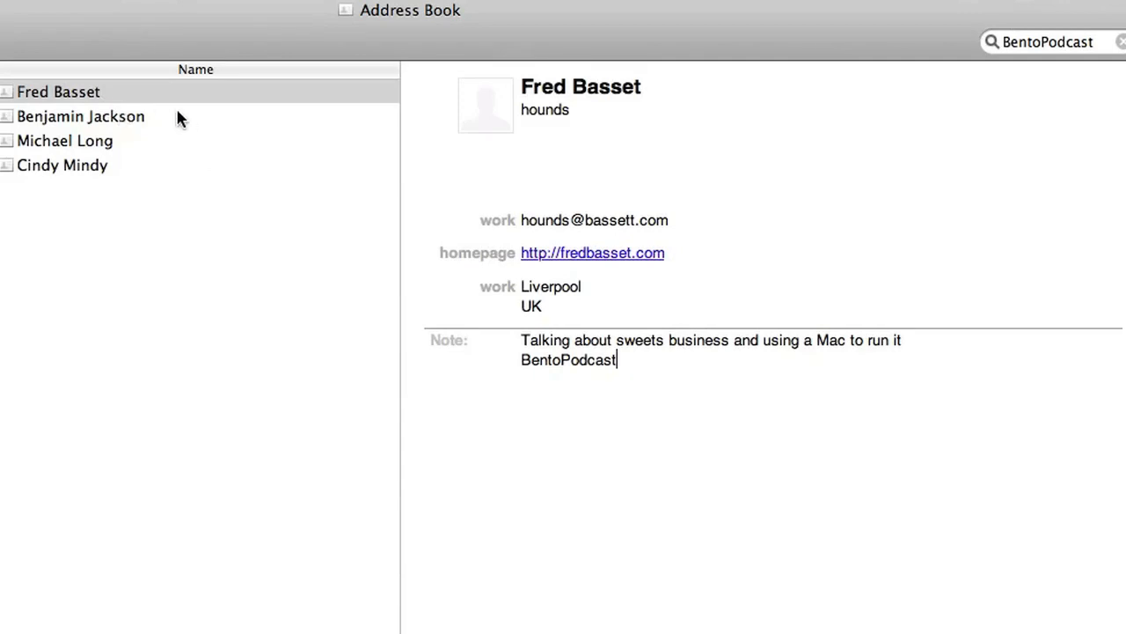
pyautogui.moveTo(354, 431)
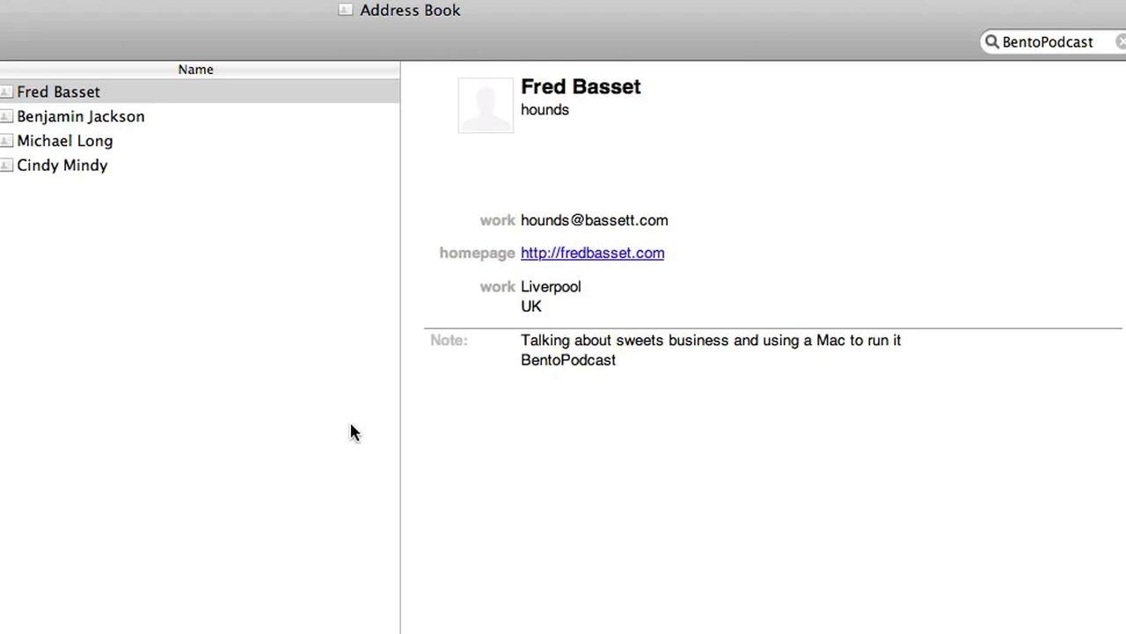
pyautogui.moveTo(618, 405)
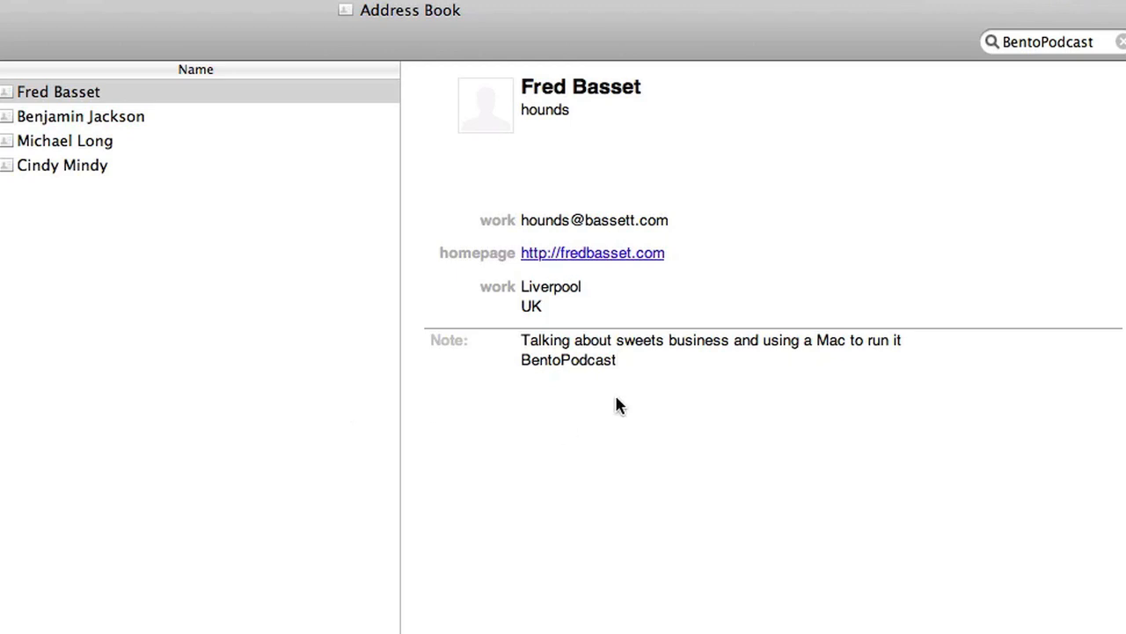
# Step: Search the contacts for BentoPodcast in their notes and review the tagged contacts
pyautogui.doubleClick(568, 359)
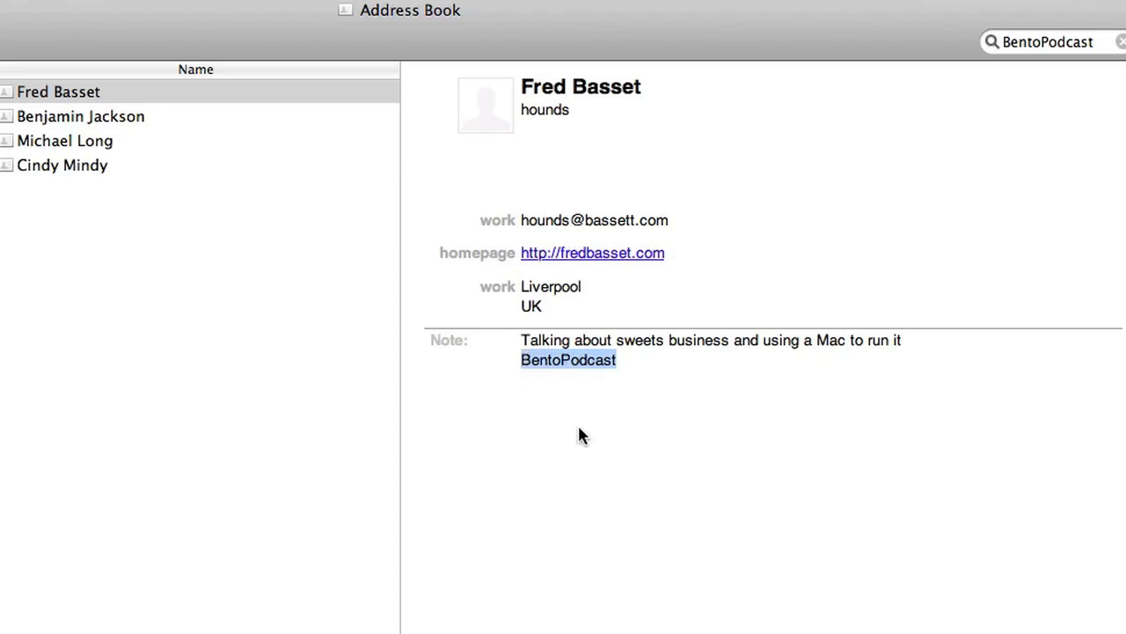
pyautogui.moveTo(571, 397)
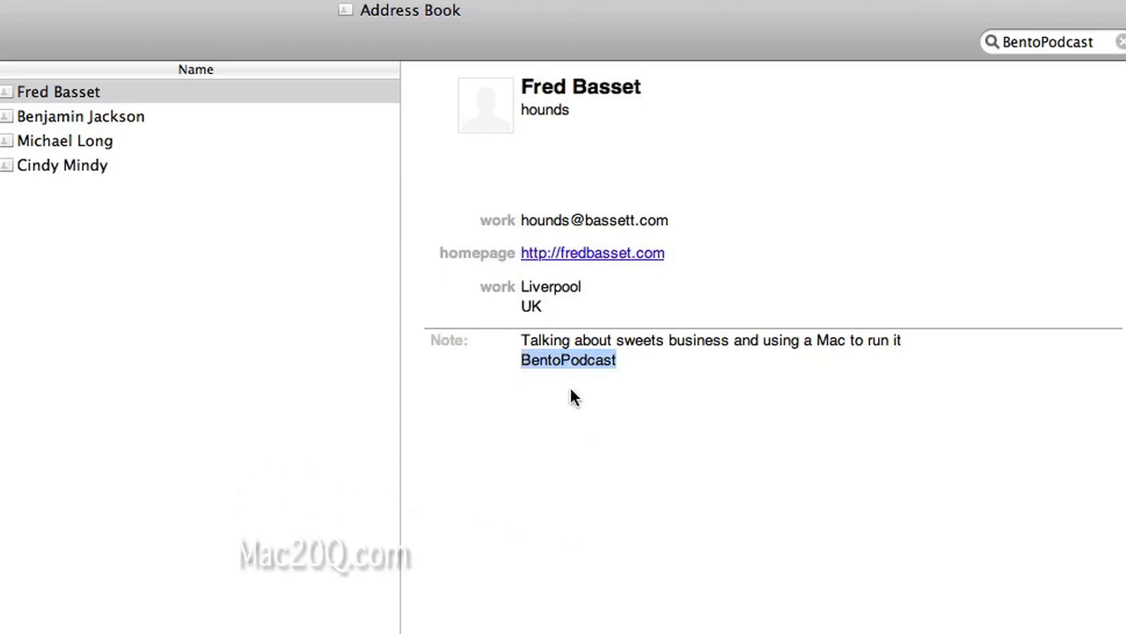
pyautogui.click(1047, 42)
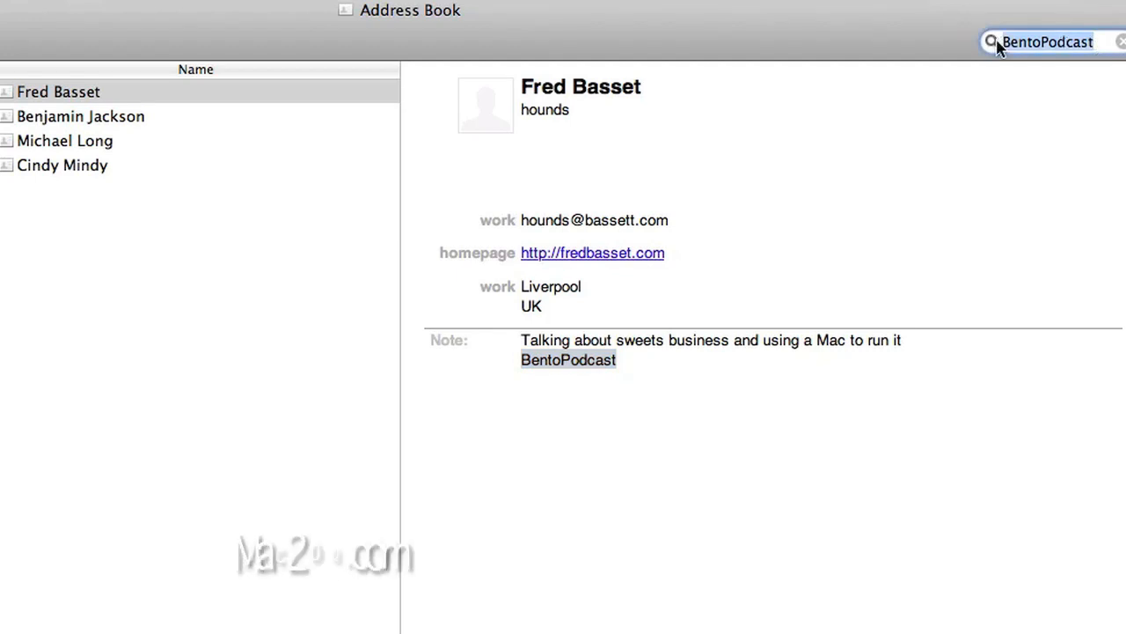
pyautogui.click(1121, 41)
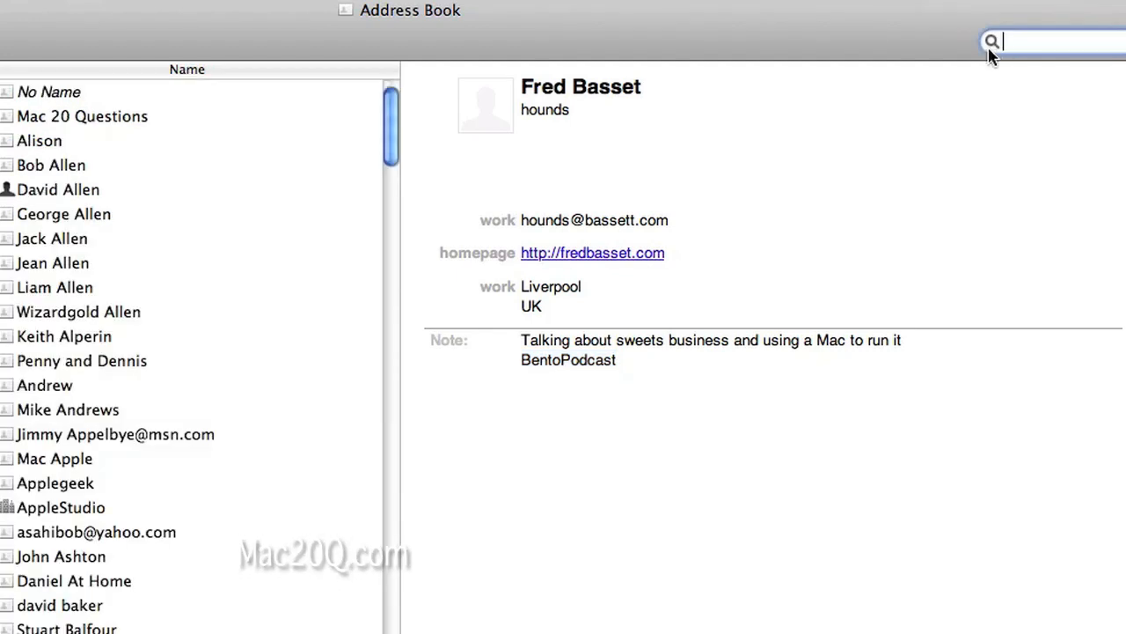
pyautogui.write('BentoPodcast')
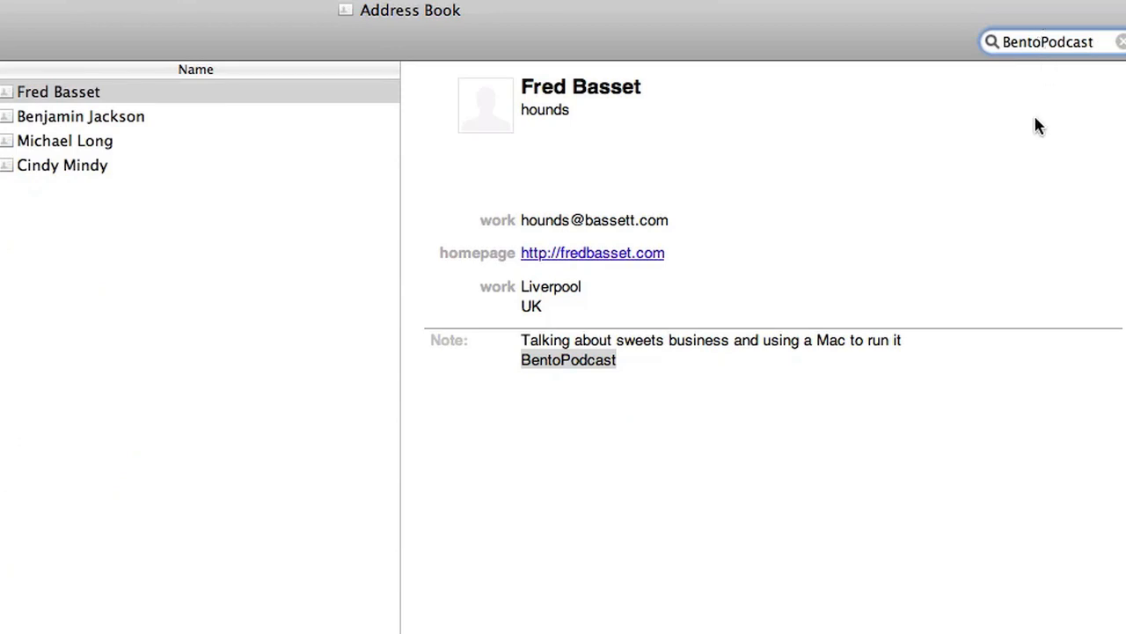
pyautogui.moveTo(49, 123)
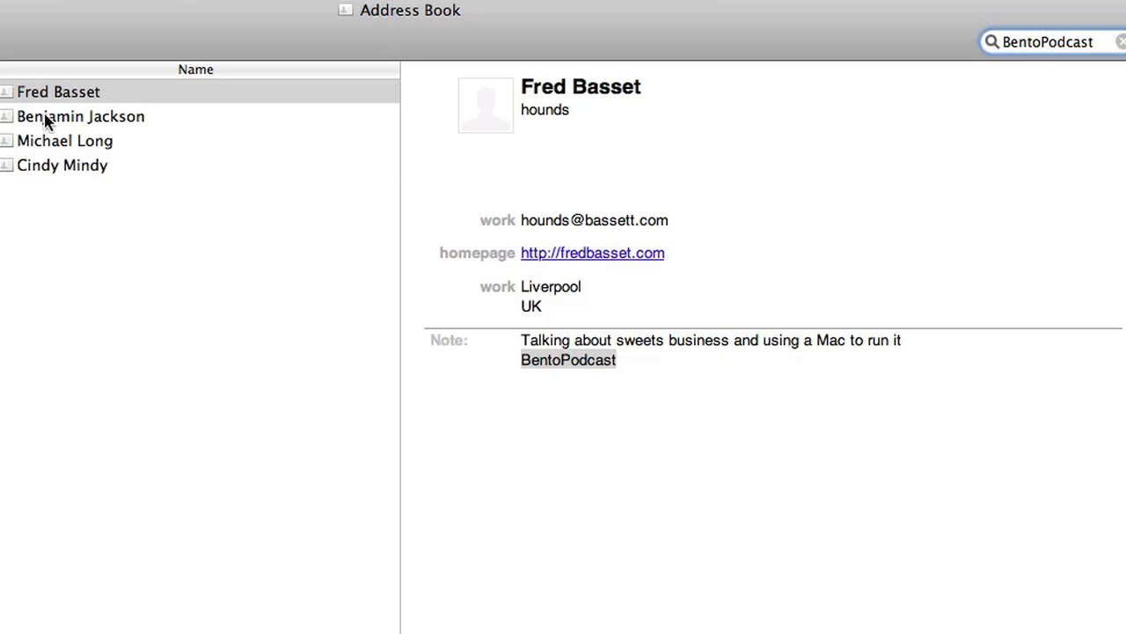
pyautogui.click(91, 14)
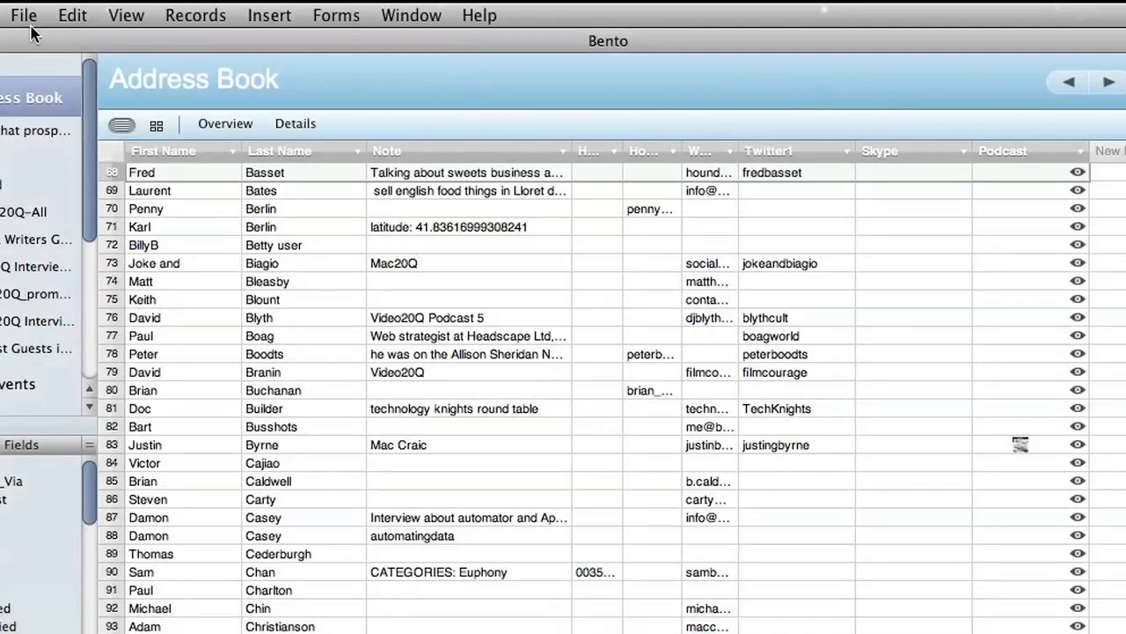
# Step: Create a smart collection matching Note contains BentoPodcast and name it BentoPodcast
pyautogui.click(25, 14)
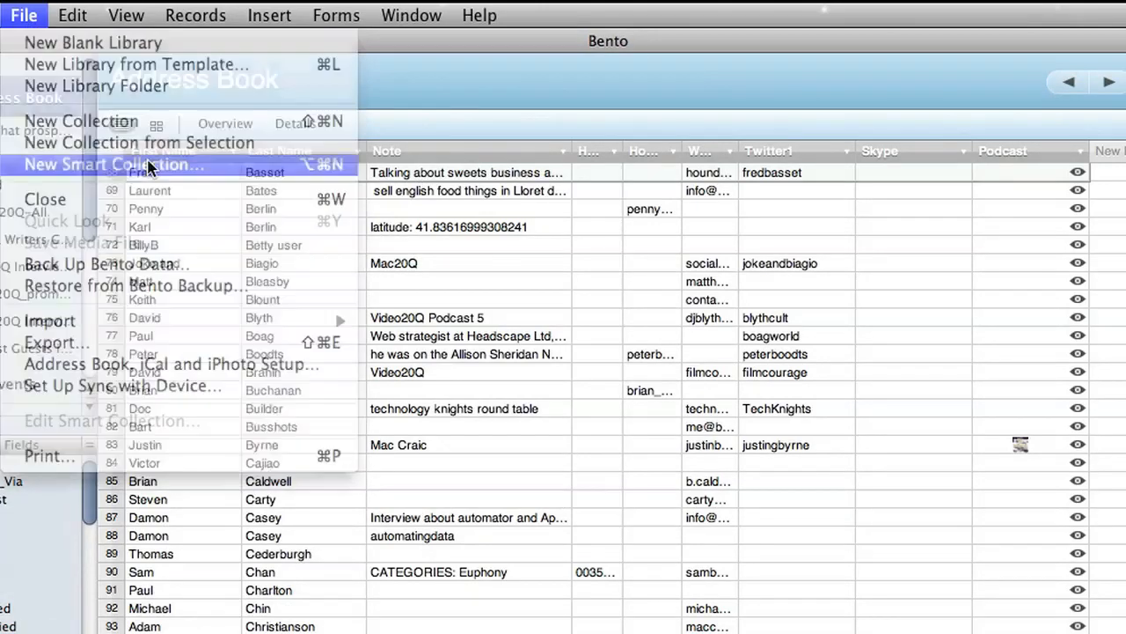
pyautogui.click(105, 166)
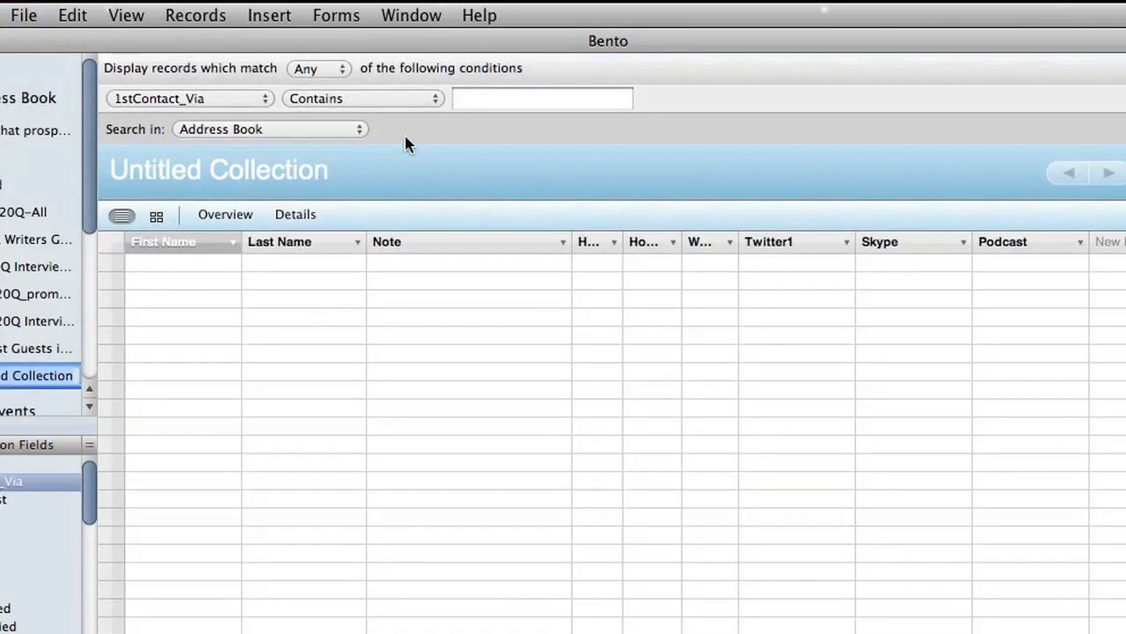
pyautogui.moveTo(203, 104)
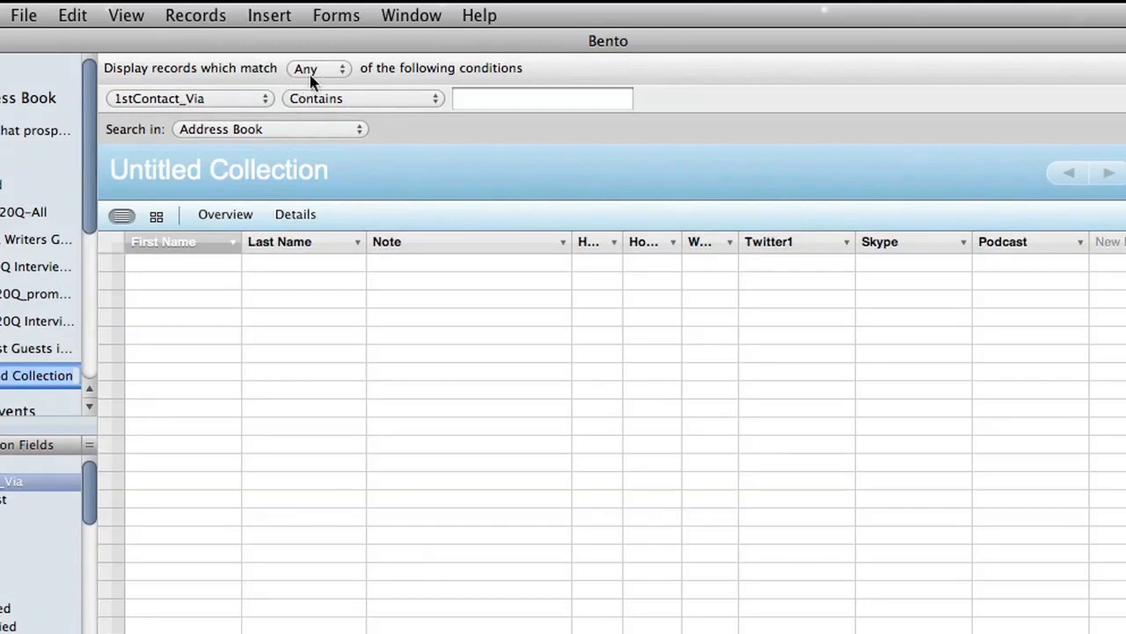
pyautogui.click(184, 98)
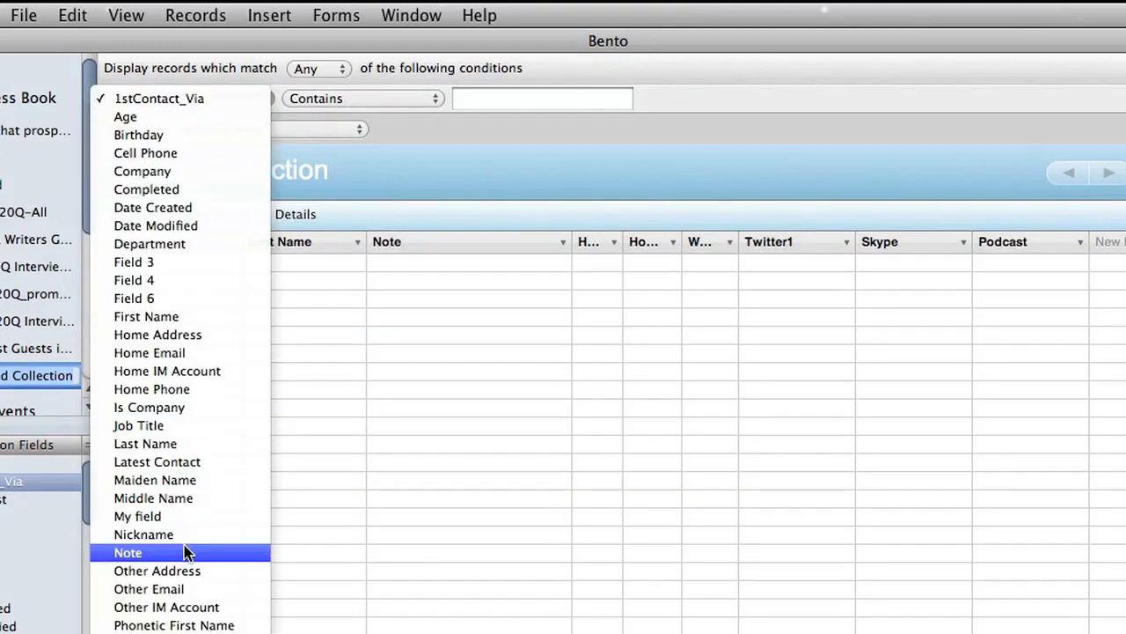
pyautogui.click(126, 553)
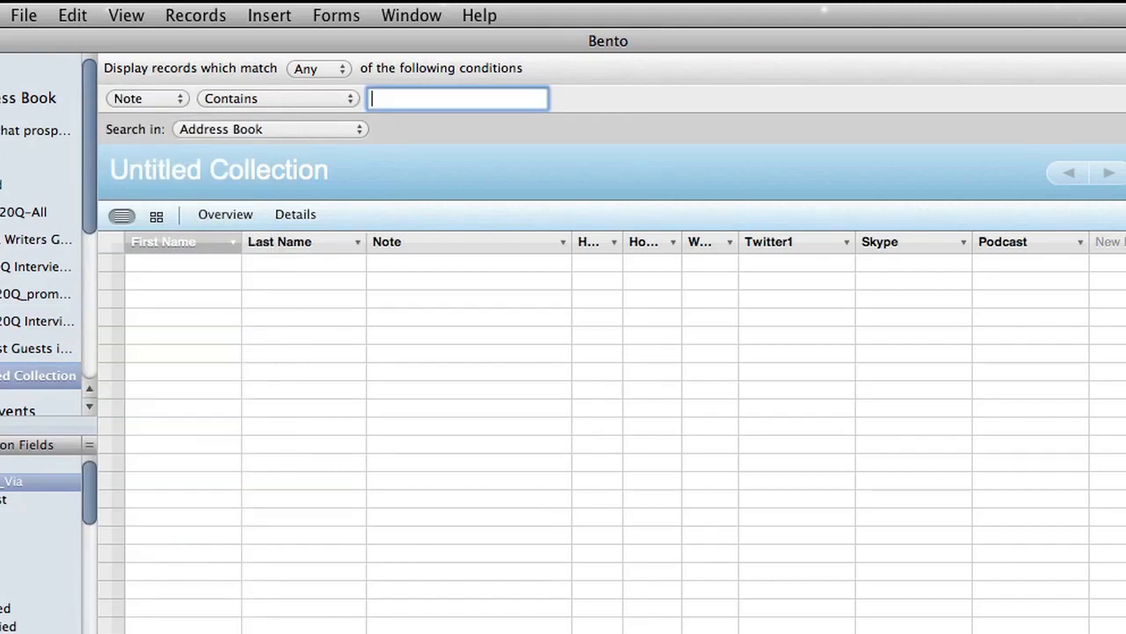
pyautogui.write('BentoPodcast')
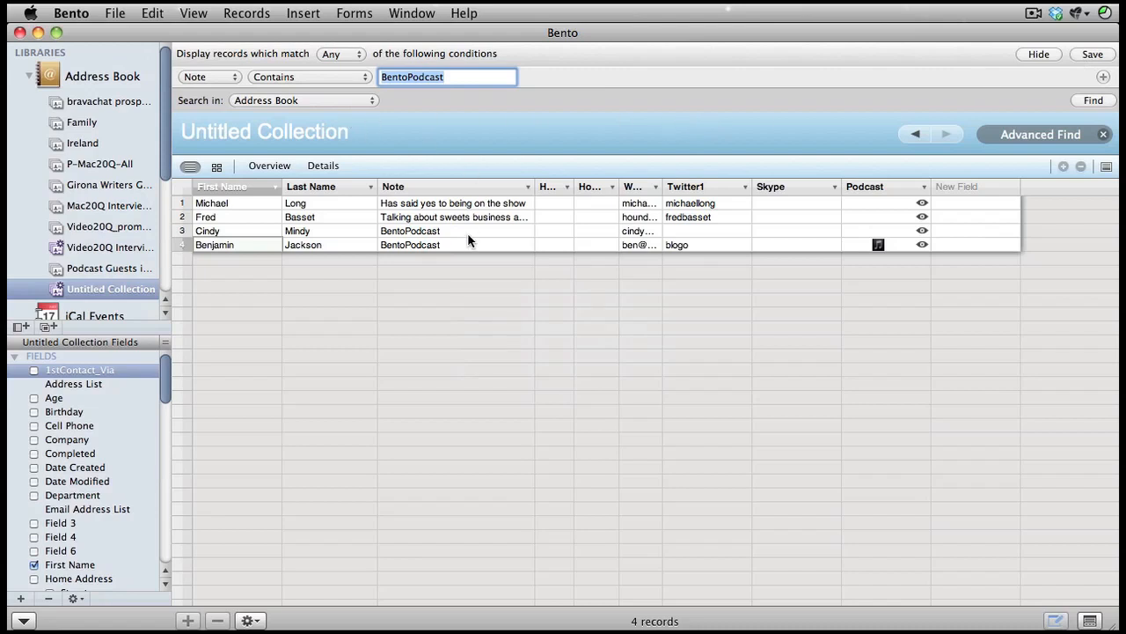
pyautogui.moveTo(252, 141)
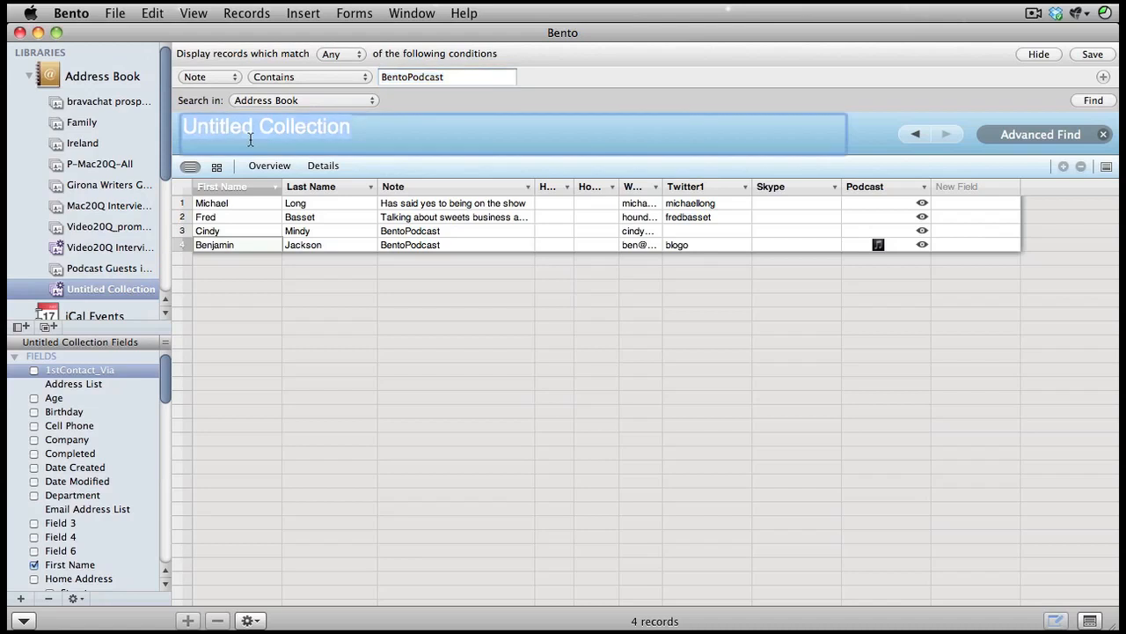
pyautogui.write('BentoPodcast')
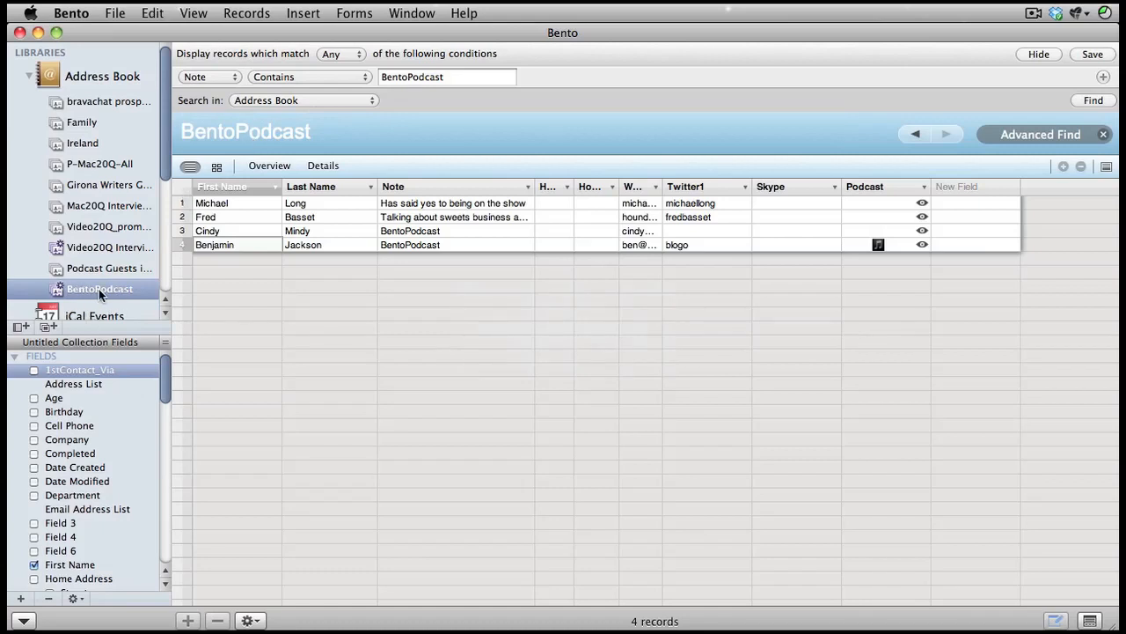
pyautogui.moveTo(1107, 63)
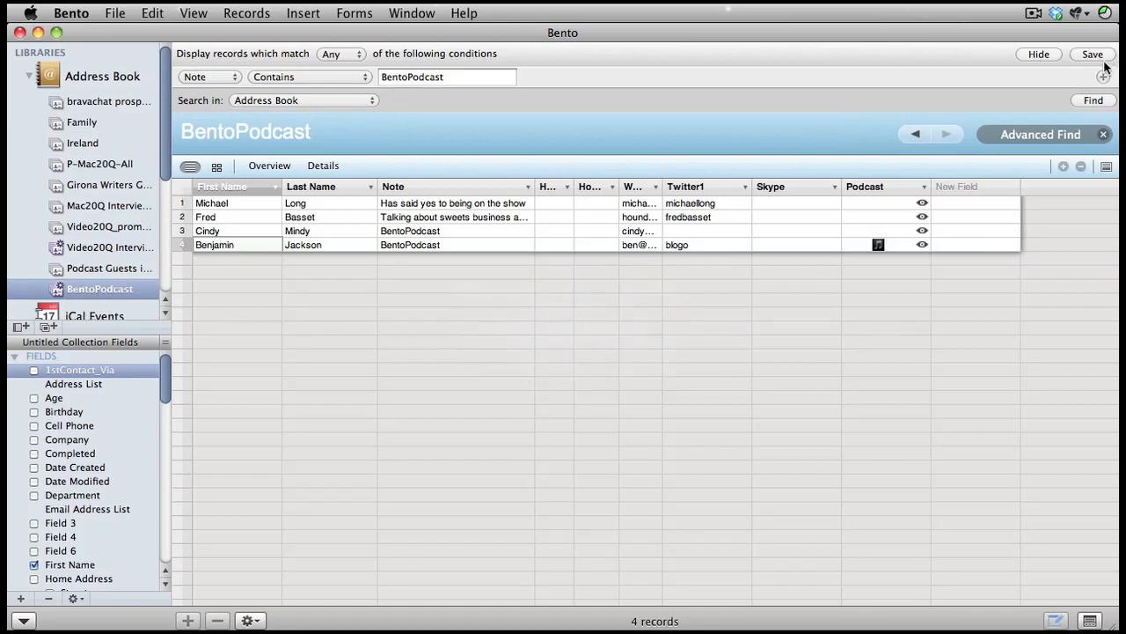
pyautogui.click(1039, 52)
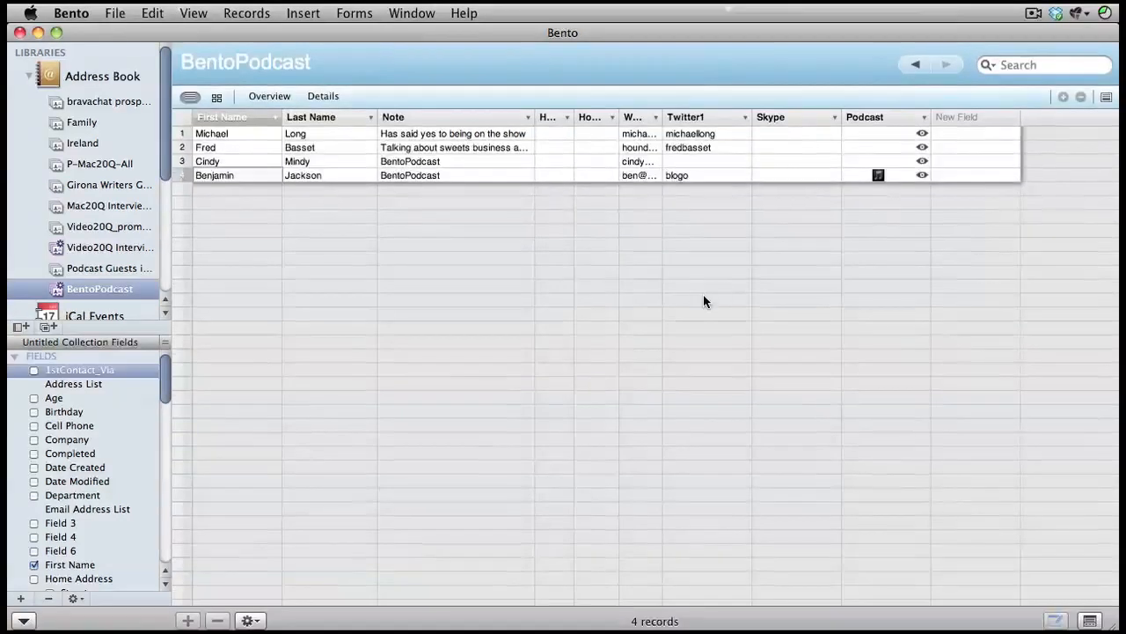
pyautogui.moveTo(263, 148)
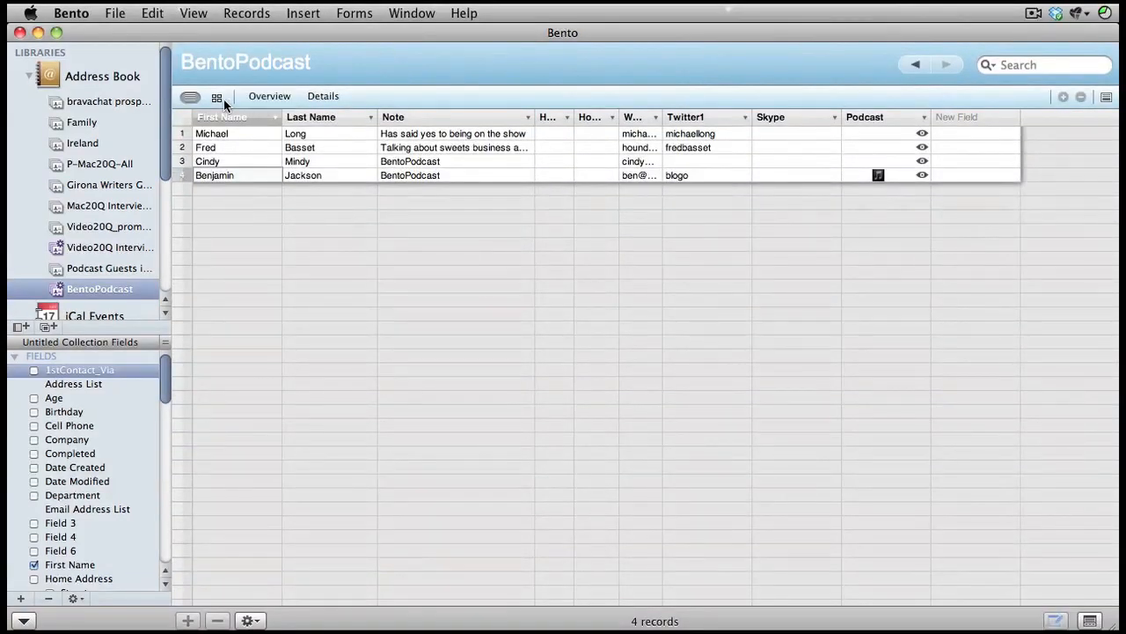
pyautogui.click(217, 96)
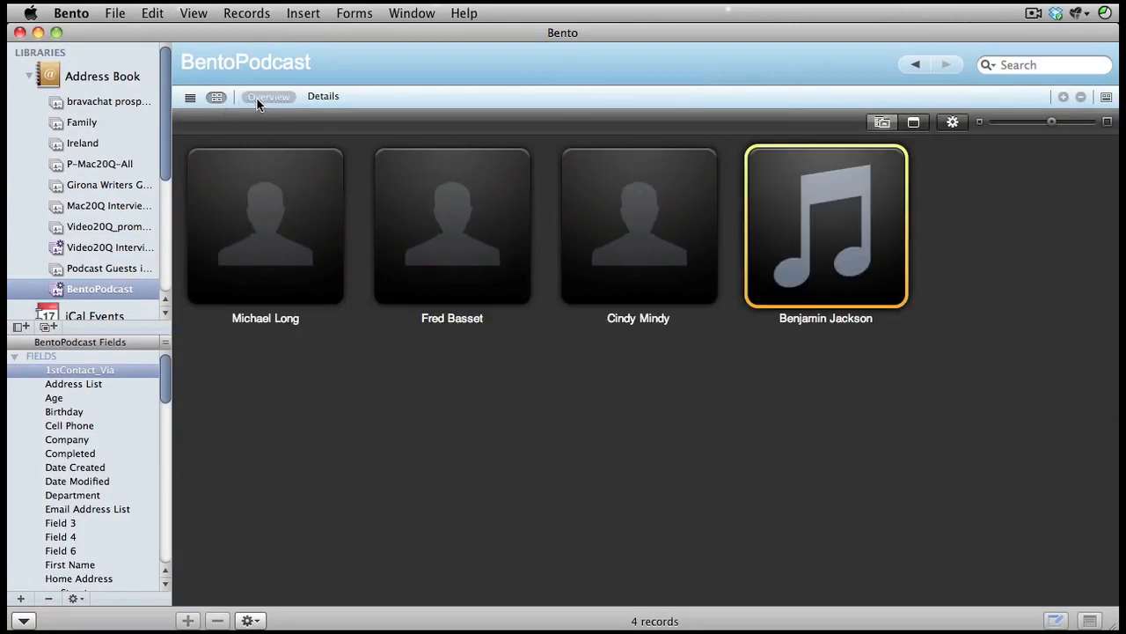
pyautogui.click(268, 95)
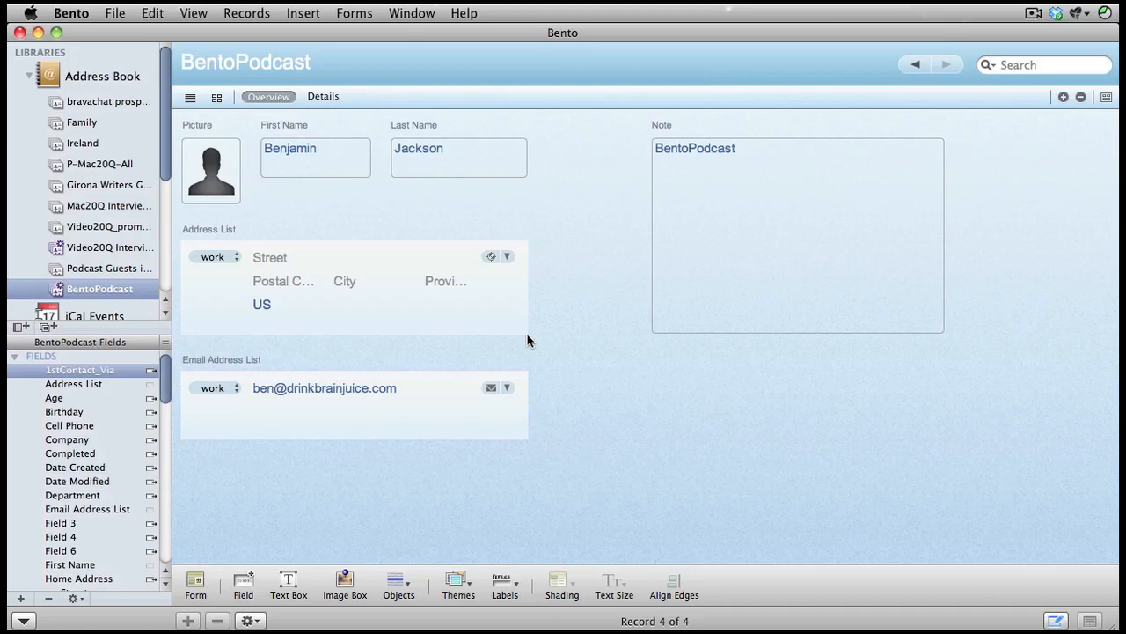
pyautogui.moveTo(542, 204)
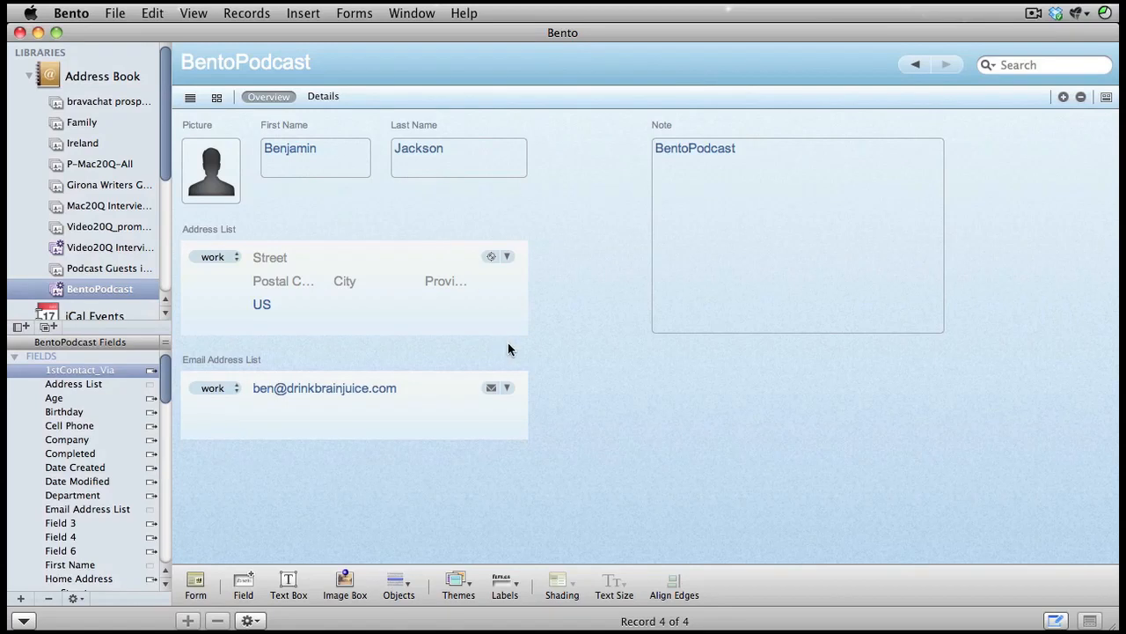
# Step: Try the Sunset and Black themes, then apply Notepad to the form and close the theme strip
pyautogui.click(458, 584)
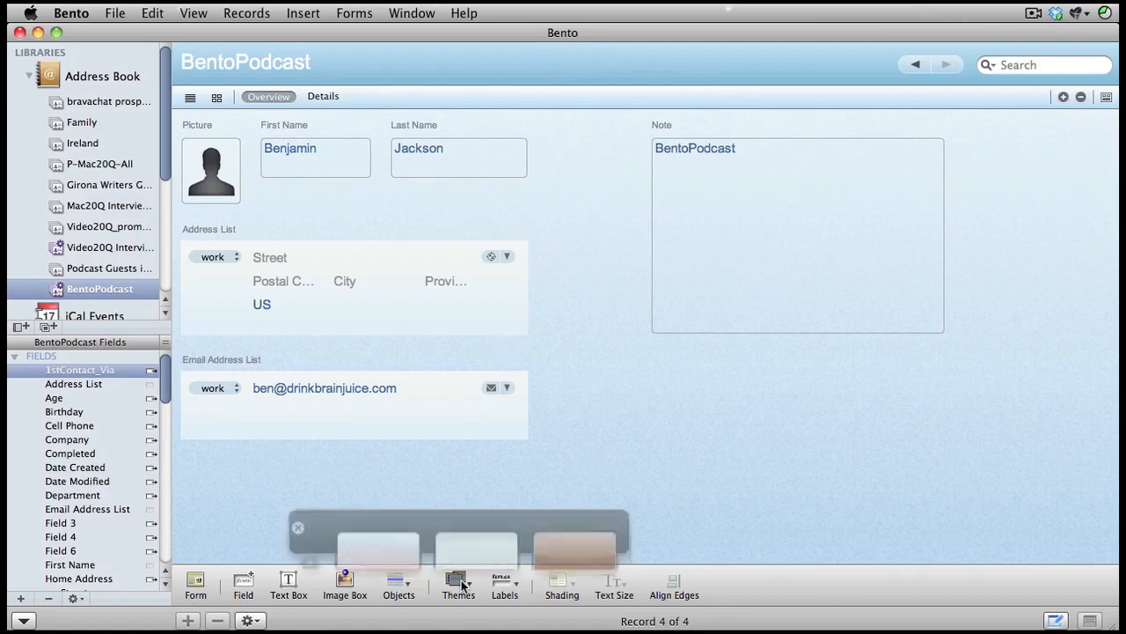
pyautogui.click(510, 507)
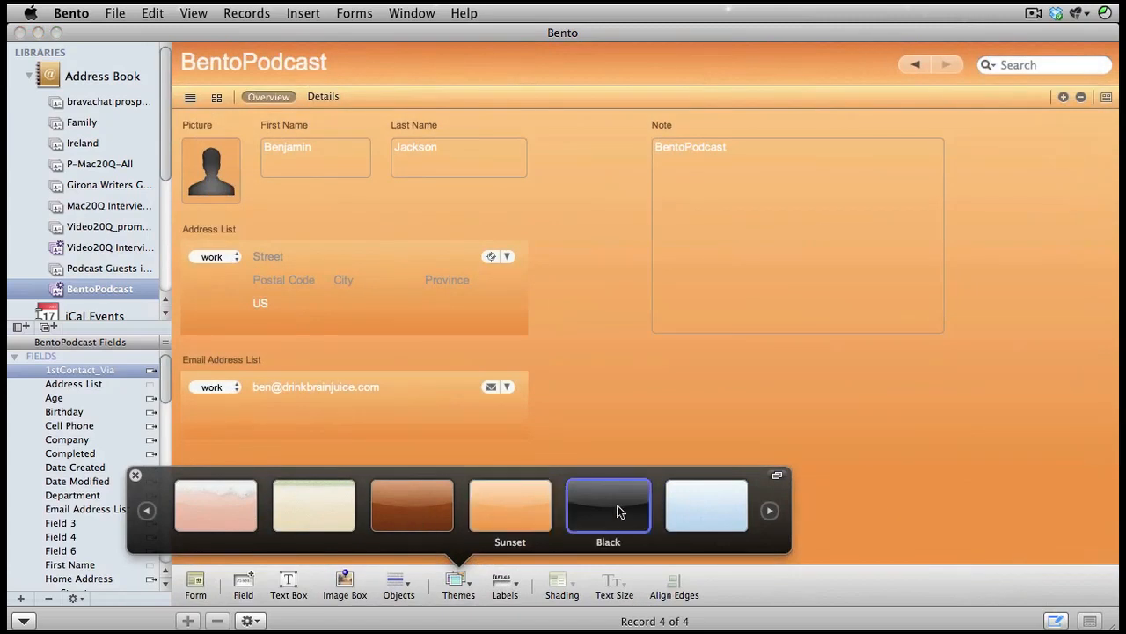
pyautogui.click(609, 506)
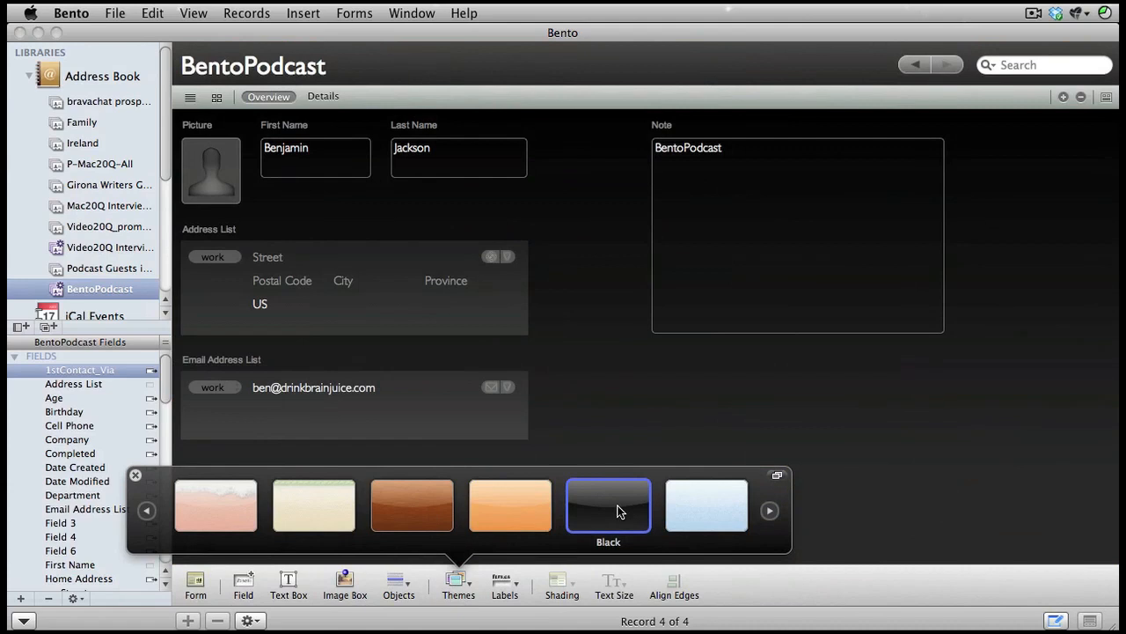
pyautogui.click(215, 507)
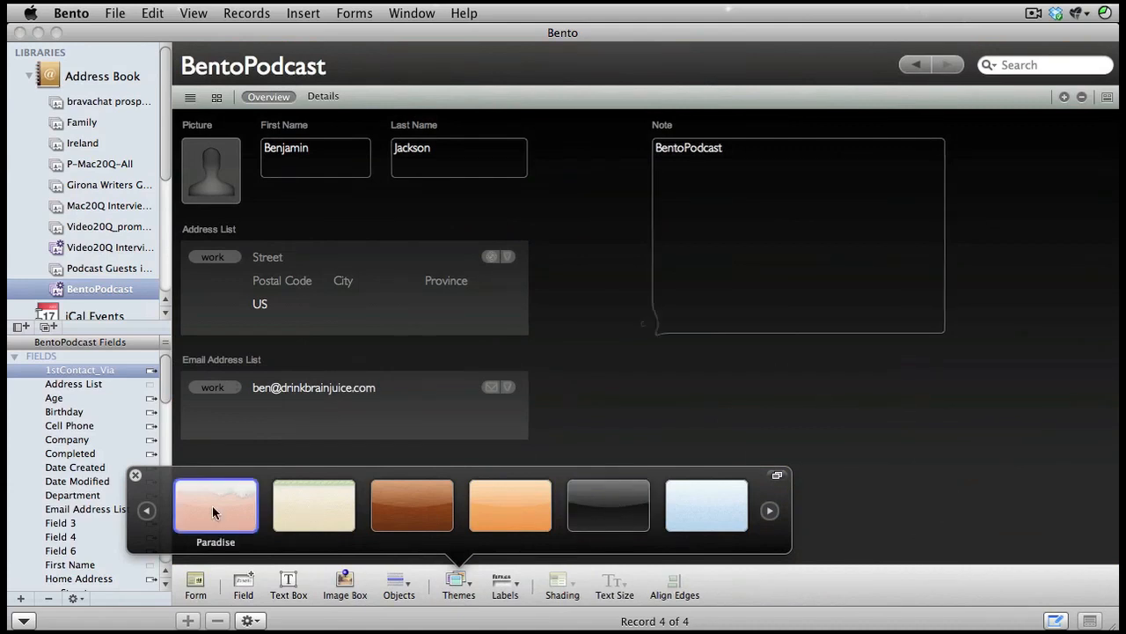
pyautogui.click(215, 505)
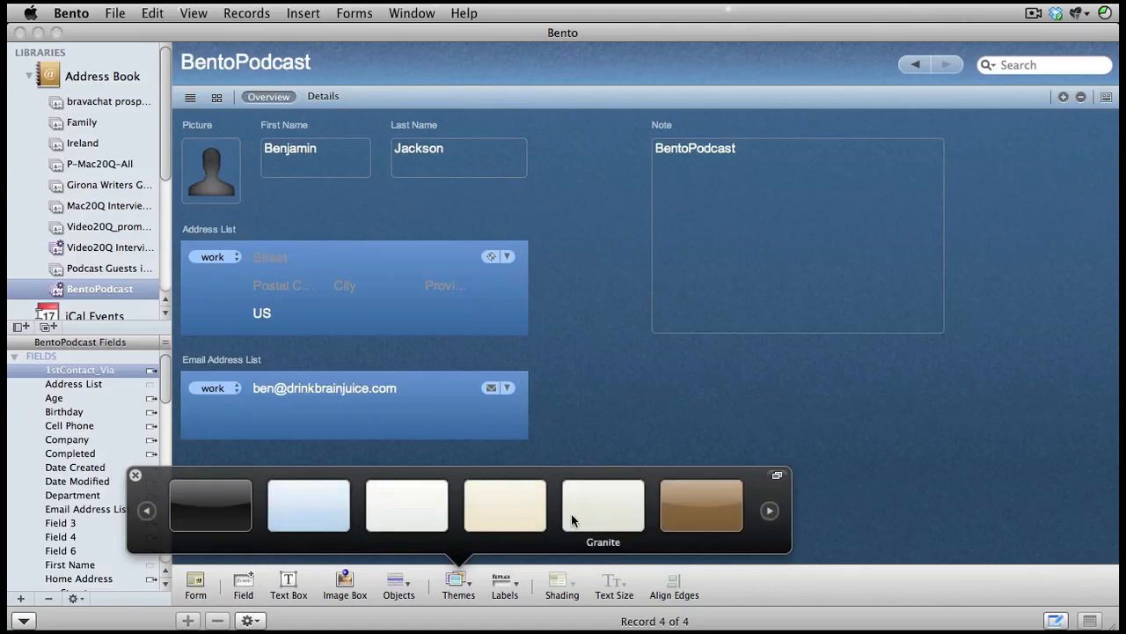
pyautogui.click(503, 505)
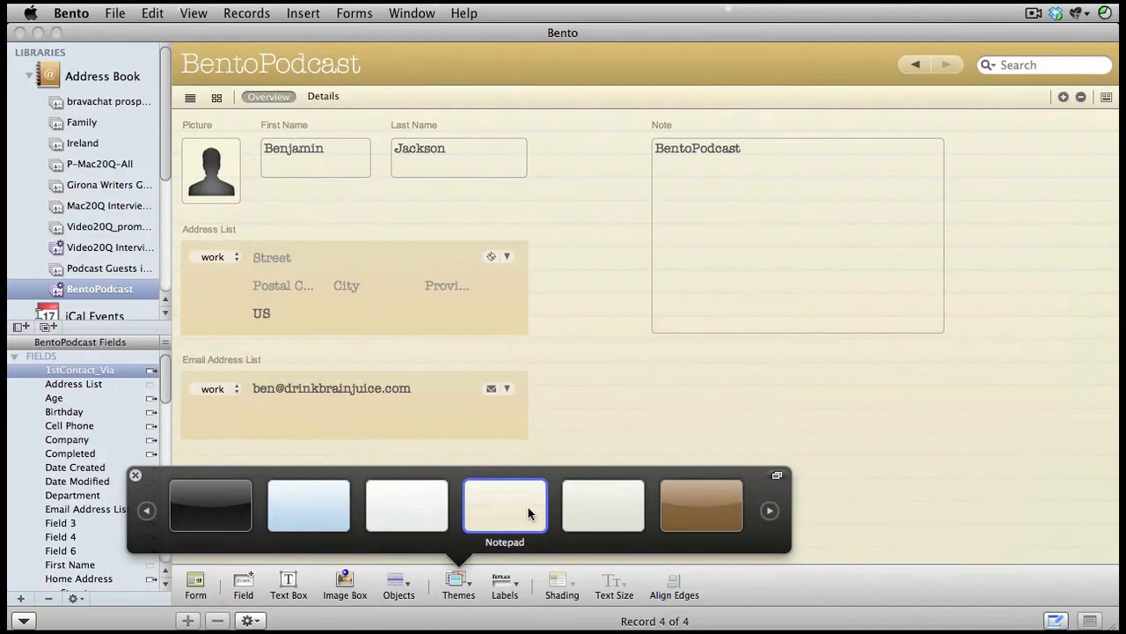
pyautogui.click(320, 96)
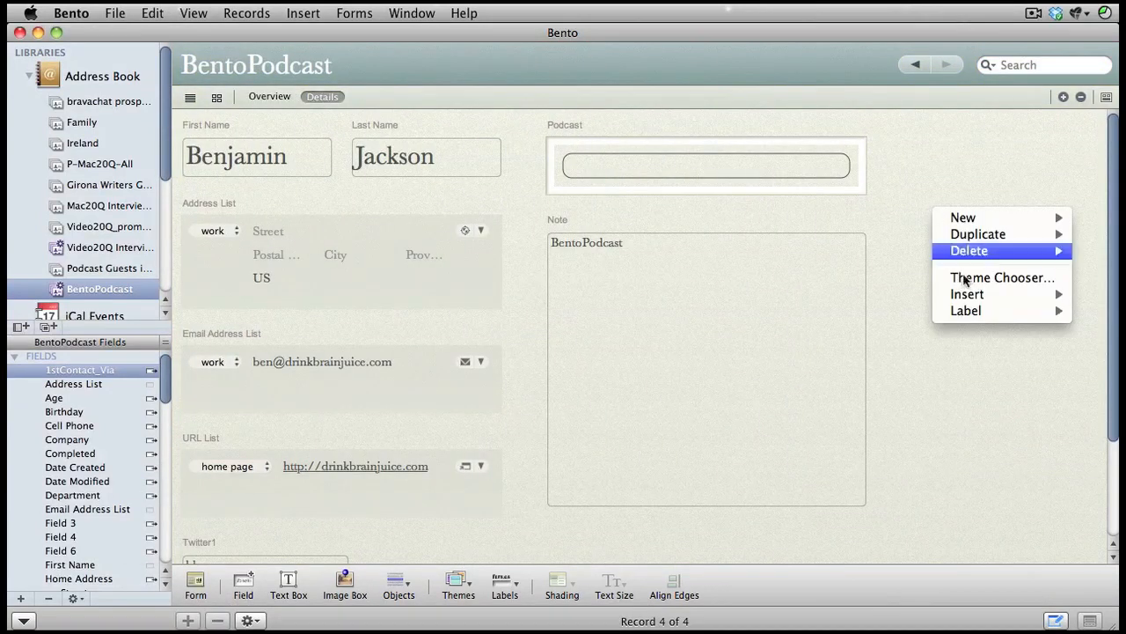
pyautogui.click(982, 287)
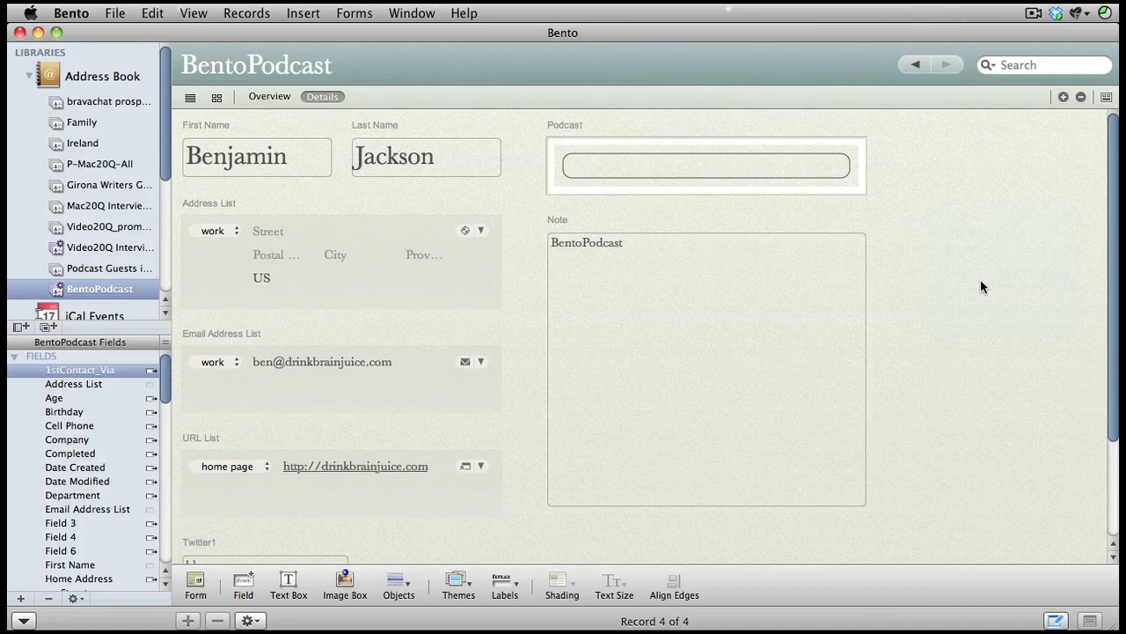
pyautogui.click(458, 581)
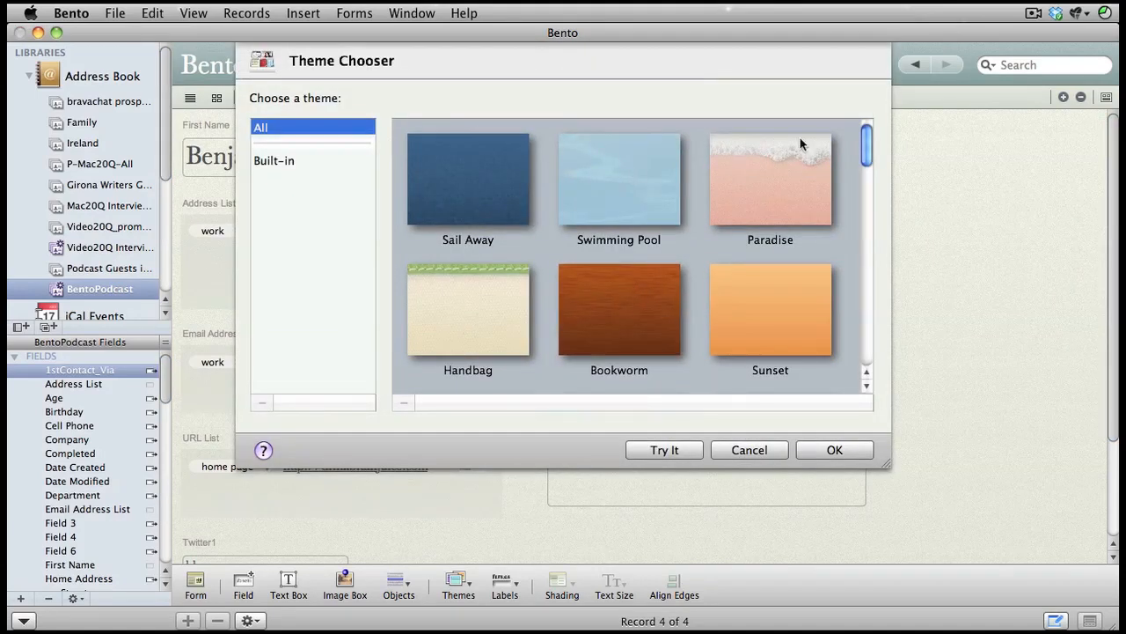
pyautogui.click(619, 310)
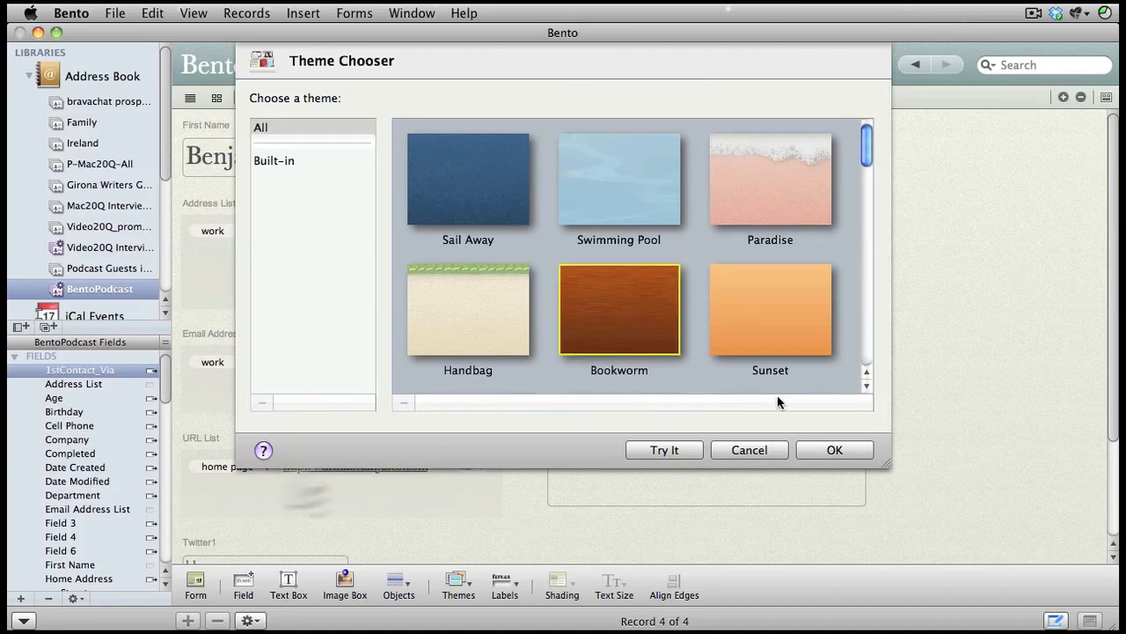
pyautogui.click(749, 451)
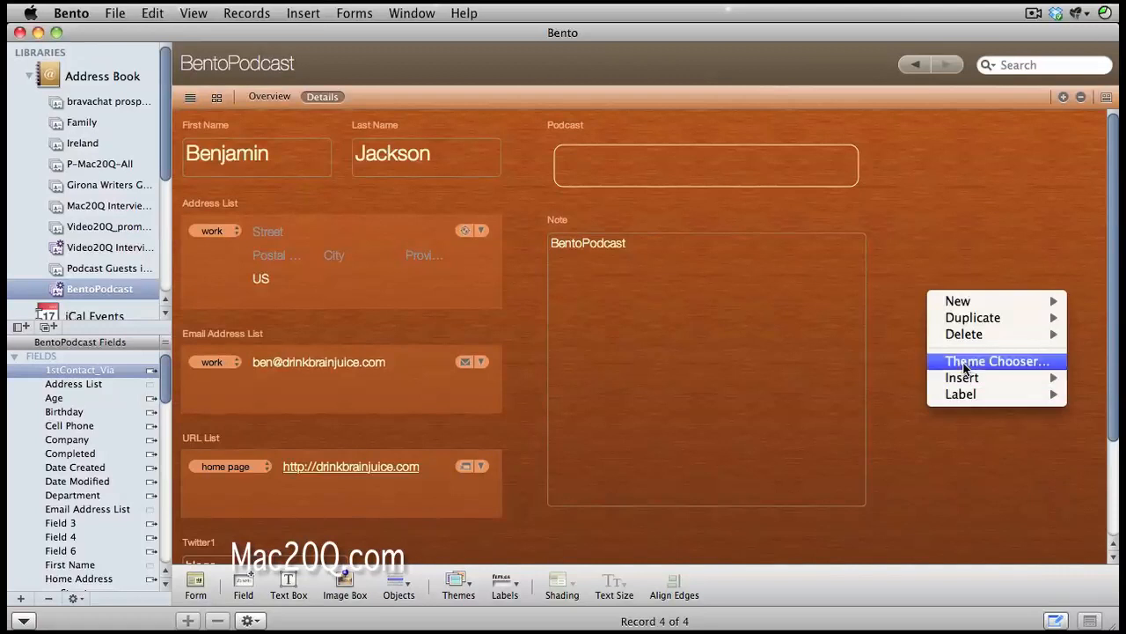
pyautogui.click(997, 361)
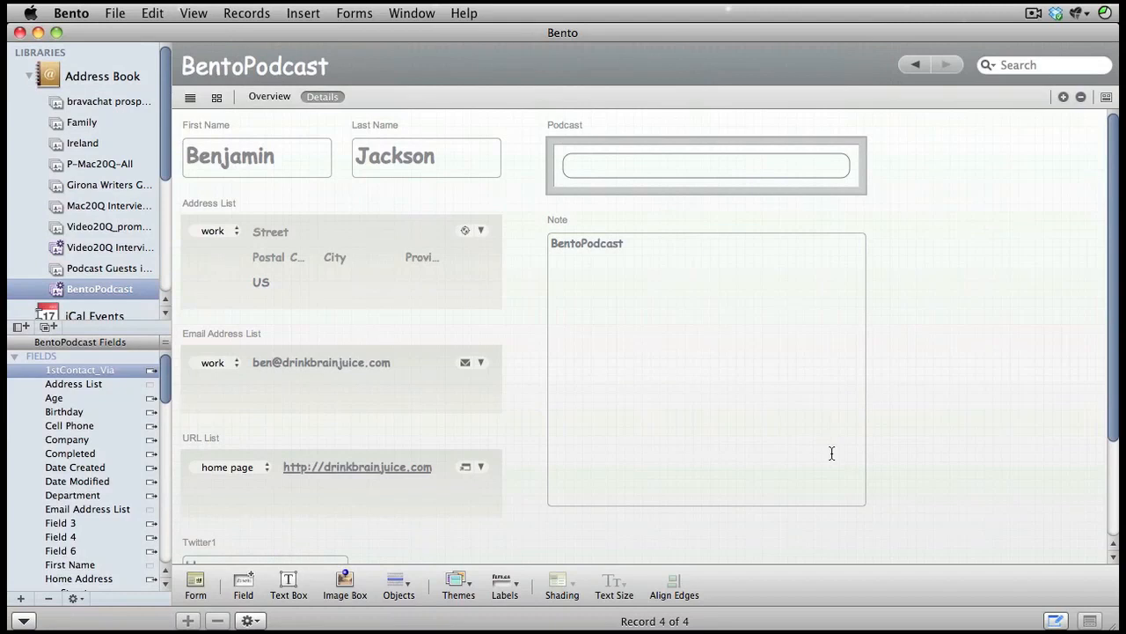
# Step: Place the Twitter1, Twitter2 and Website fields onto the Overview form from the Fields list
pyautogui.click(267, 95)
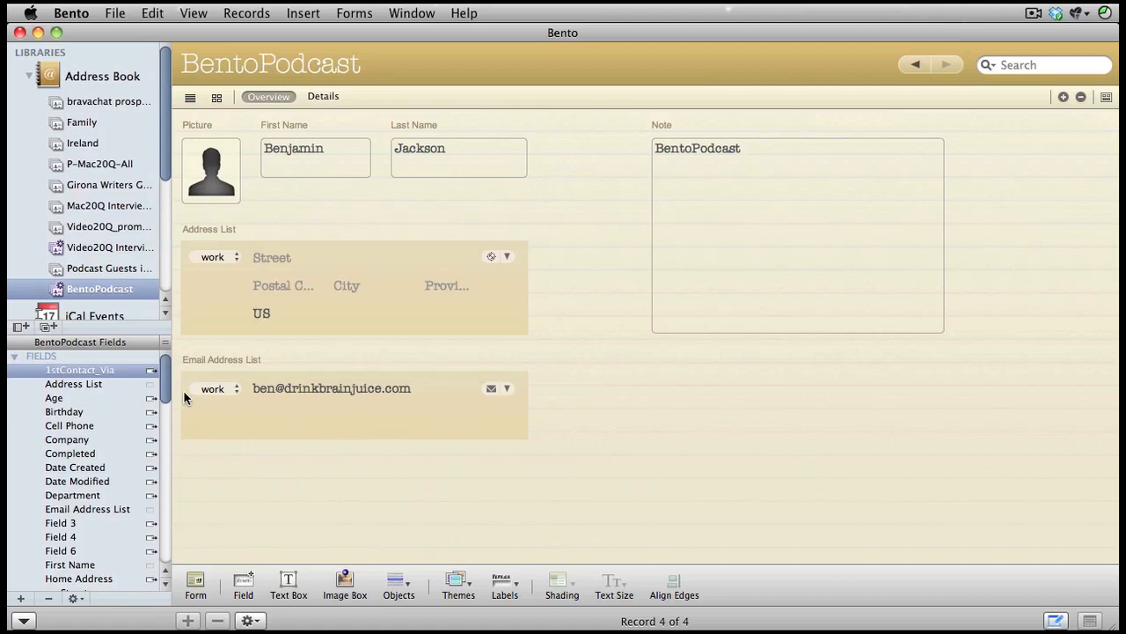
pyautogui.scroll(-3)
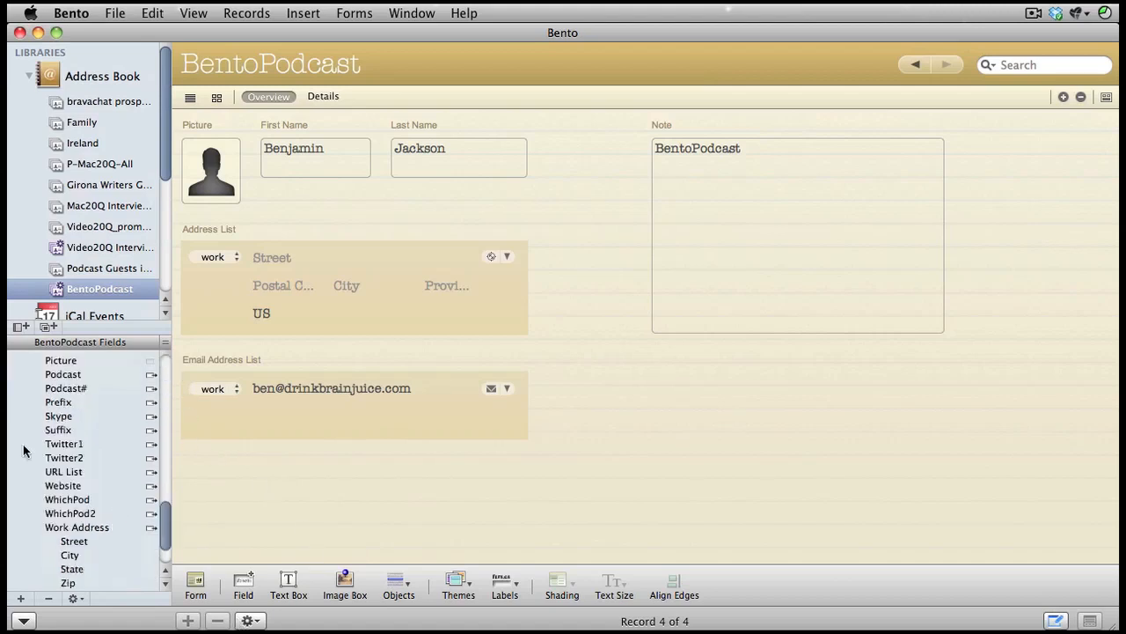
pyautogui.click(64, 444)
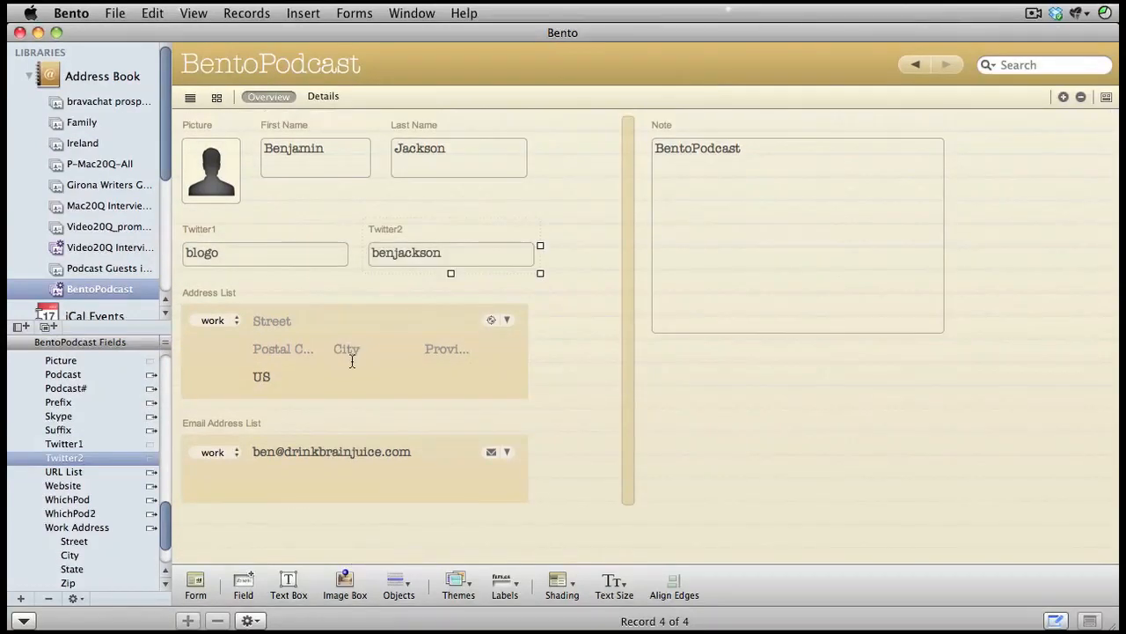
pyautogui.moveTo(157, 500)
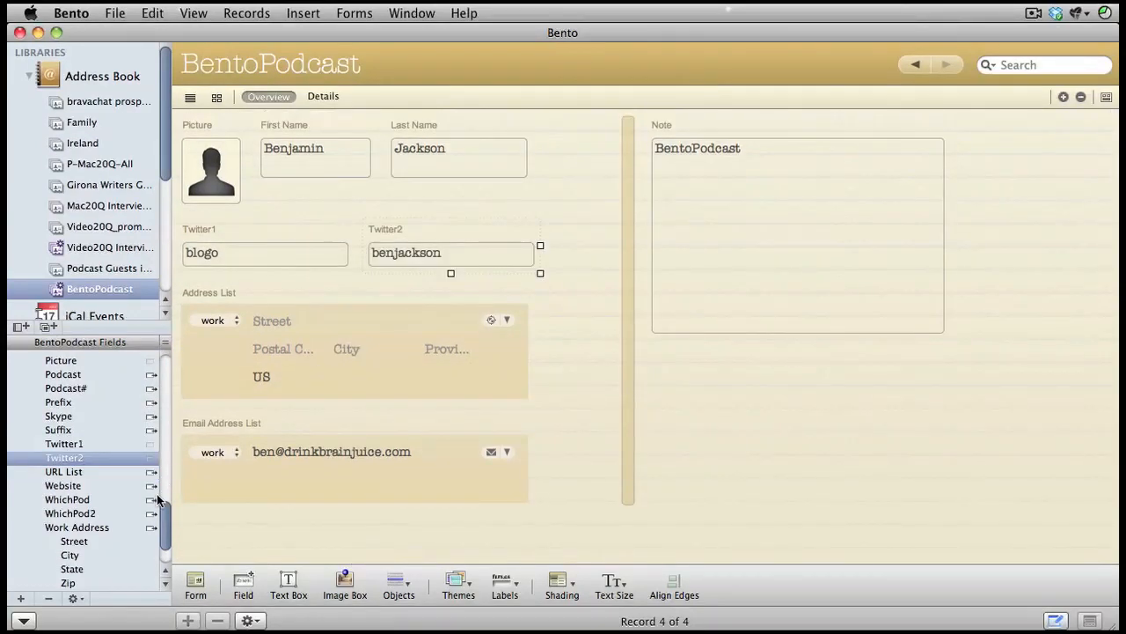
pyautogui.click(61, 486)
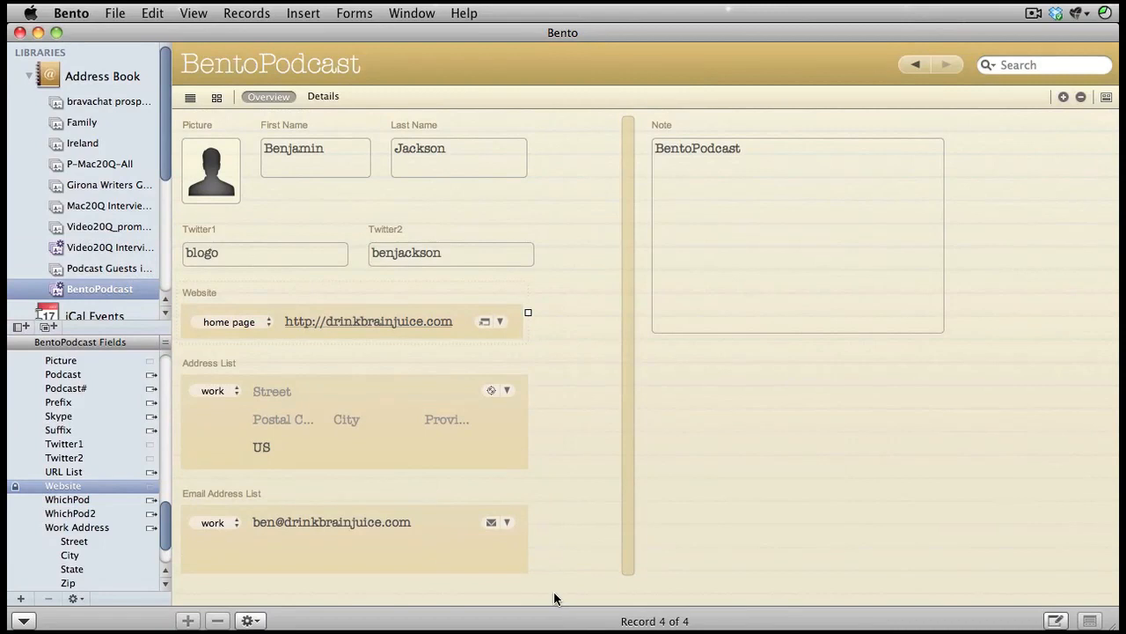
pyautogui.moveTo(340, 377)
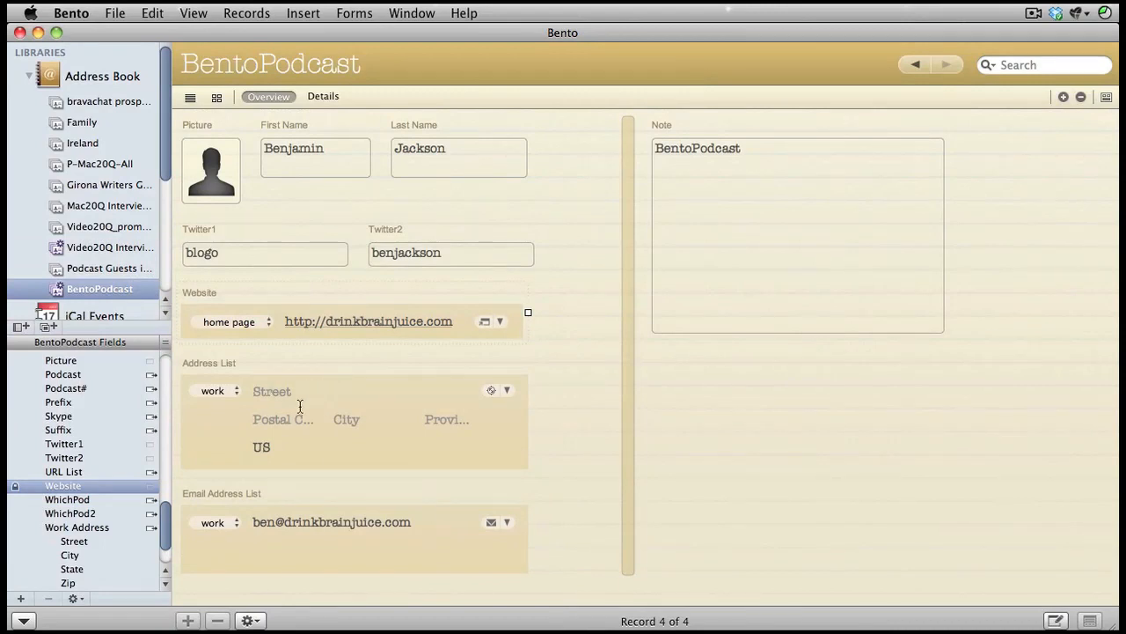
pyautogui.moveTo(310, 422)
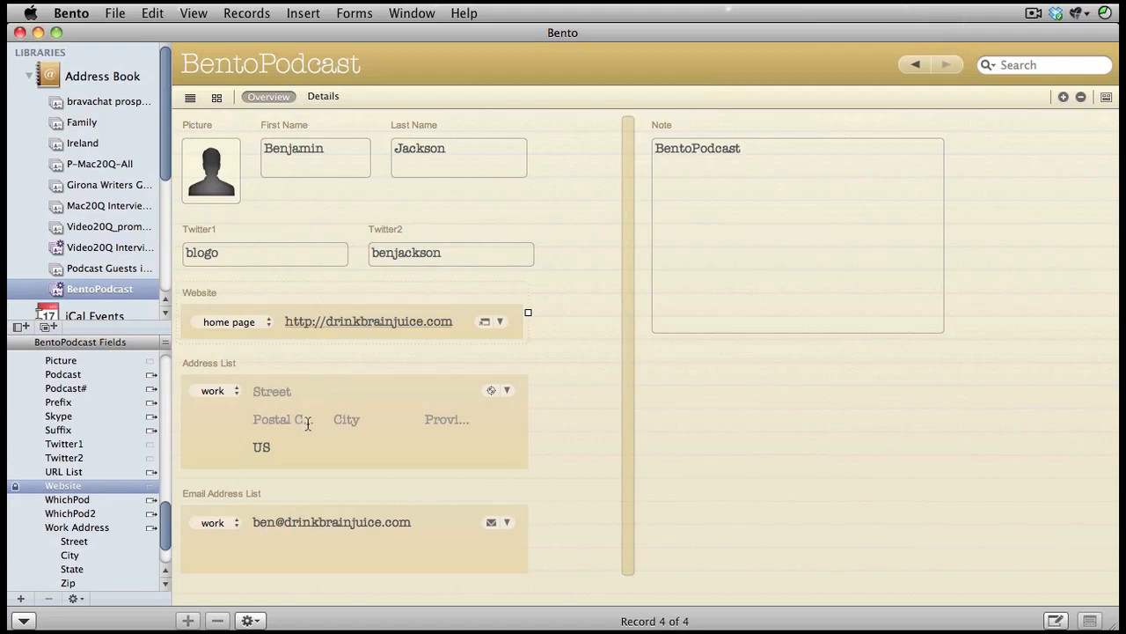
pyautogui.moveTo(361, 420)
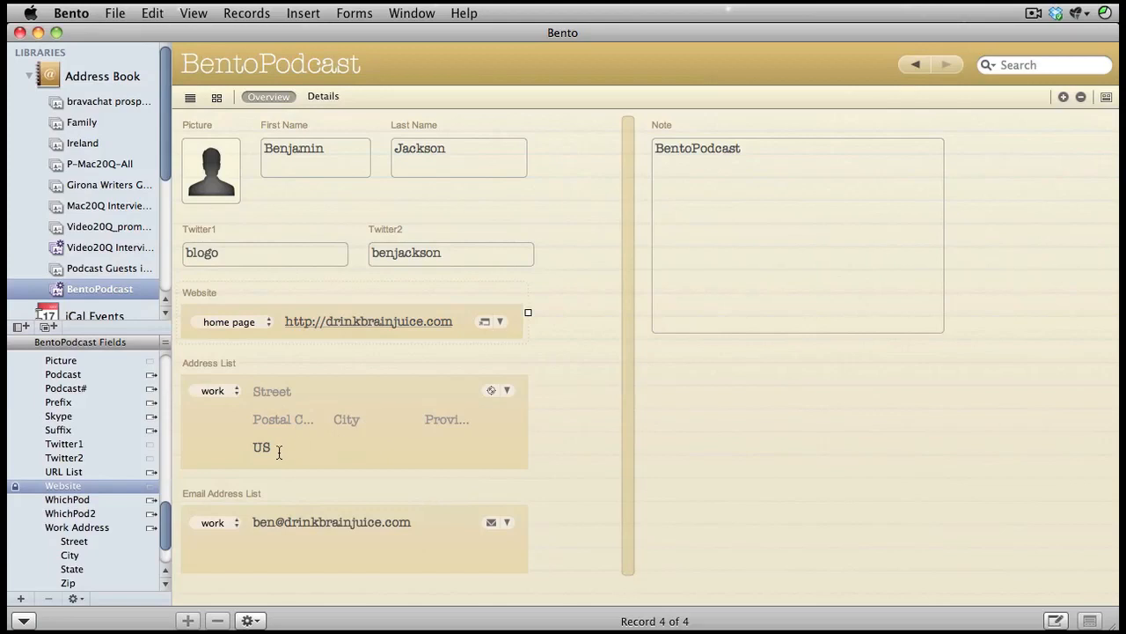
pyautogui.moveTo(313, 423)
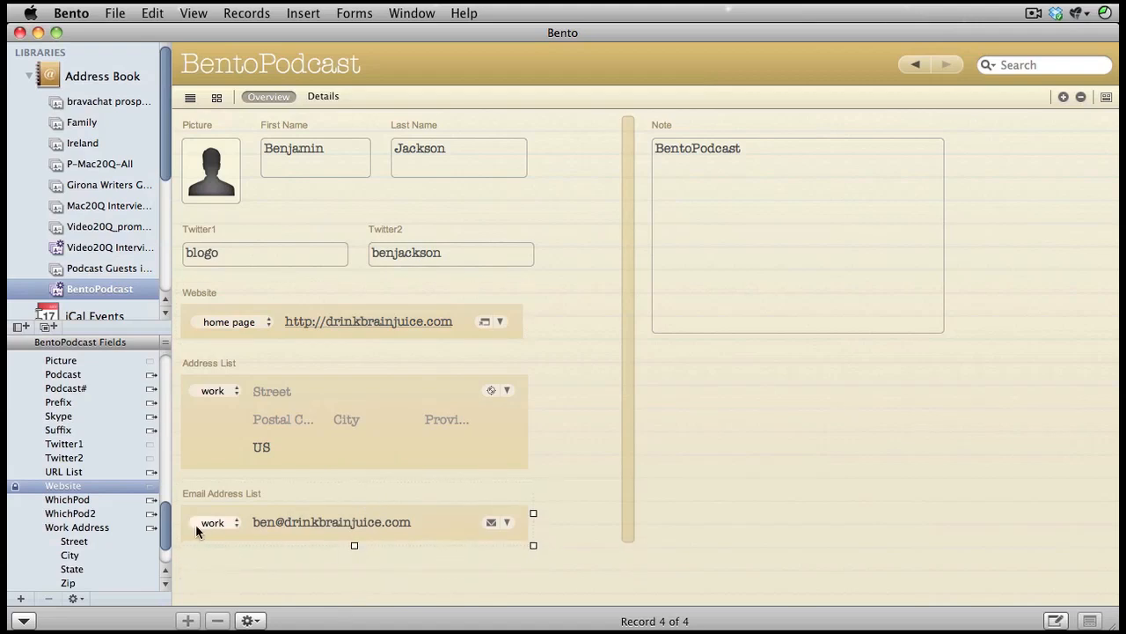
pyautogui.scroll(-3)
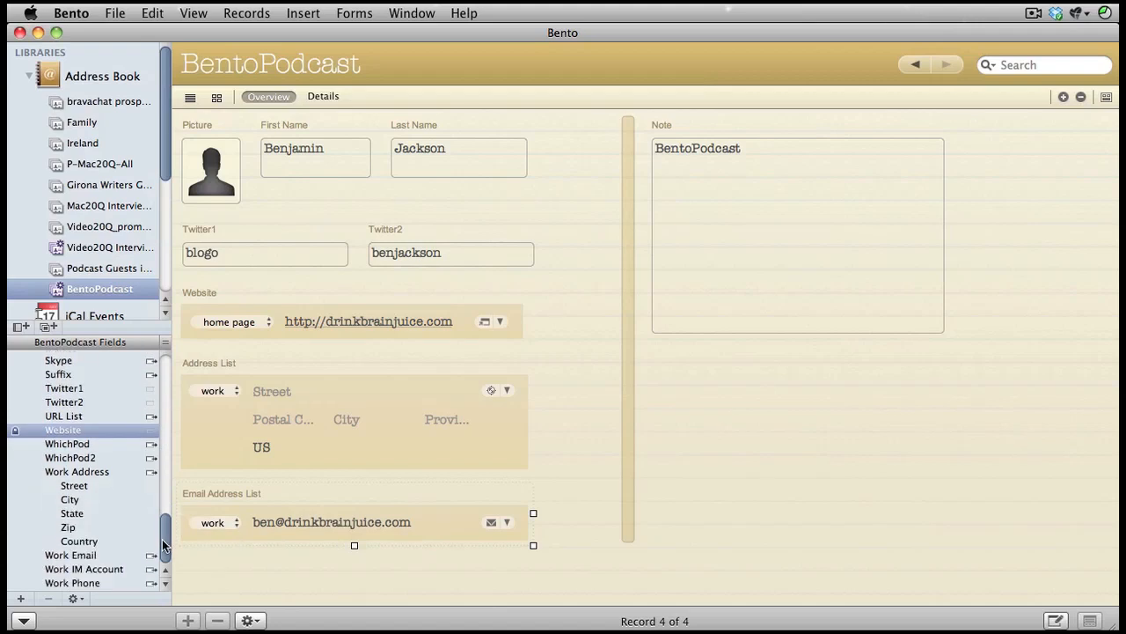
pyautogui.moveTo(169, 500)
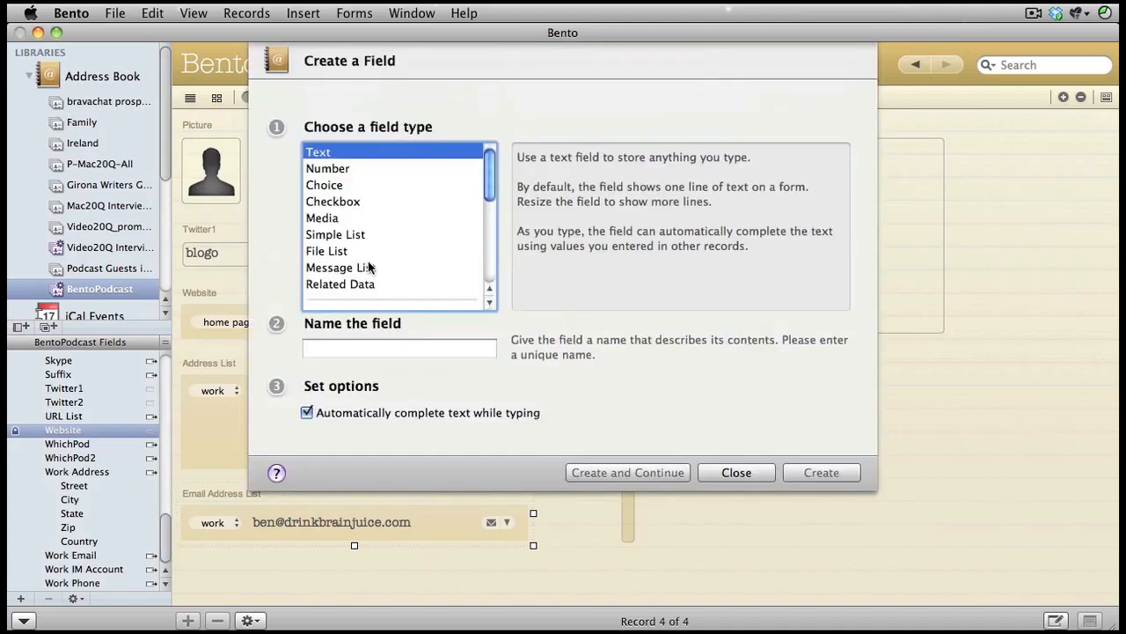
# Step: Create a Message List field named Emails and continue to another field
pyautogui.click(341, 268)
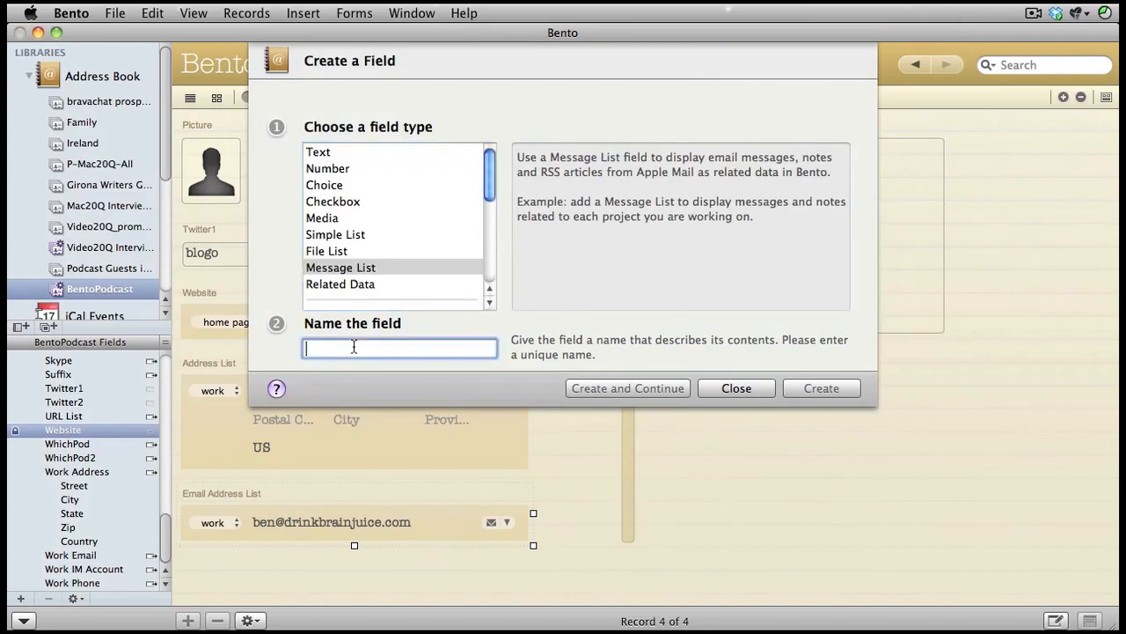
pyautogui.write('Message')
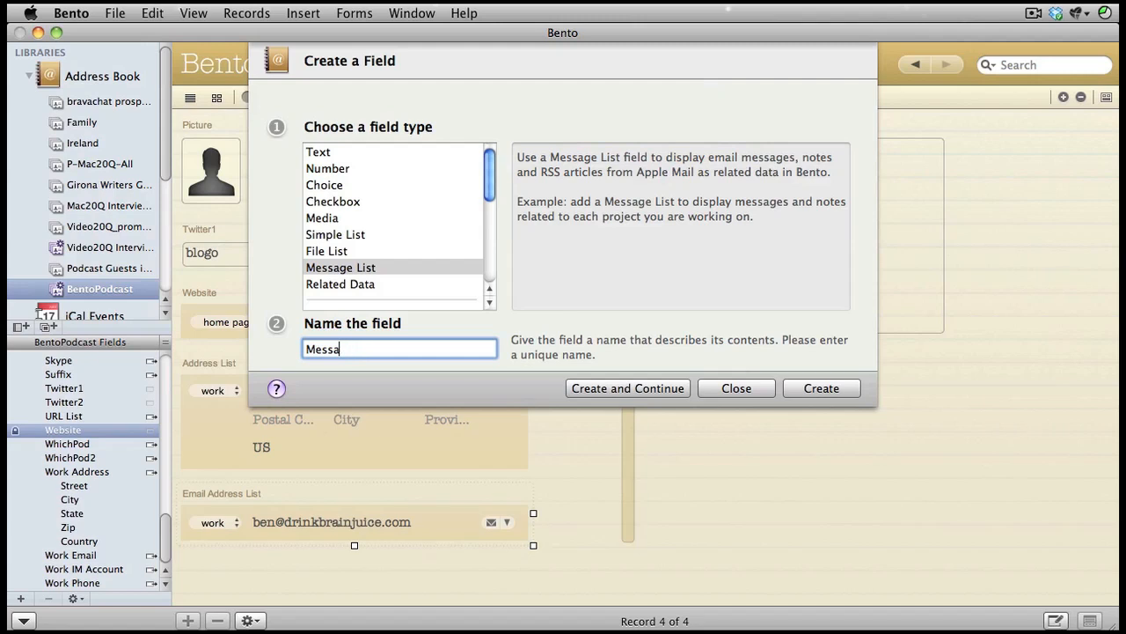
pyautogui.write('Em')
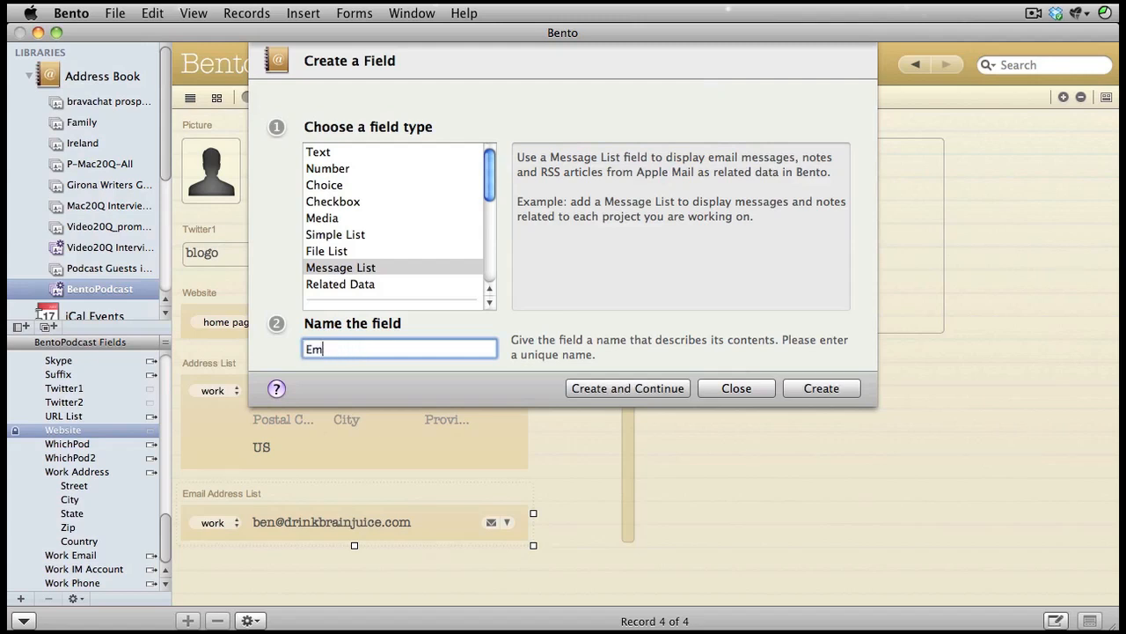
pyautogui.write('ails')
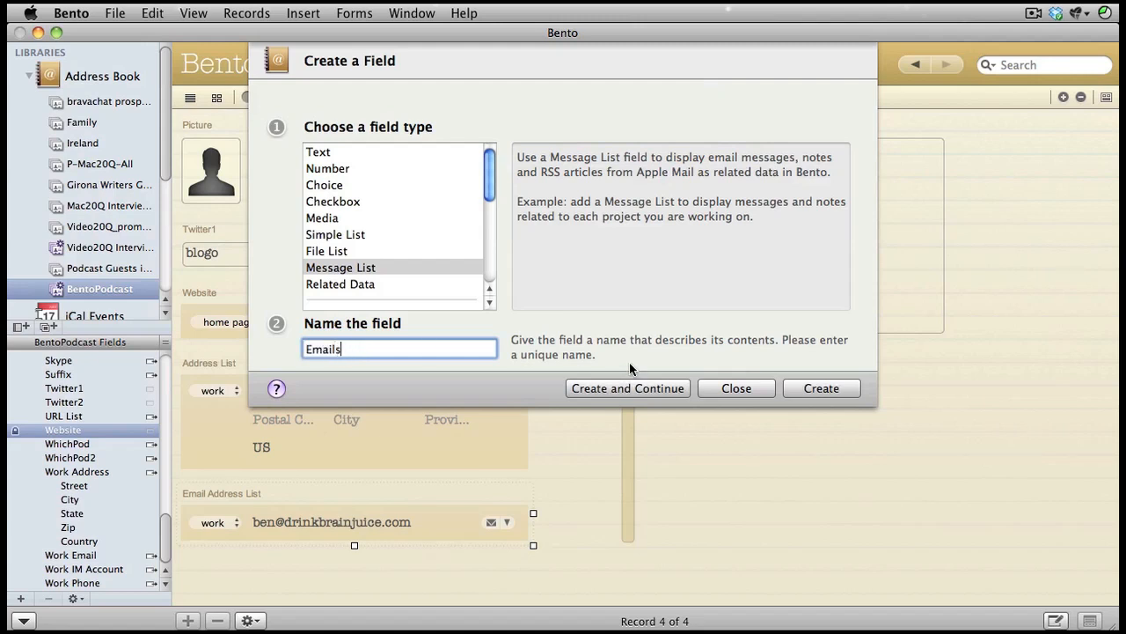
pyautogui.moveTo(643, 389)
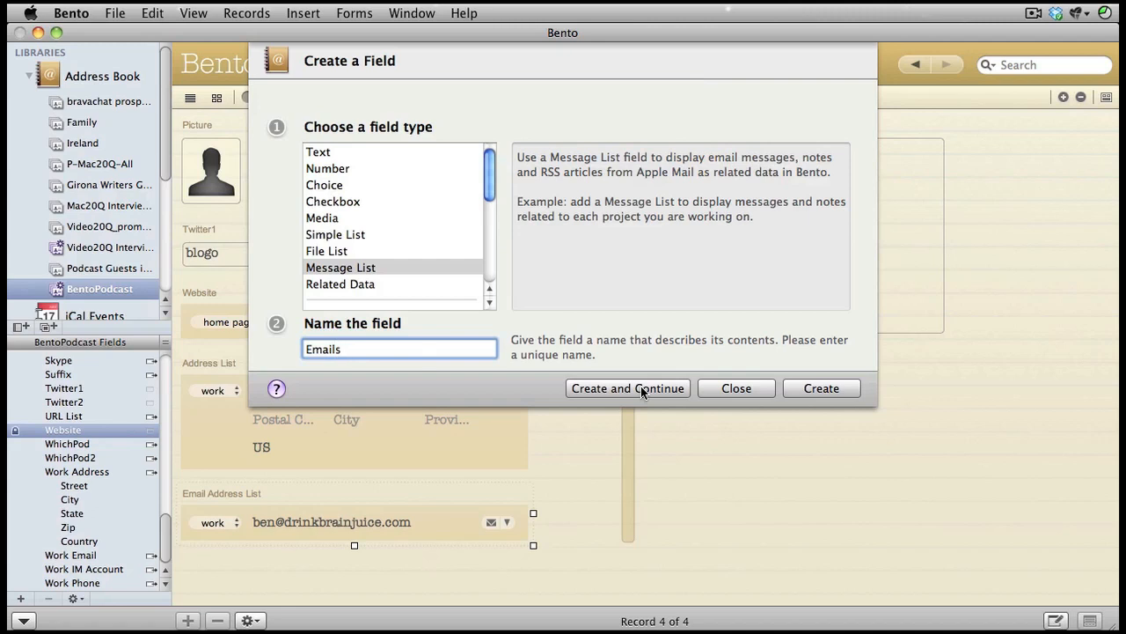
pyautogui.click(627, 389)
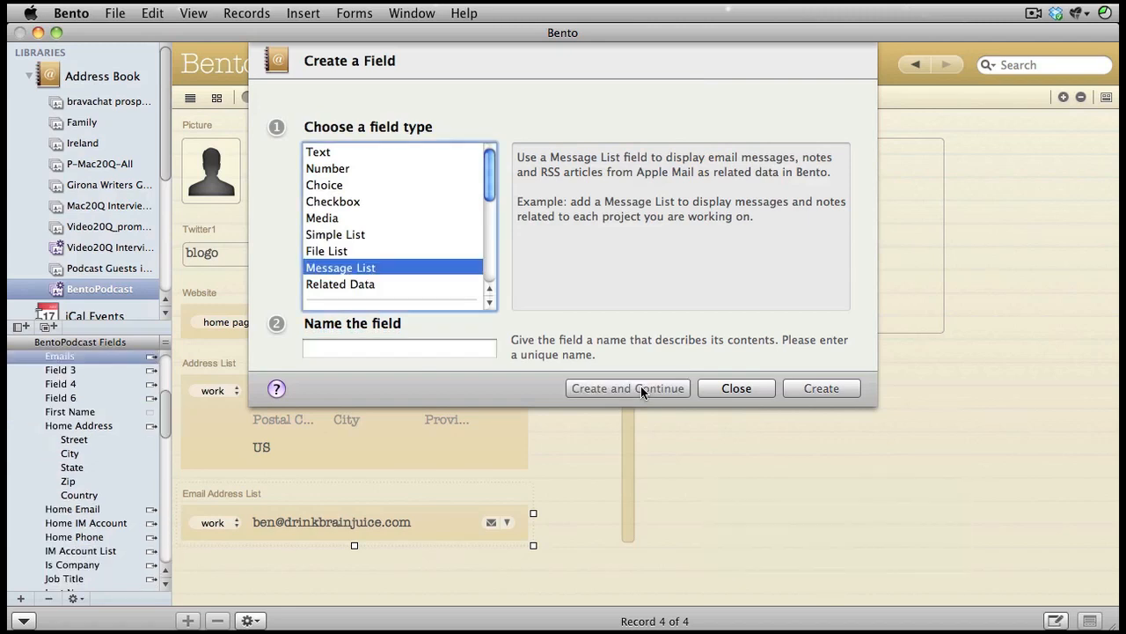
pyautogui.moveTo(343, 290)
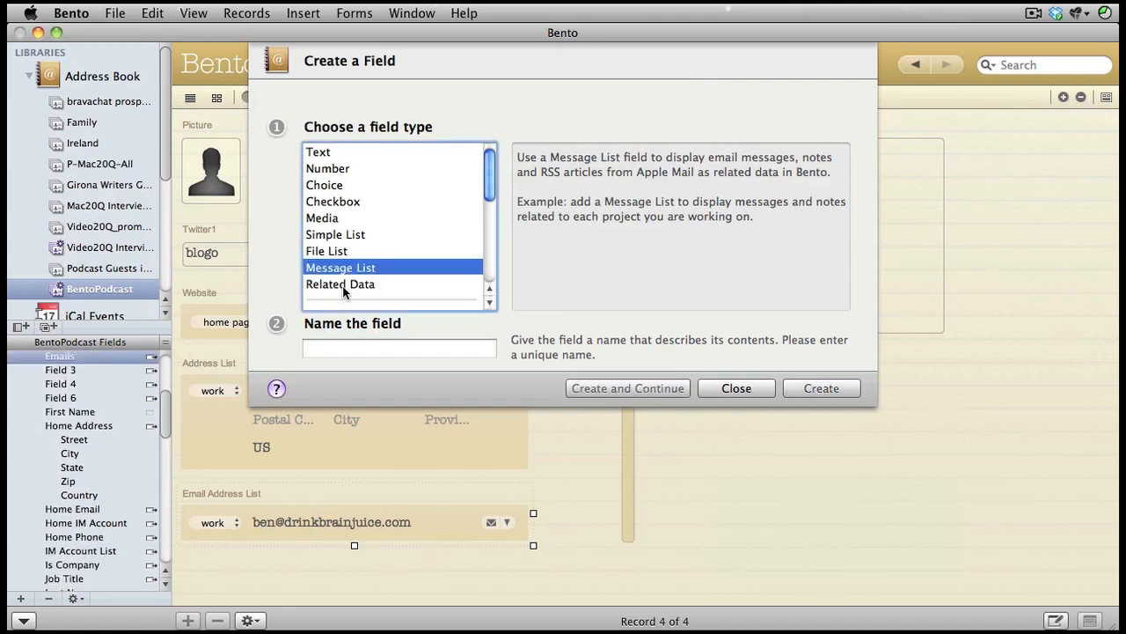
# Step: Create a Related Data field named Events sourced from iCal Events
pyautogui.click(340, 284)
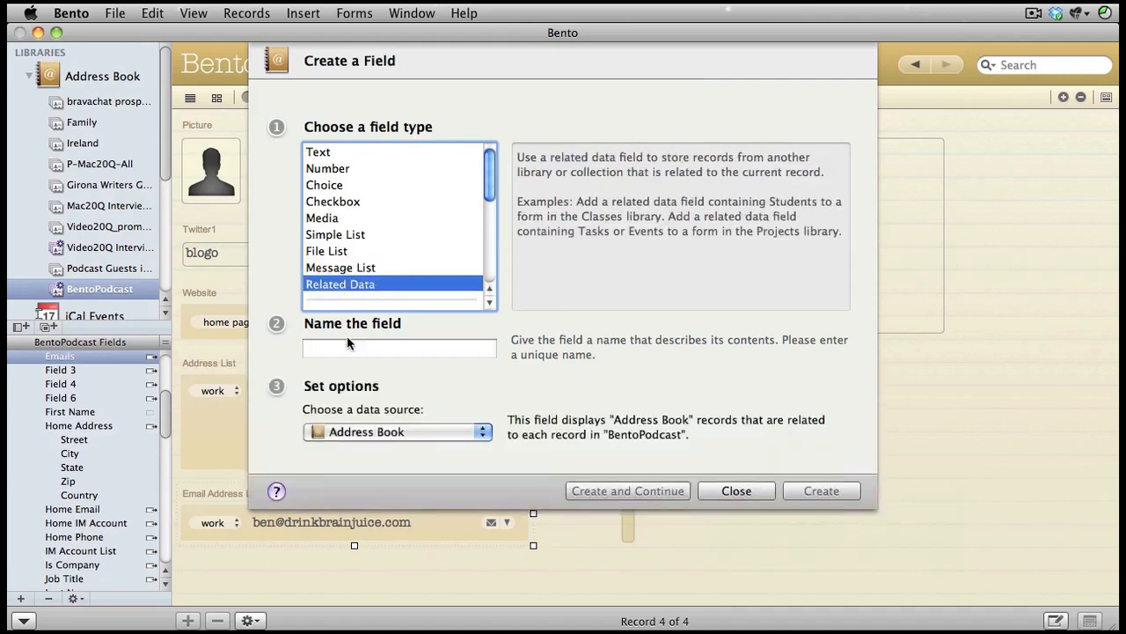
pyautogui.click(398, 348)
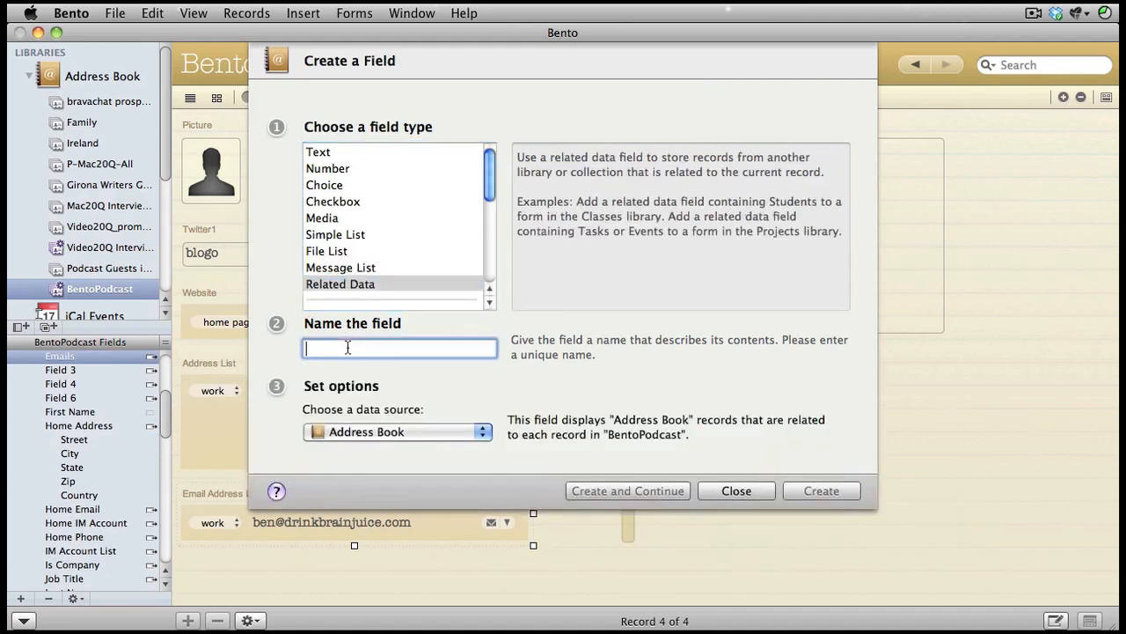
pyautogui.write('Events')
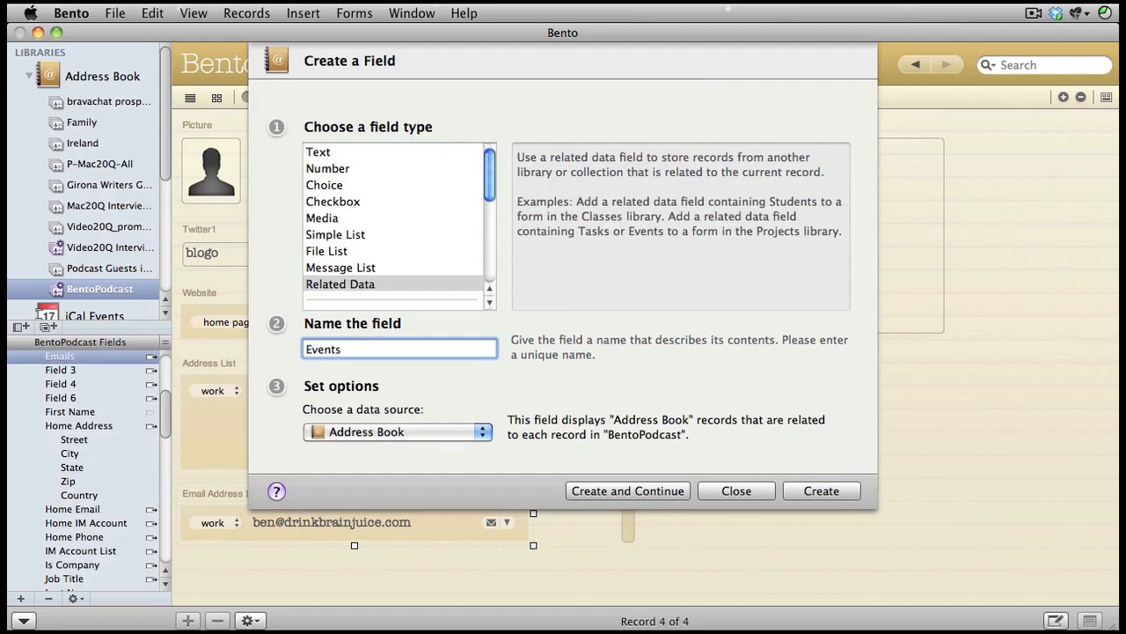
pyautogui.click(398, 431)
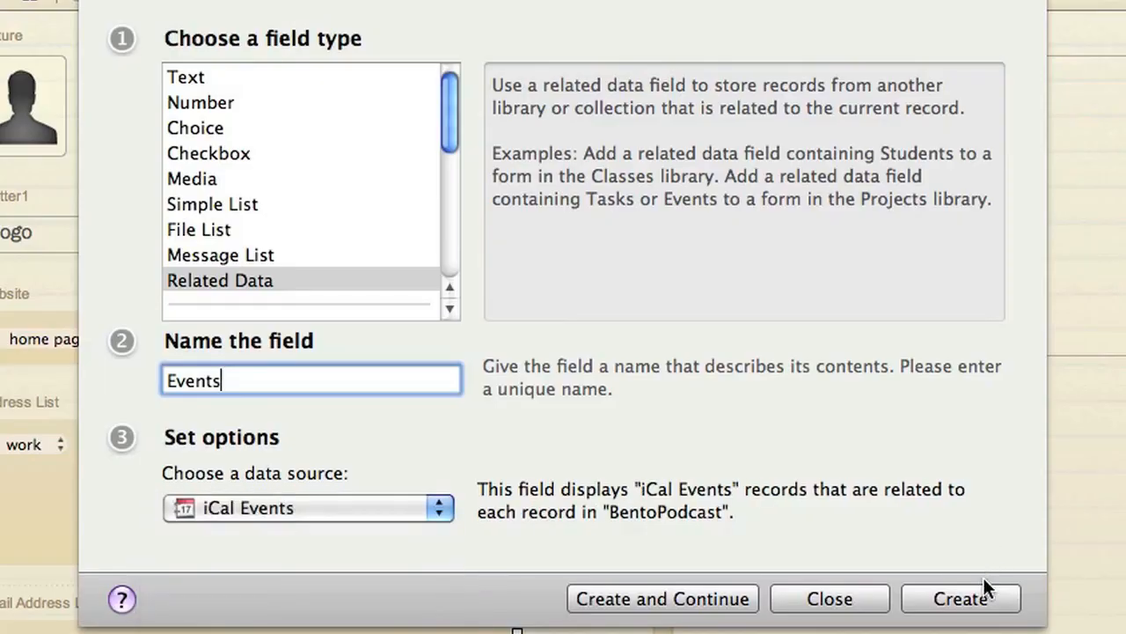
pyautogui.click(830, 598)
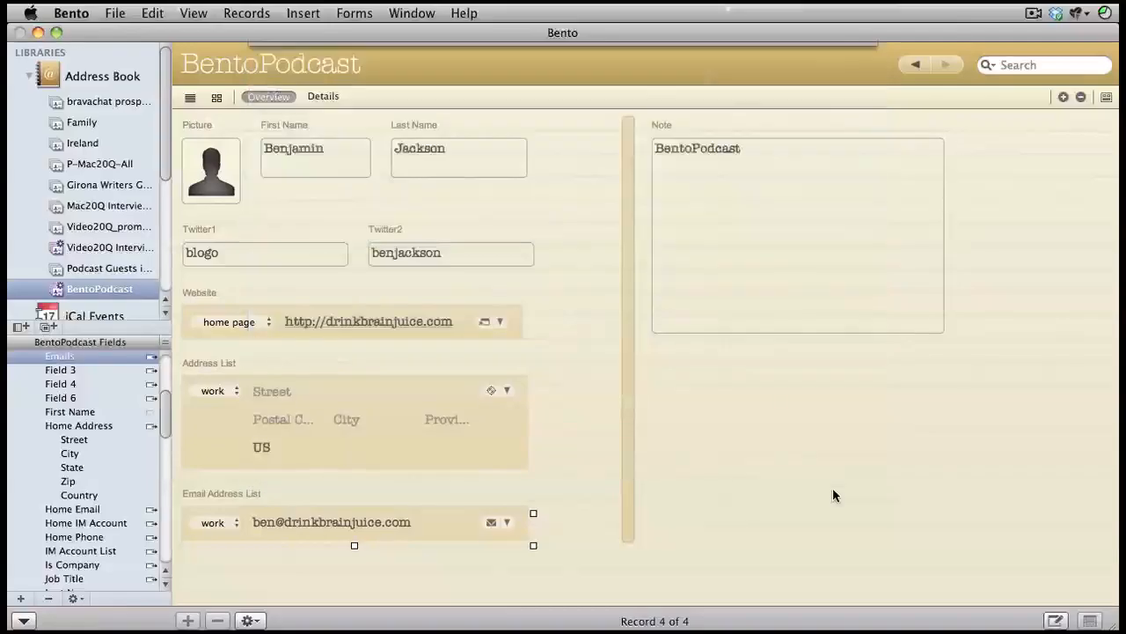
# Step: Put the Emails list on the form and hide its Sender and Priority columns, leaving Subject and Date Received
pyautogui.scroll(-3)
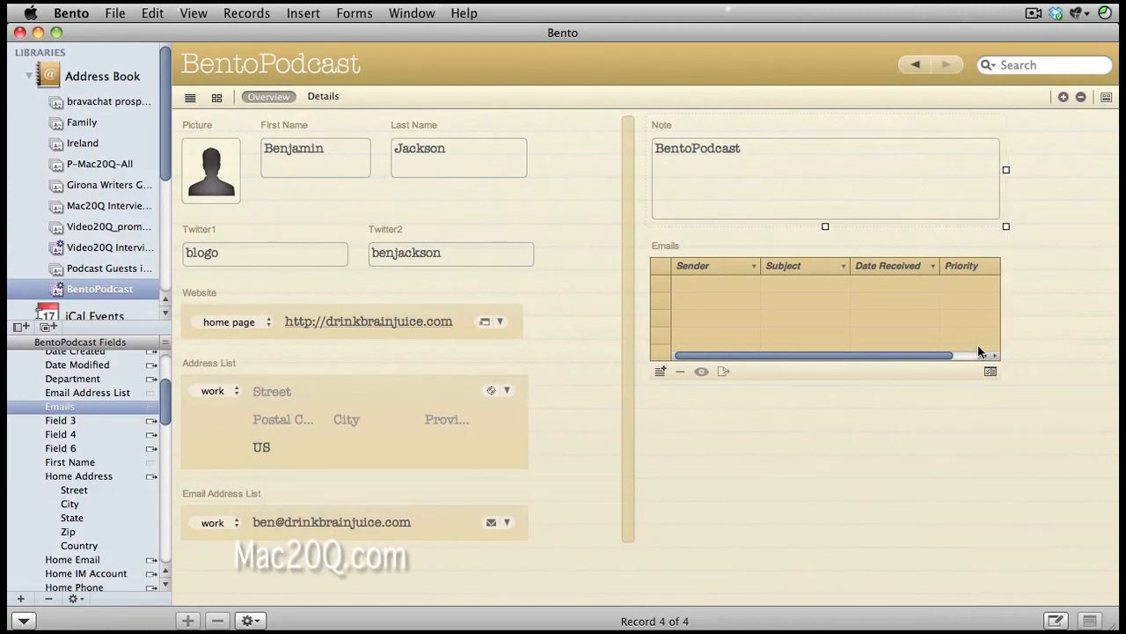
pyautogui.click(961, 264)
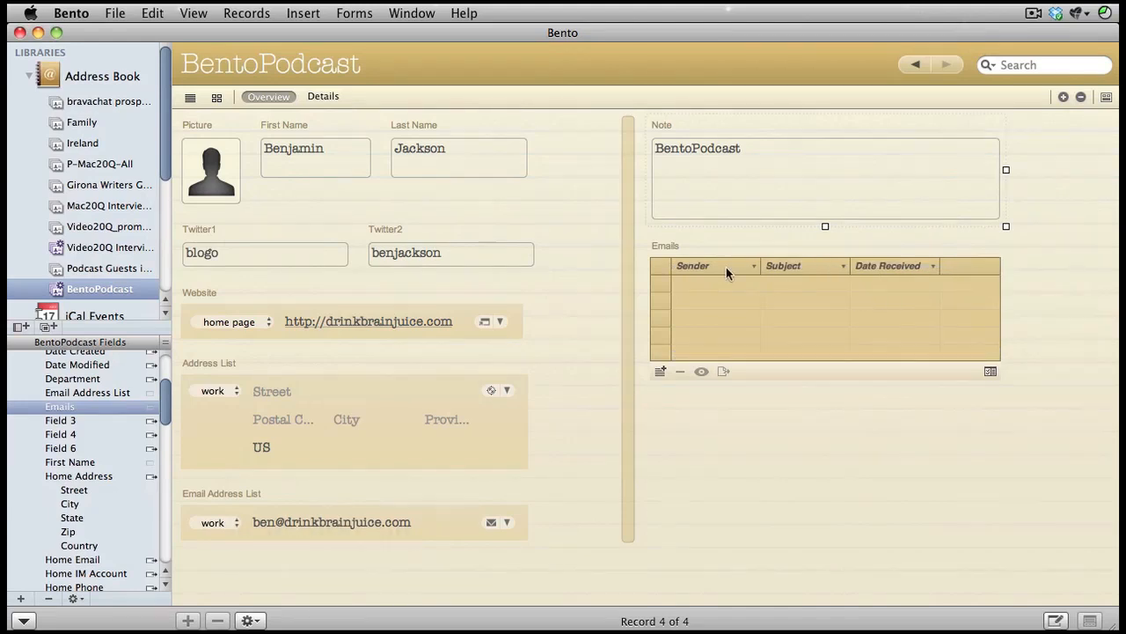
pyautogui.click(754, 266)
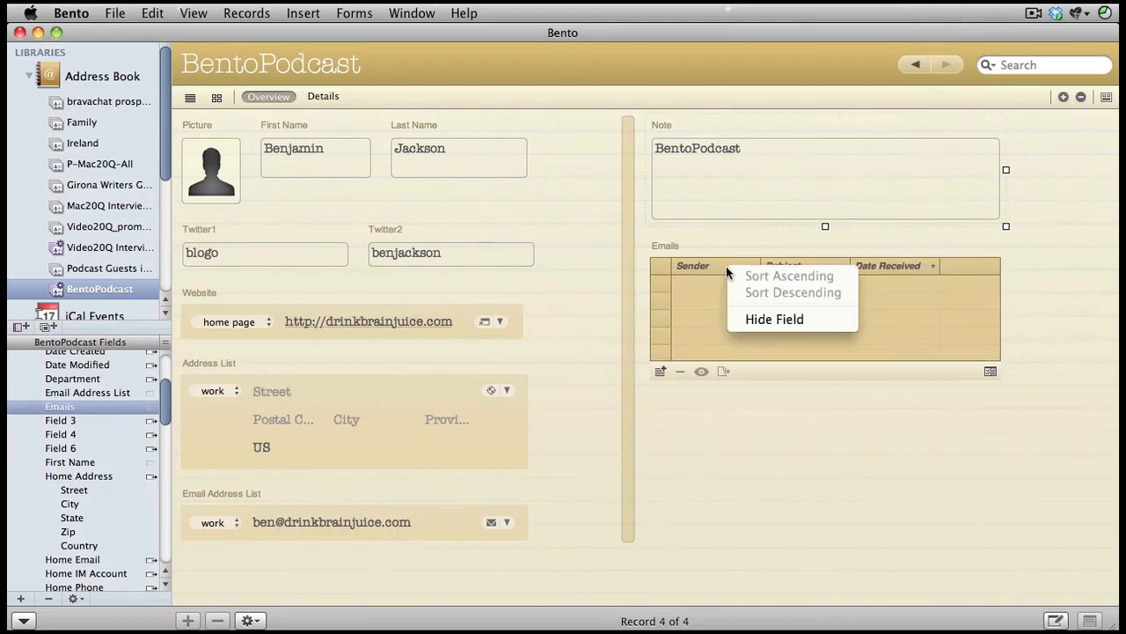
pyautogui.click(774, 319)
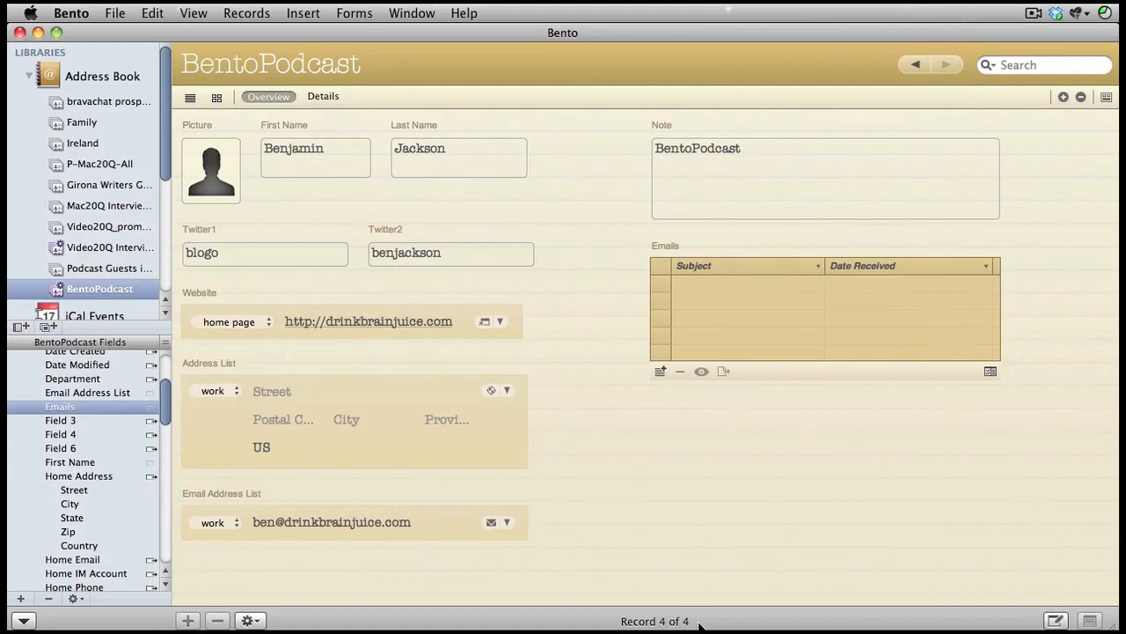
pyautogui.moveTo(186, 421)
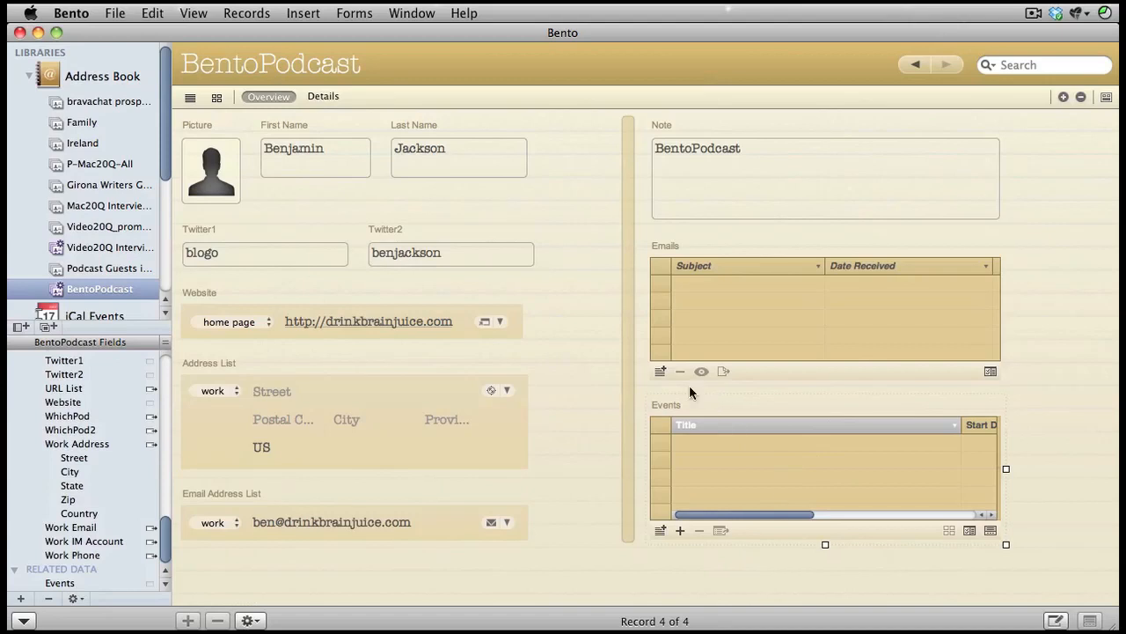
pyautogui.moveTo(662, 373)
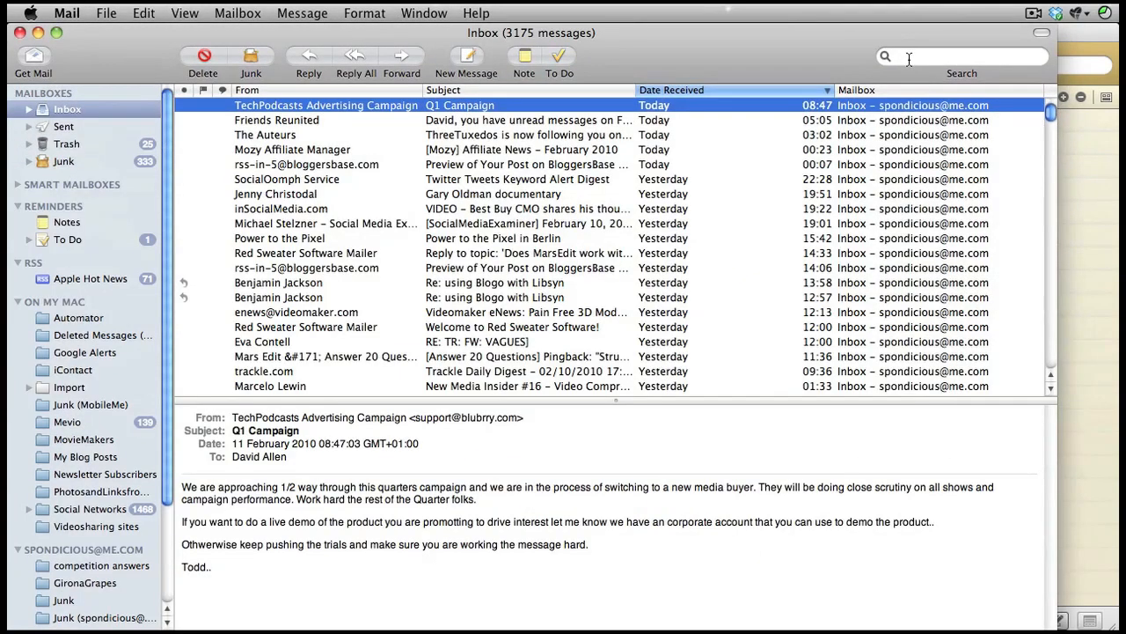
pyautogui.write('jac')
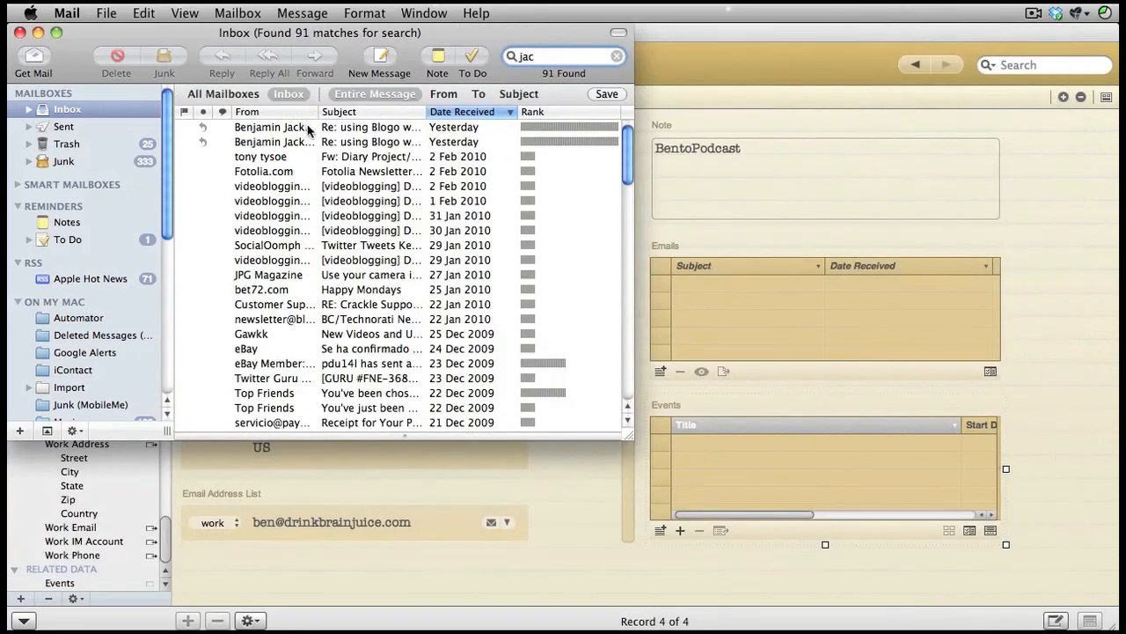
pyautogui.click(282, 141)
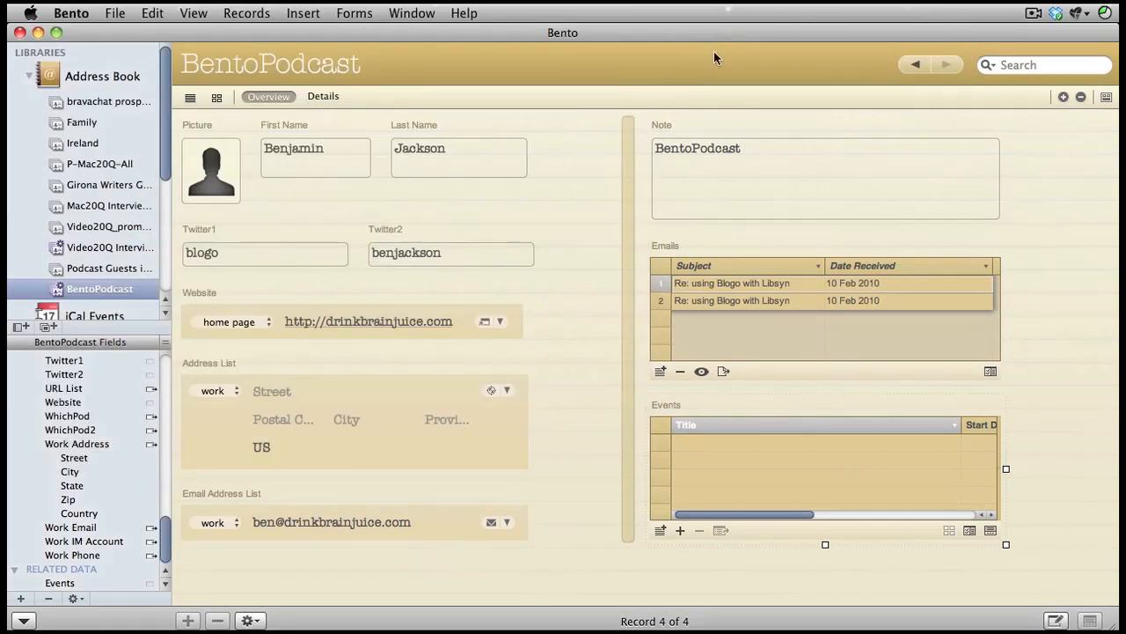
# Step: Select the first linked 'Re: using Blogo with Libsyn' email, preview it, and close the preview
pyautogui.click(754, 281)
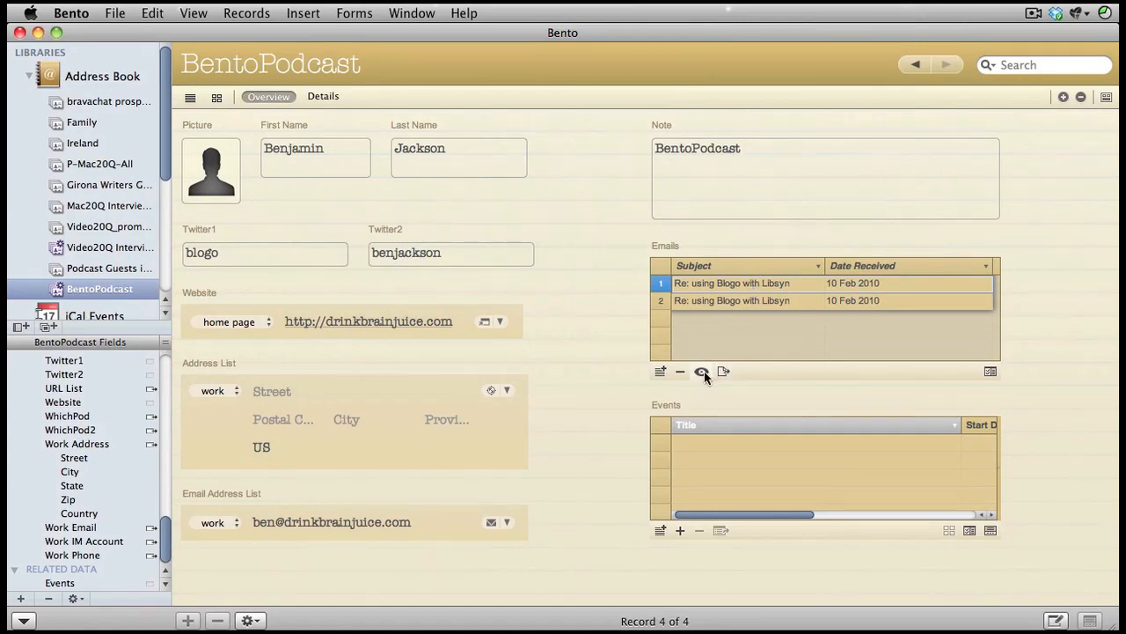
pyautogui.click(701, 372)
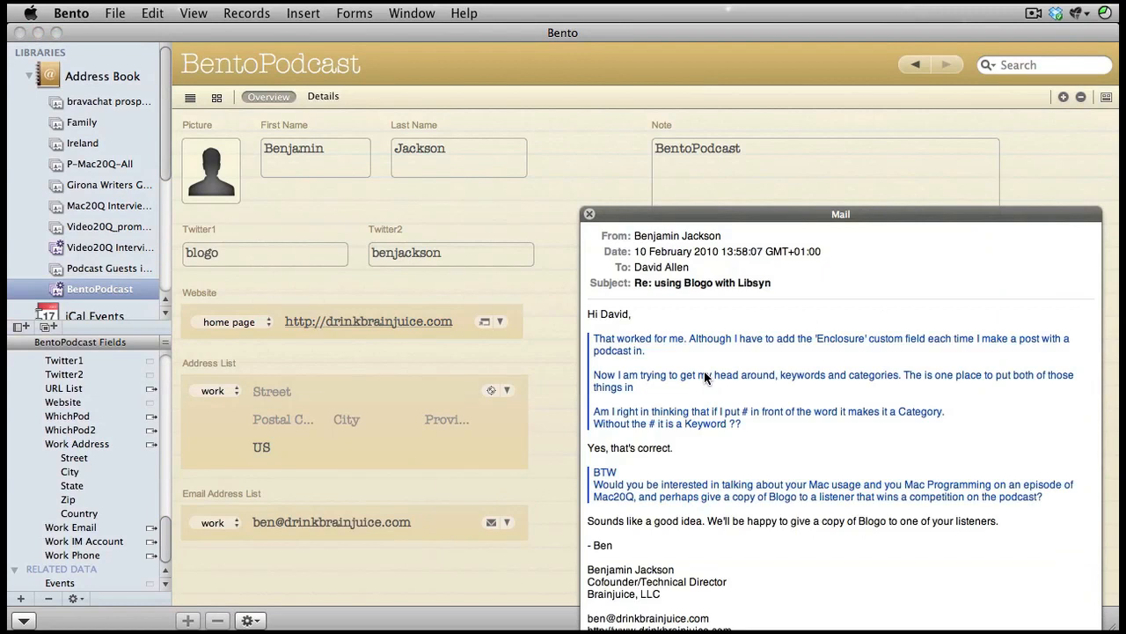
pyautogui.click(588, 215)
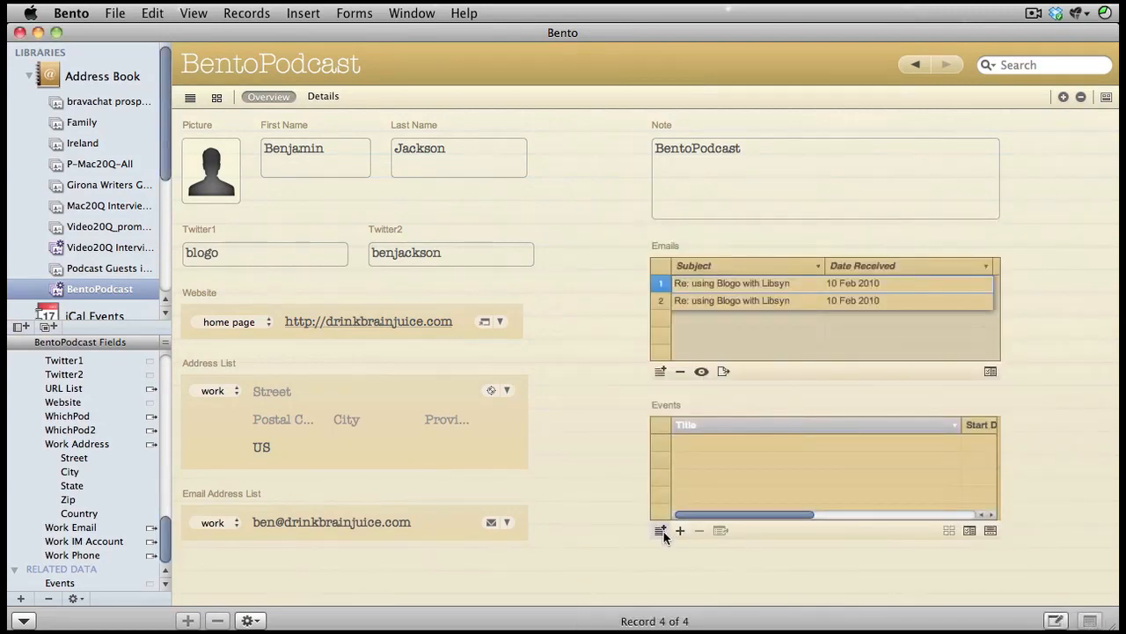
pyautogui.click(658, 532)
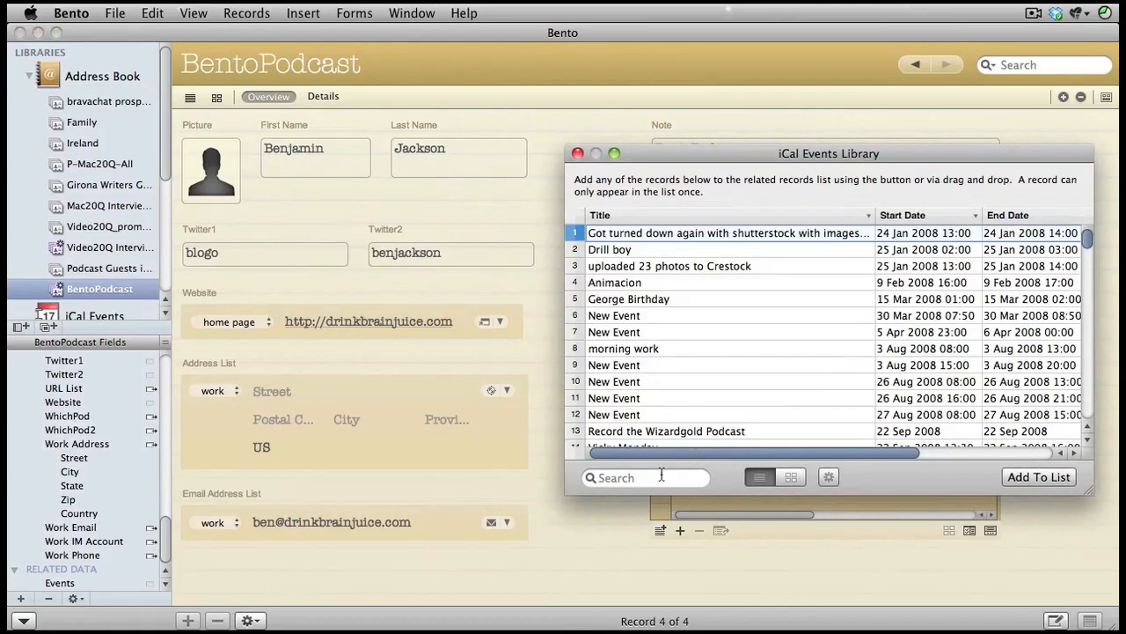
pyautogui.click(645, 477)
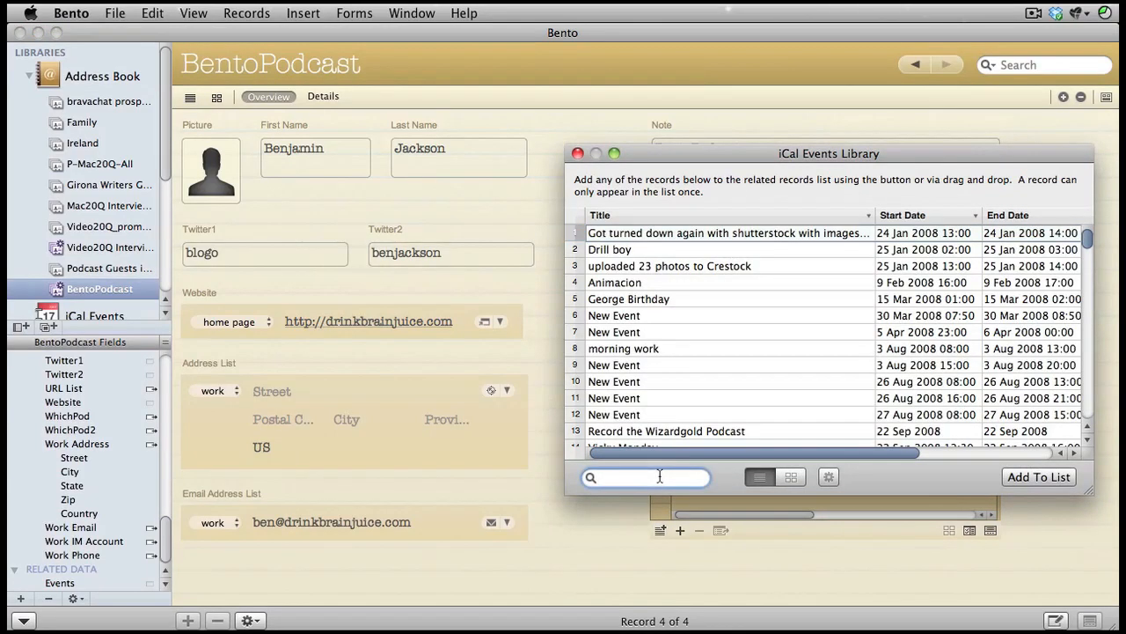
pyautogui.write('jac')
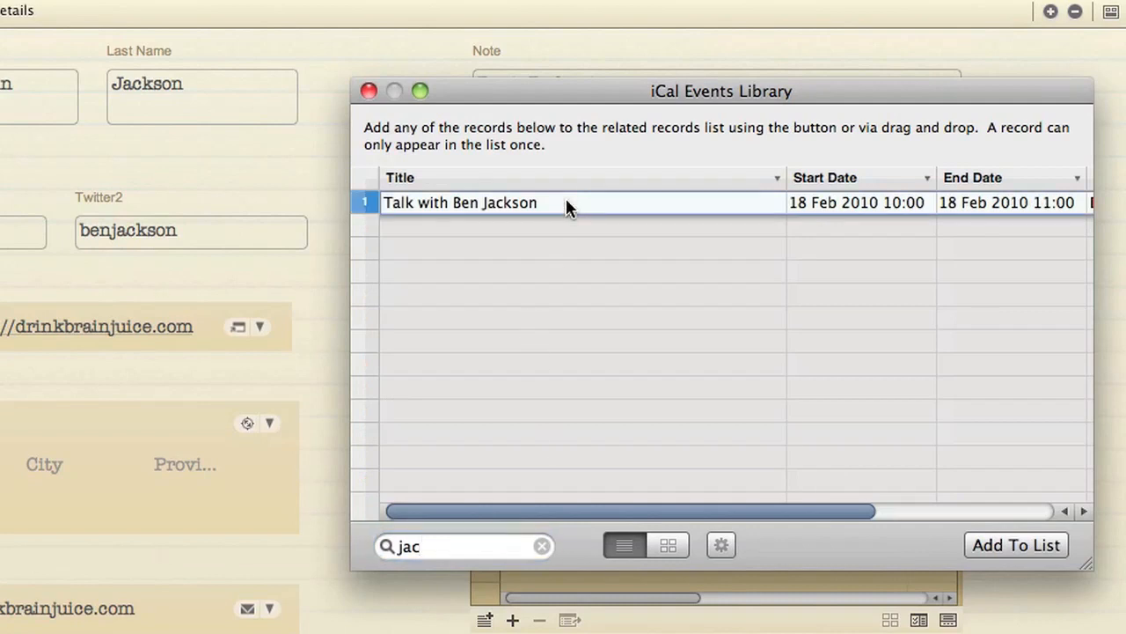
pyautogui.moveTo(856, 214)
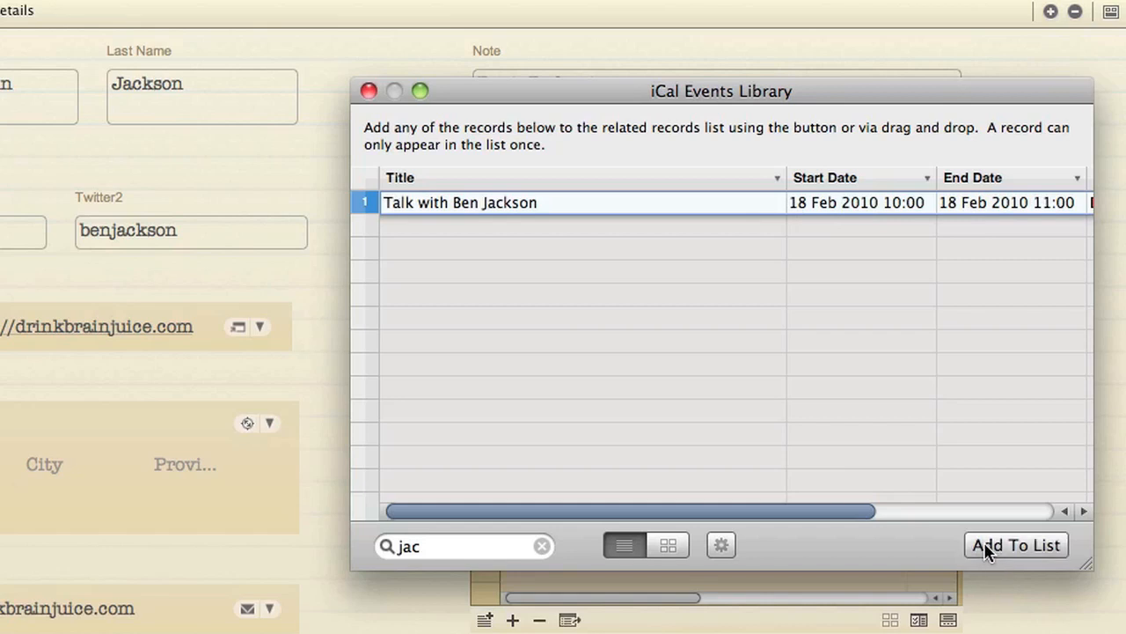
pyautogui.click(1018, 545)
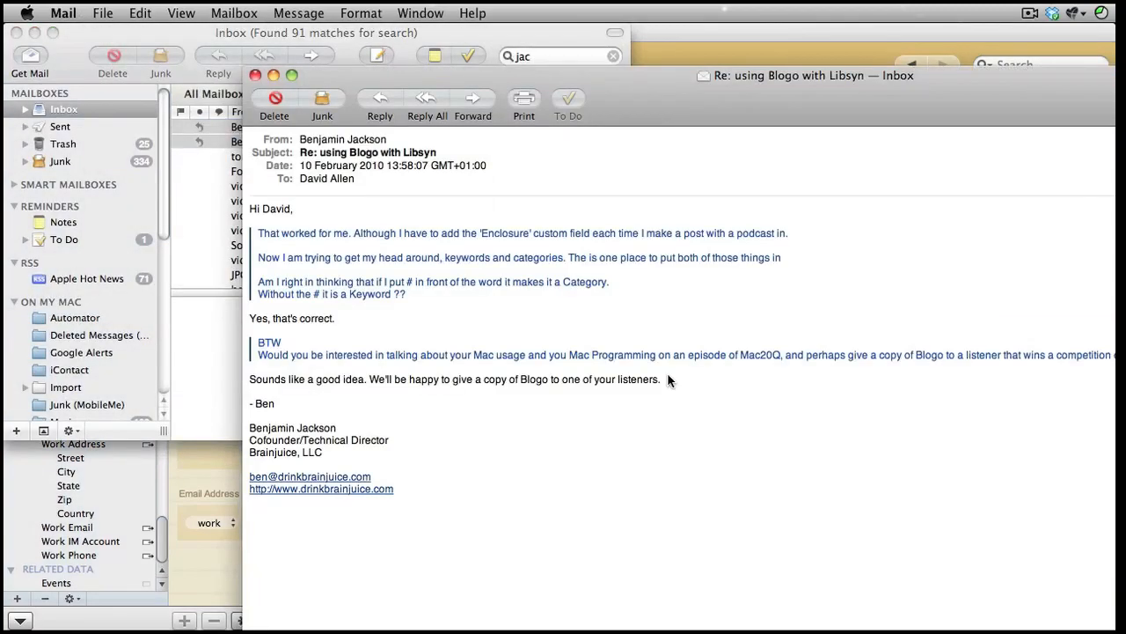
pyautogui.moveTo(278, 132)
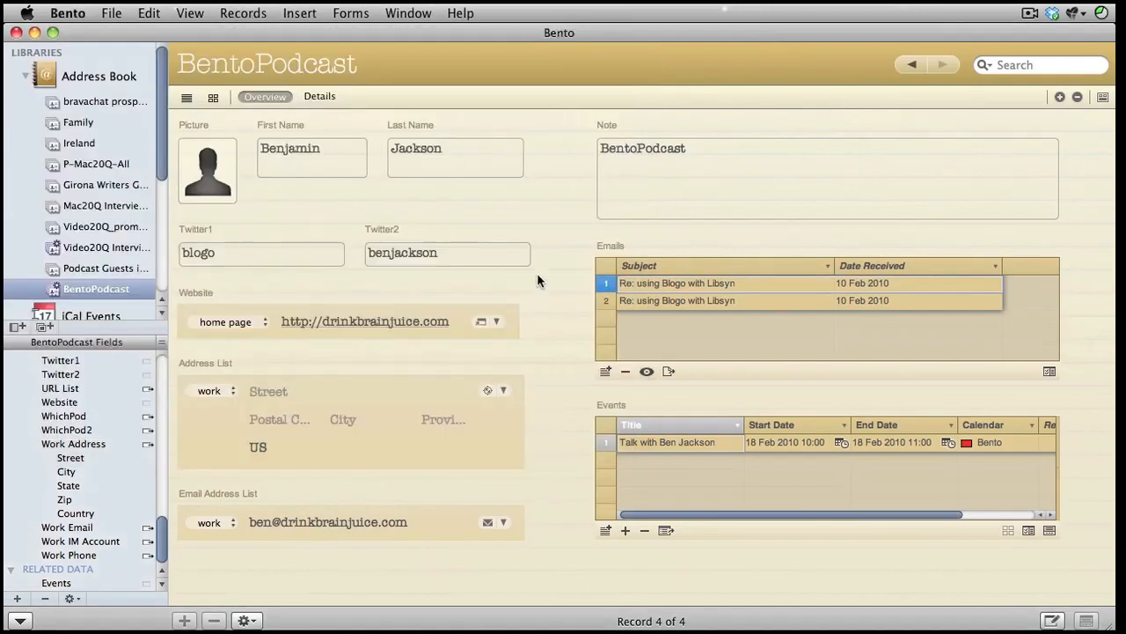
pyautogui.moveTo(468, 331)
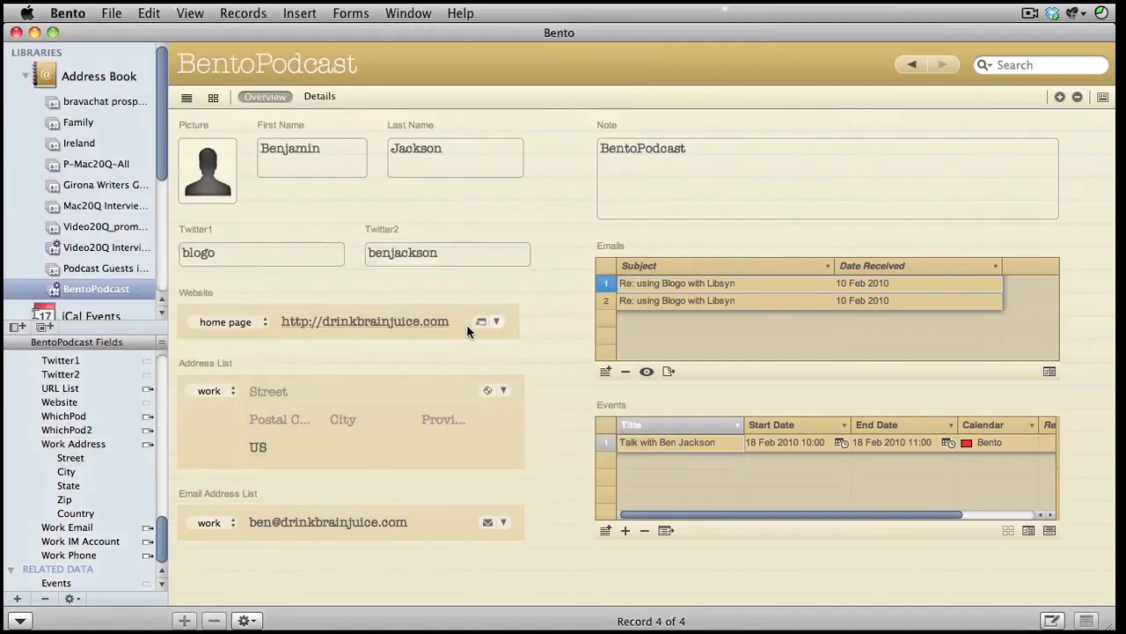
pyautogui.click(496, 321)
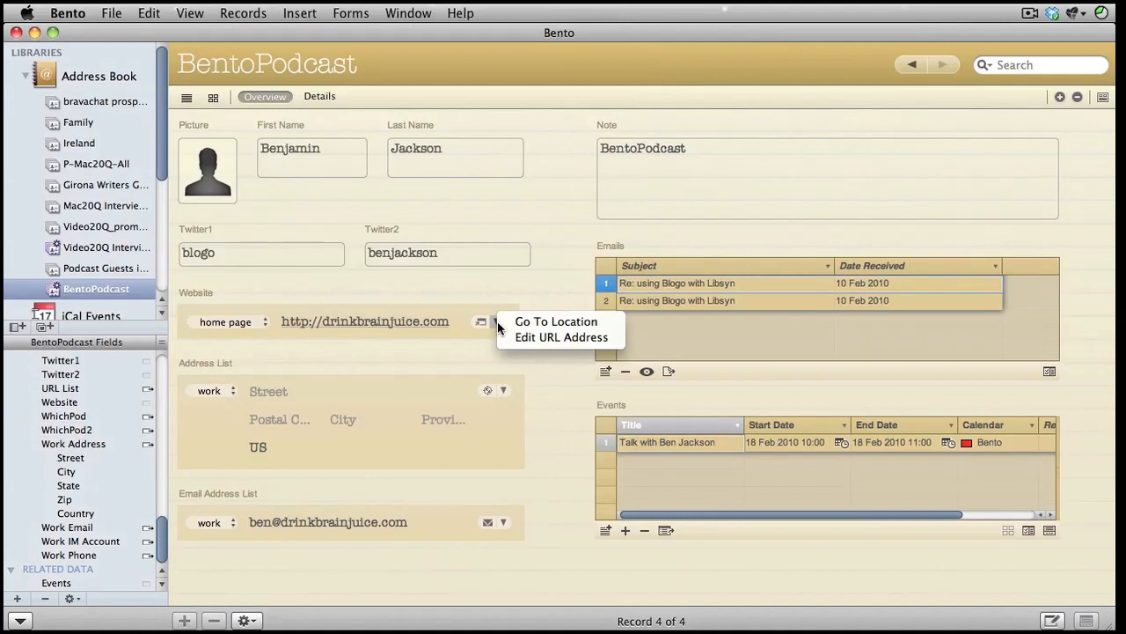
pyautogui.moveTo(560, 336)
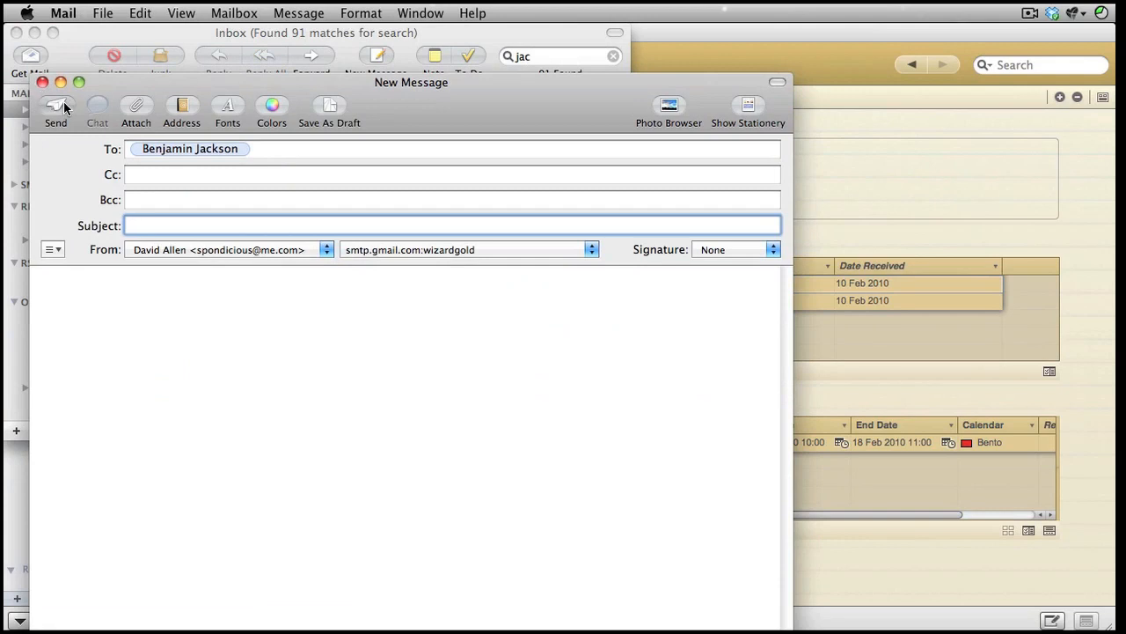
pyautogui.click(55, 100)
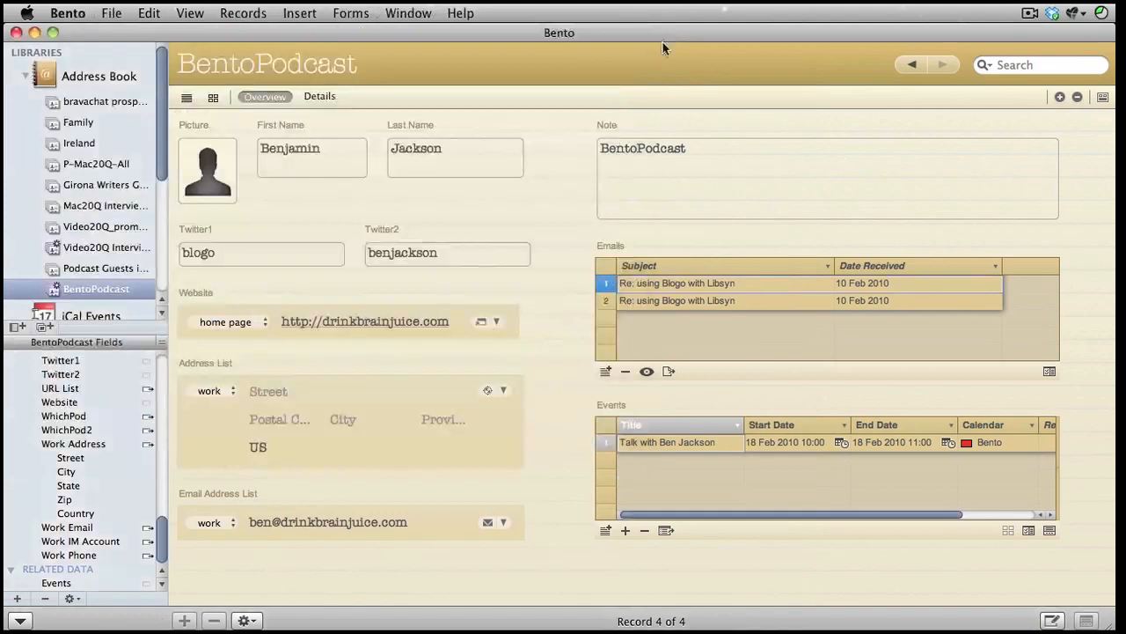
pyautogui.moveTo(613, 511)
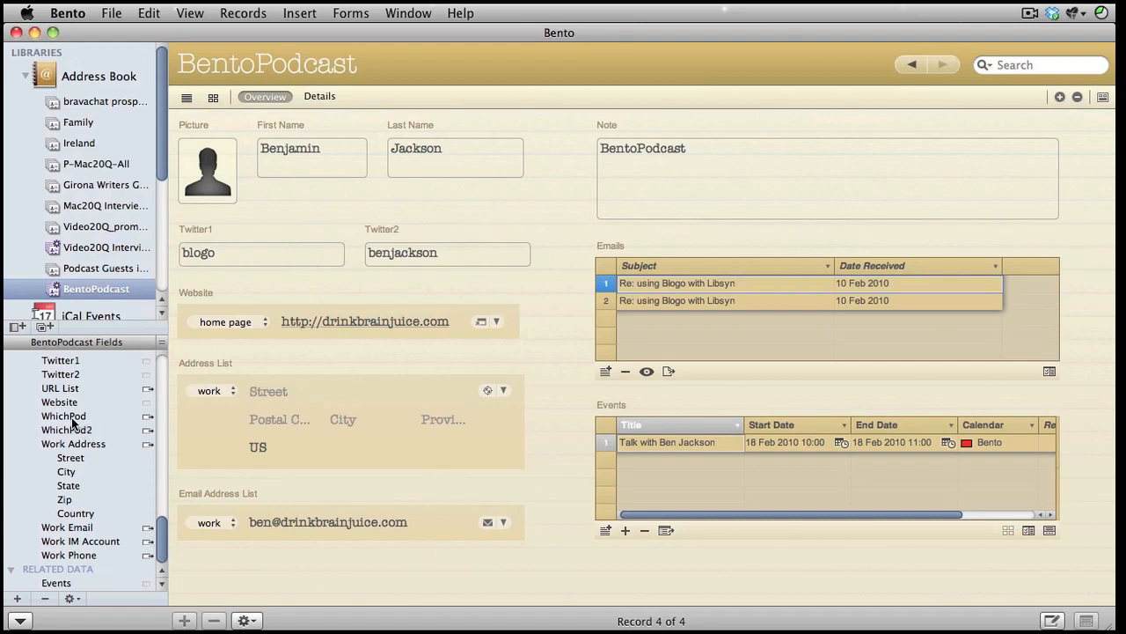
# Step: Place the WhichPod pop-up field on the form below Twitter1
pyautogui.click(63, 415)
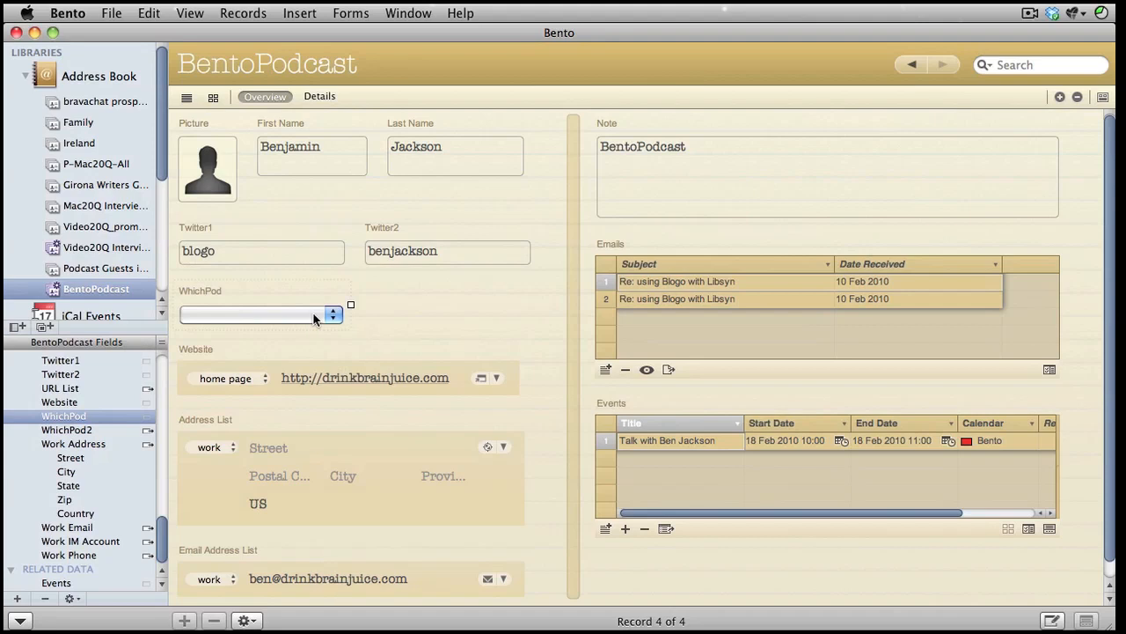
# Step: Choose Mac20Q for WhichPod, place WhichPod2 beside it and set it to Writers
pyautogui.click(330, 313)
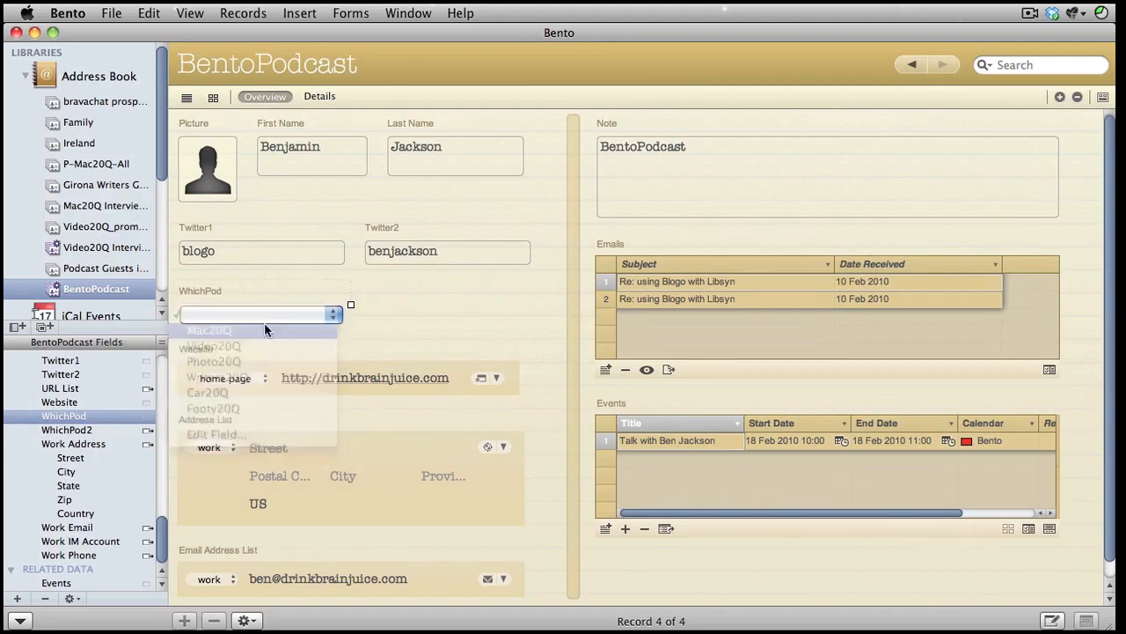
pyautogui.click(208, 331)
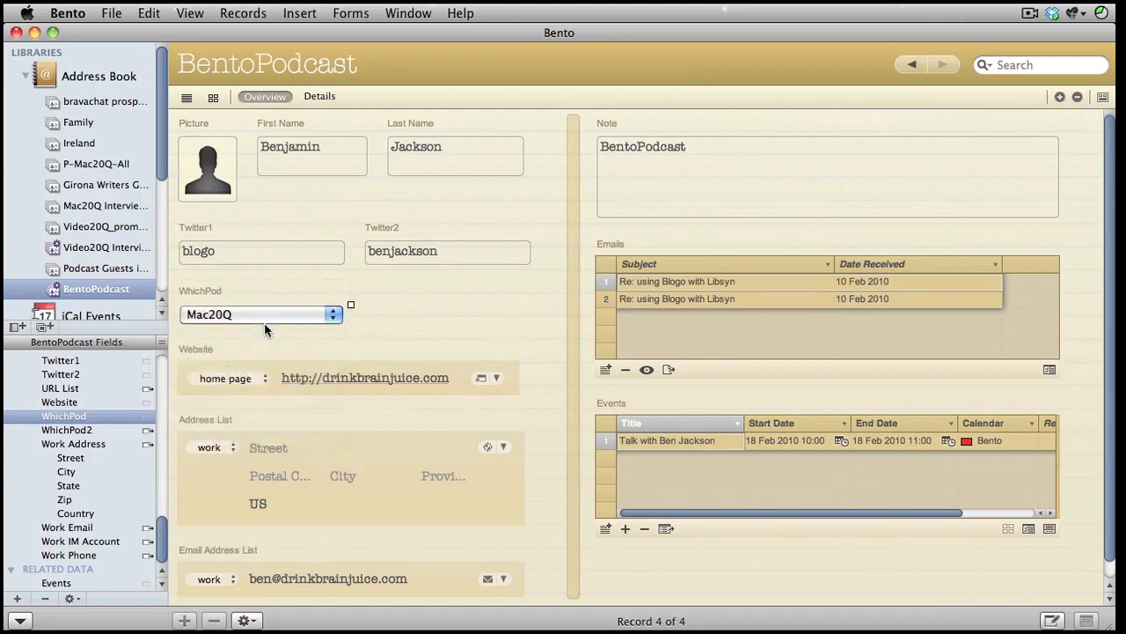
pyautogui.click(67, 430)
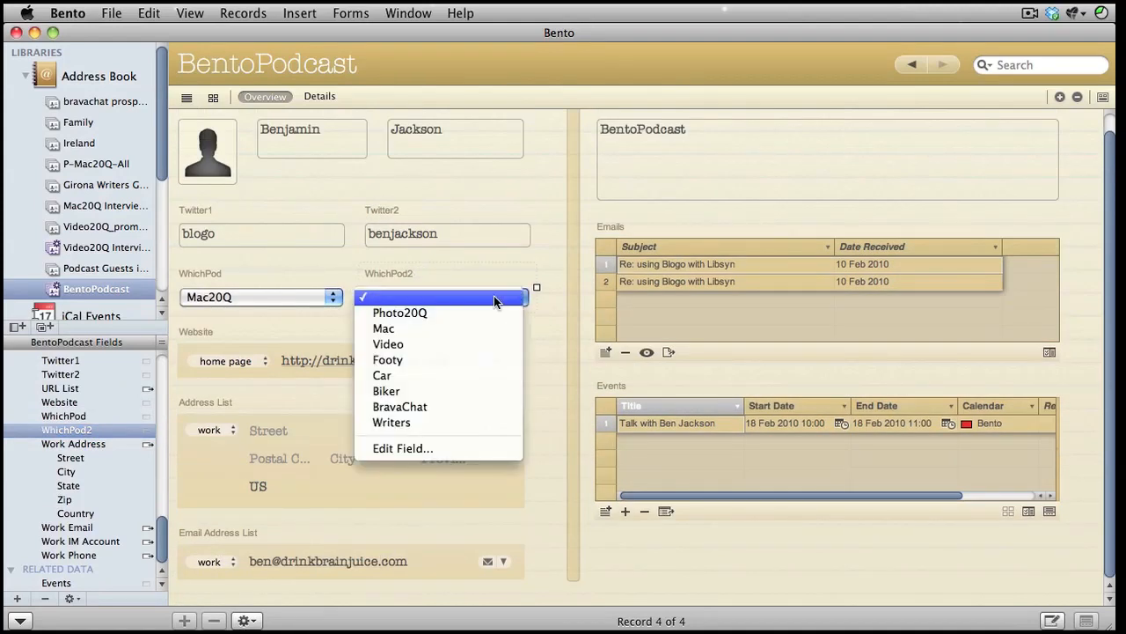
pyautogui.click(391, 422)
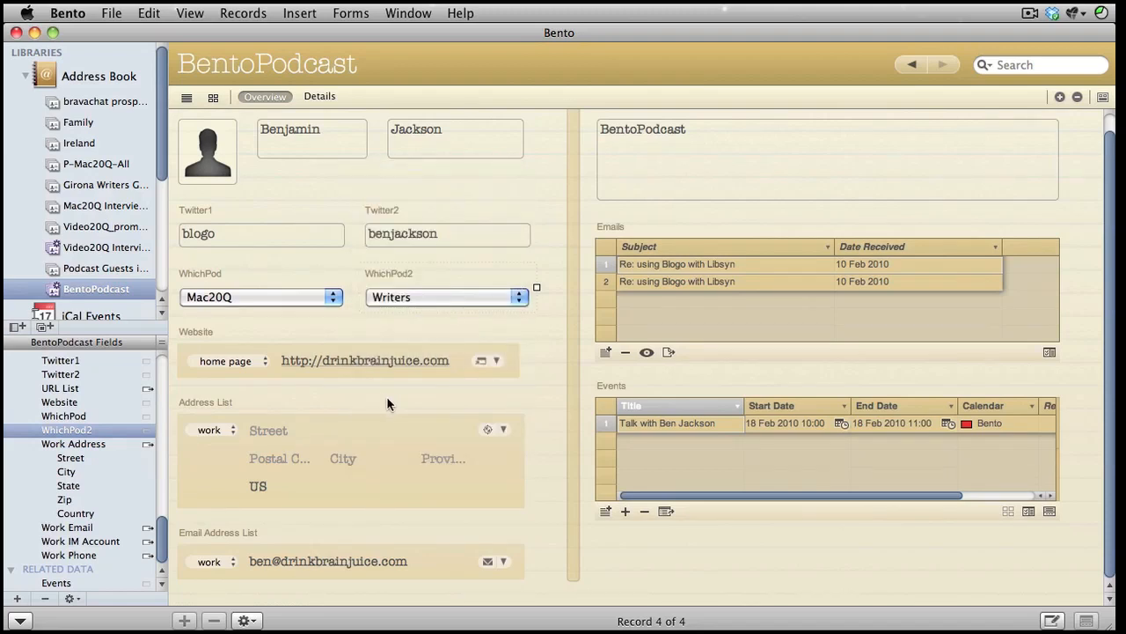
pyautogui.moveTo(388, 403)
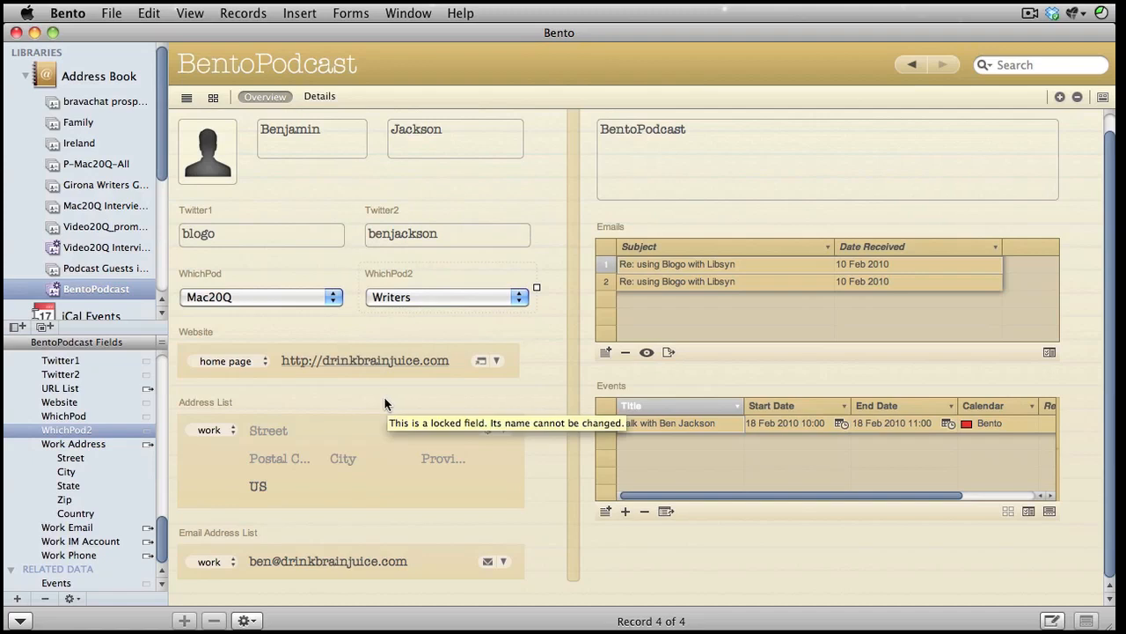
pyautogui.moveTo(149, 403)
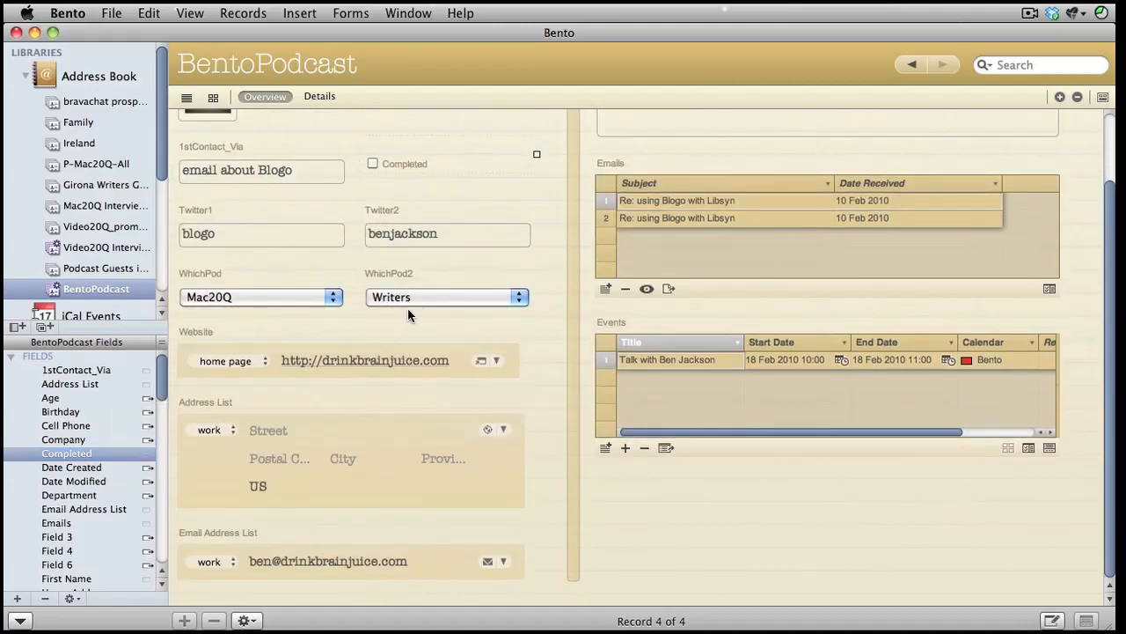
pyautogui.moveTo(350, 284)
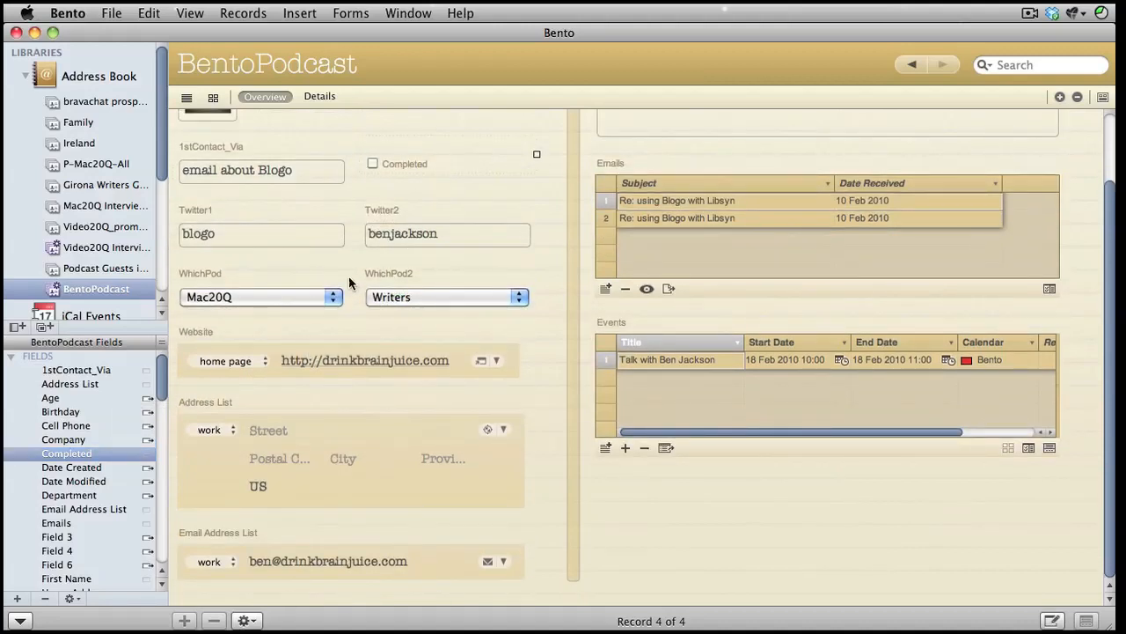
# Step: Tick the new Completed checkbox for the guest, then clear it again
pyautogui.click(373, 162)
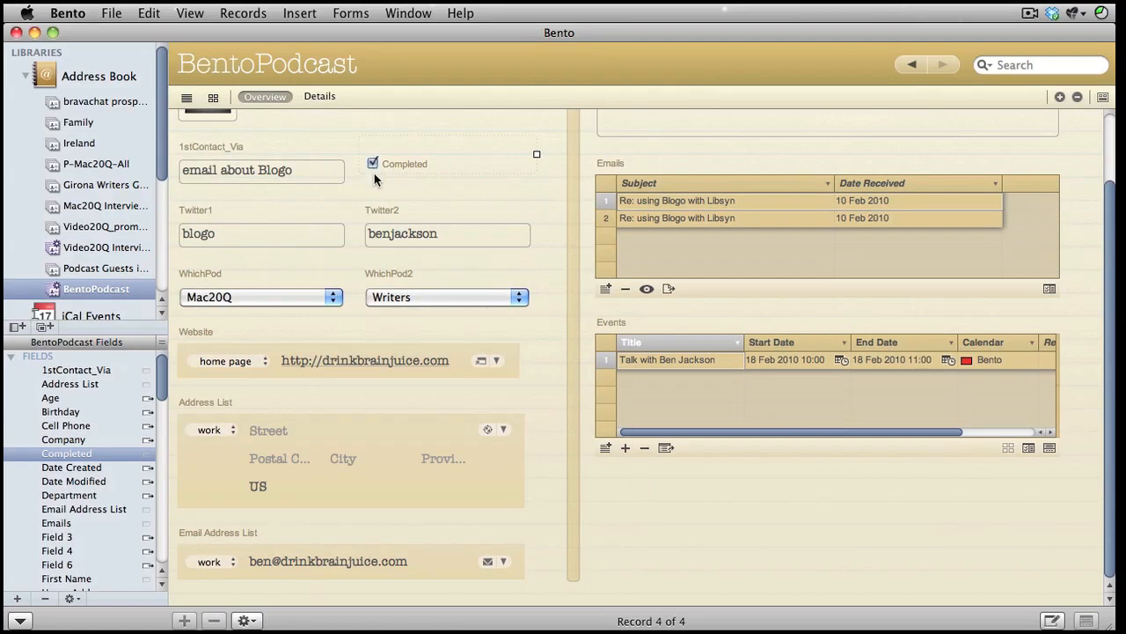
pyautogui.moveTo(387, 210)
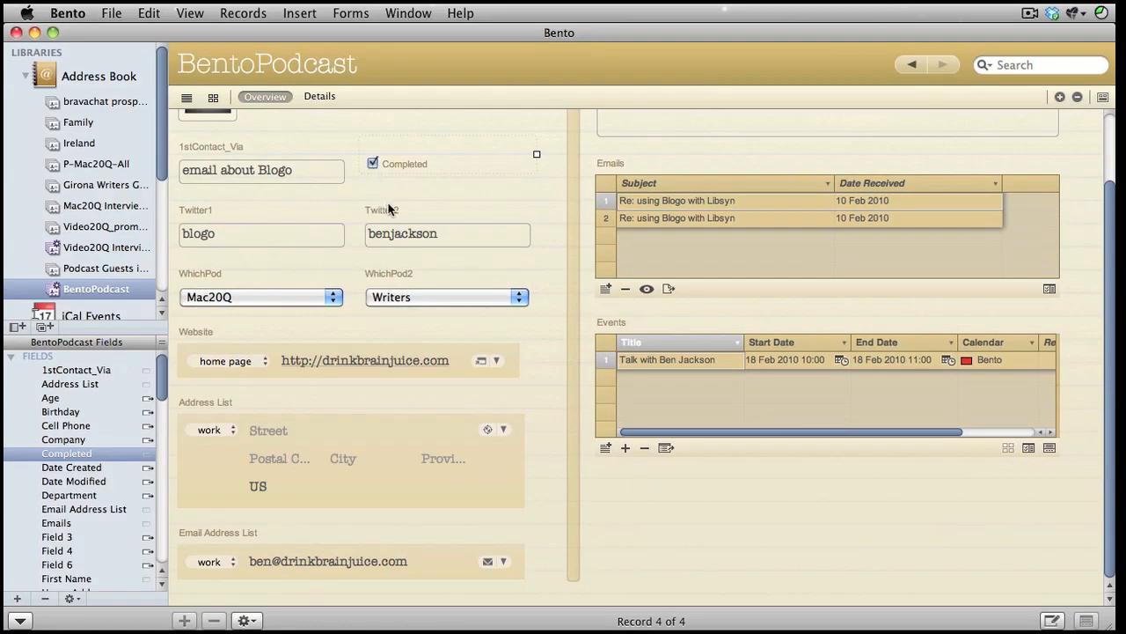
pyautogui.click(373, 164)
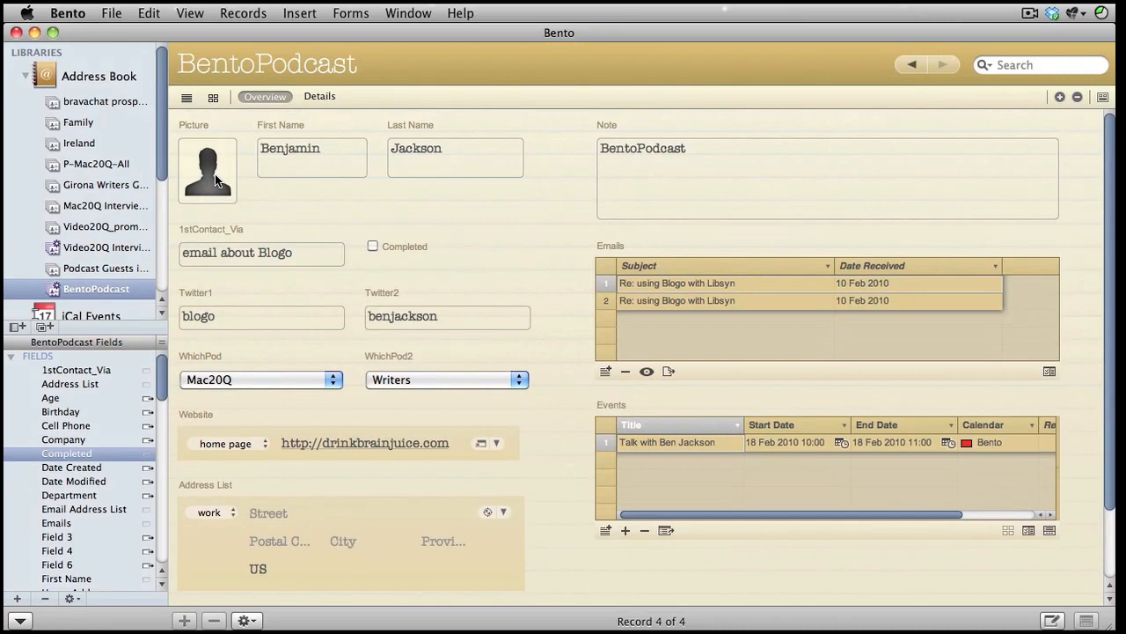
pyautogui.moveTo(235, 187)
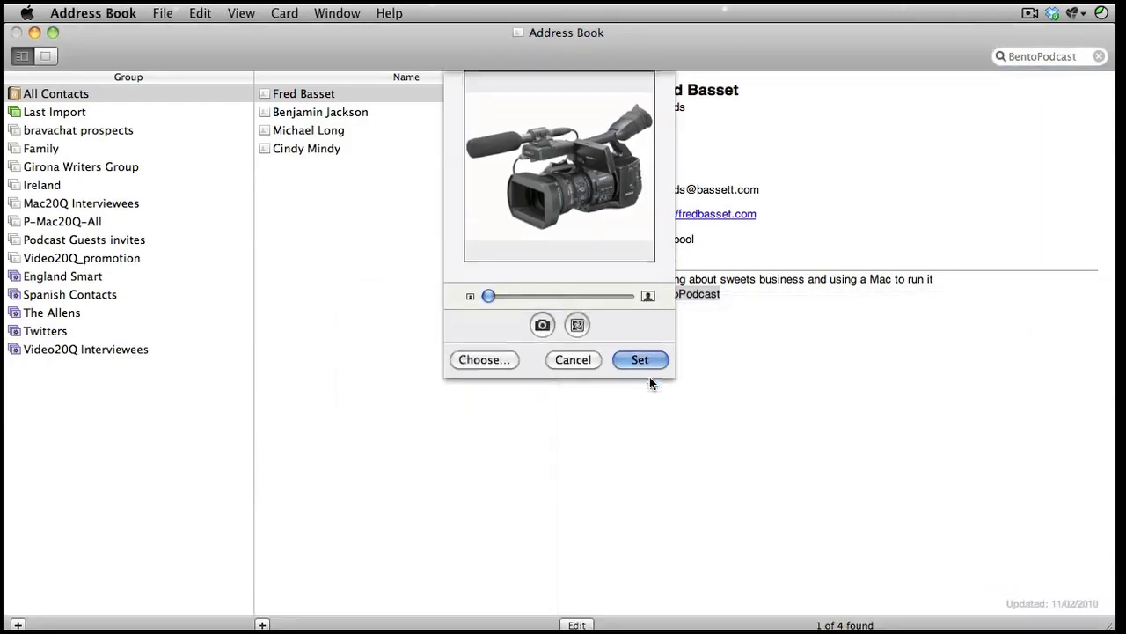
# Step: Confirm the camcorder image as the contact's picture with Set
pyautogui.click(641, 359)
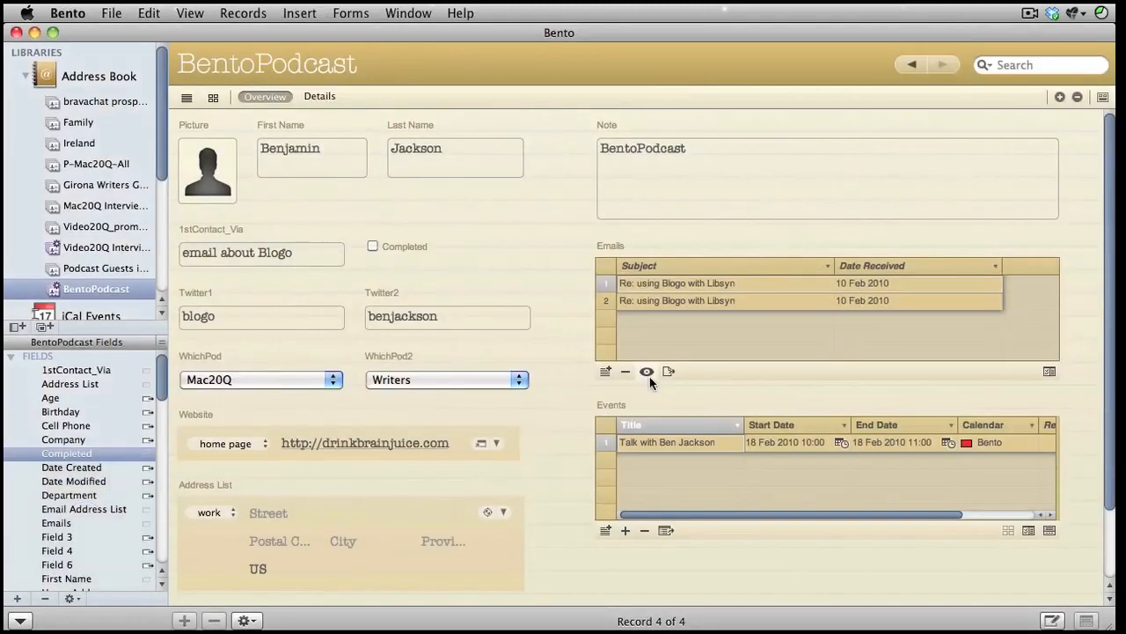
# Step: Step back through the guest records to Record 1 of 4
pyautogui.click(912, 64)
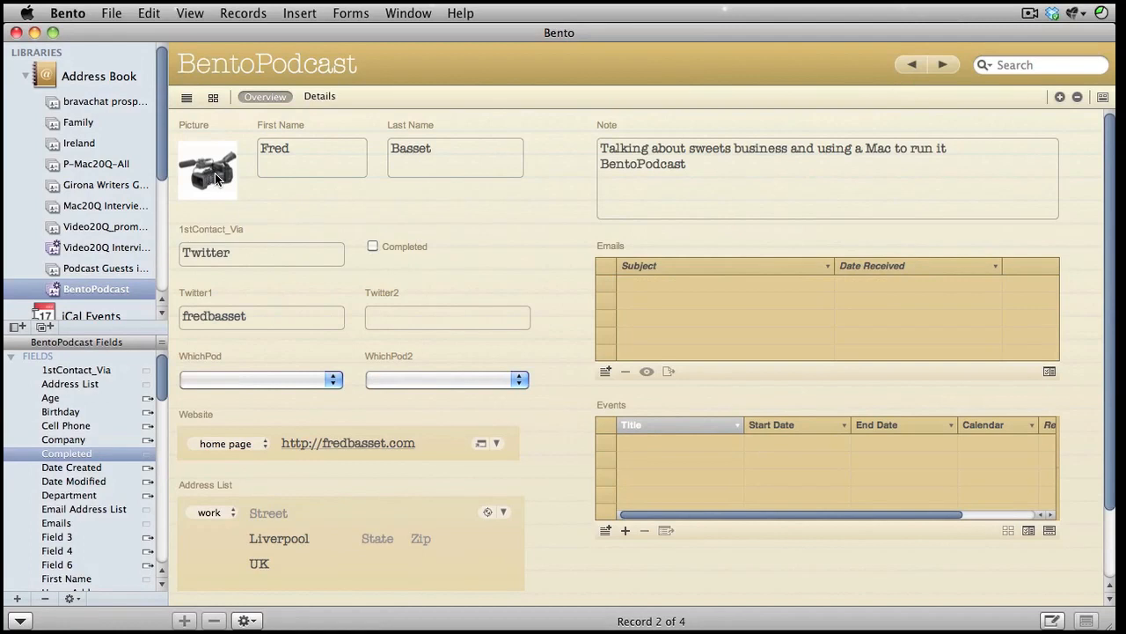
pyautogui.moveTo(296, 229)
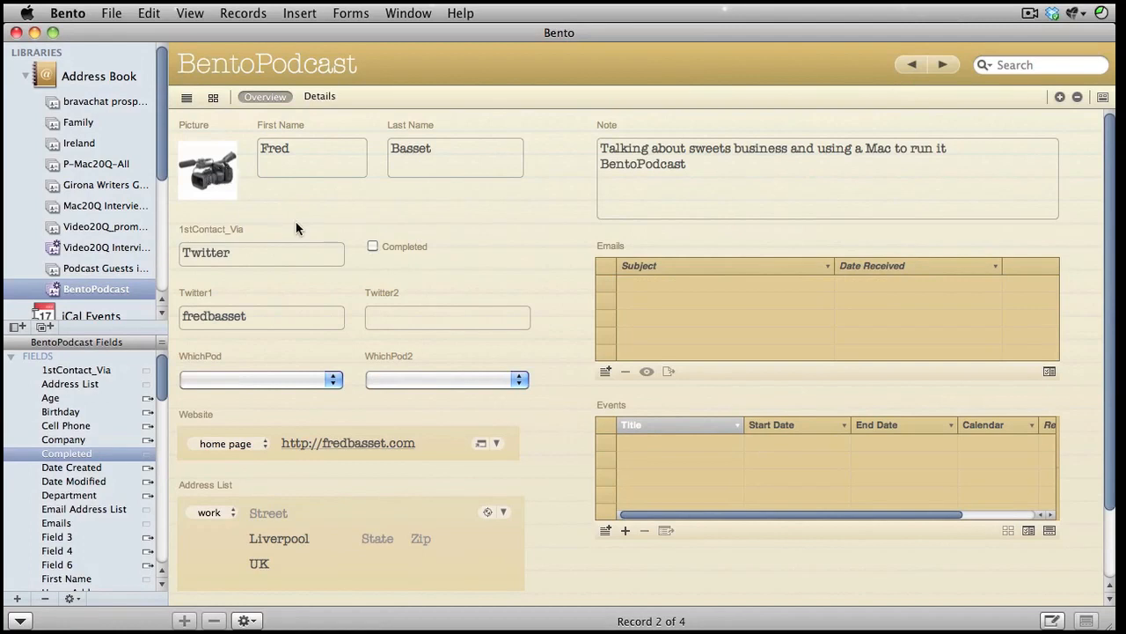
pyautogui.moveTo(257, 225)
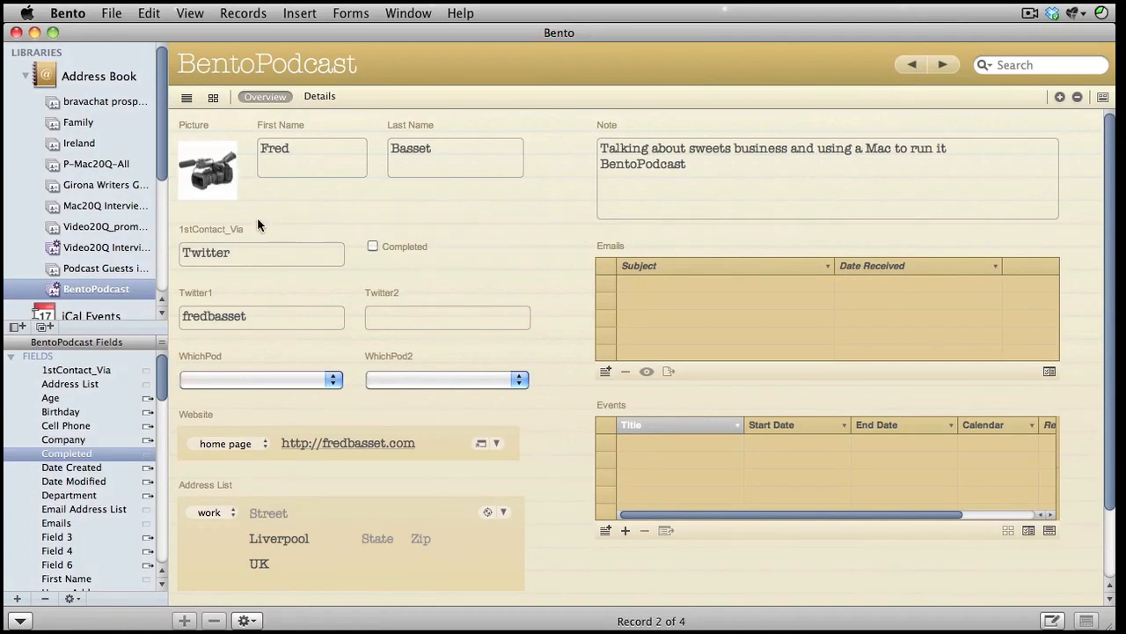
pyautogui.click(911, 63)
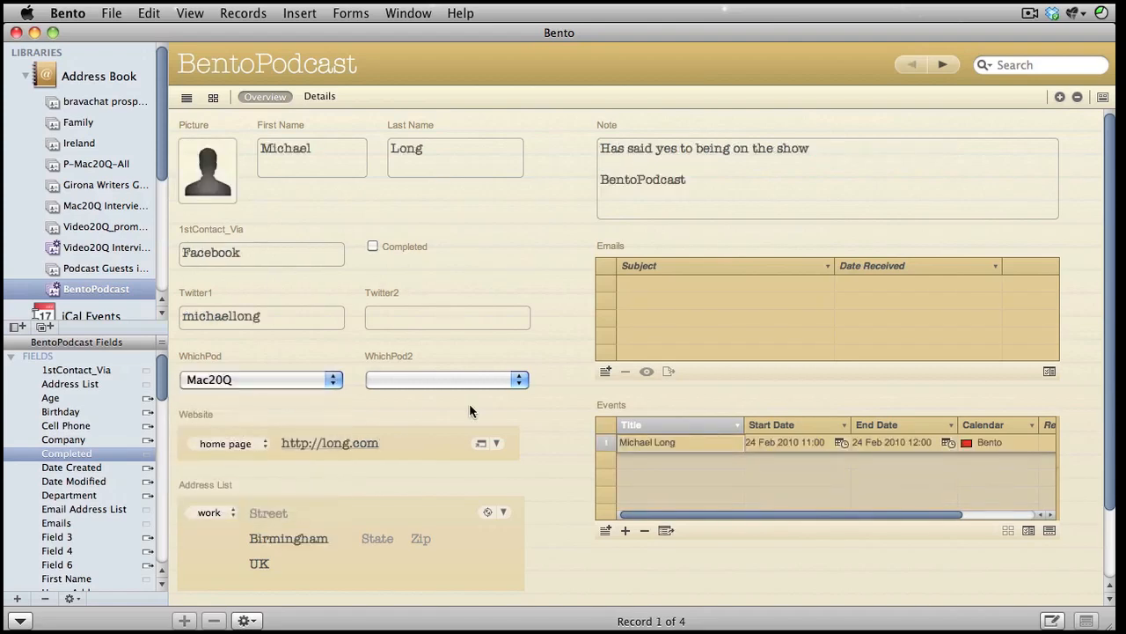
pyautogui.moveTo(491, 412)
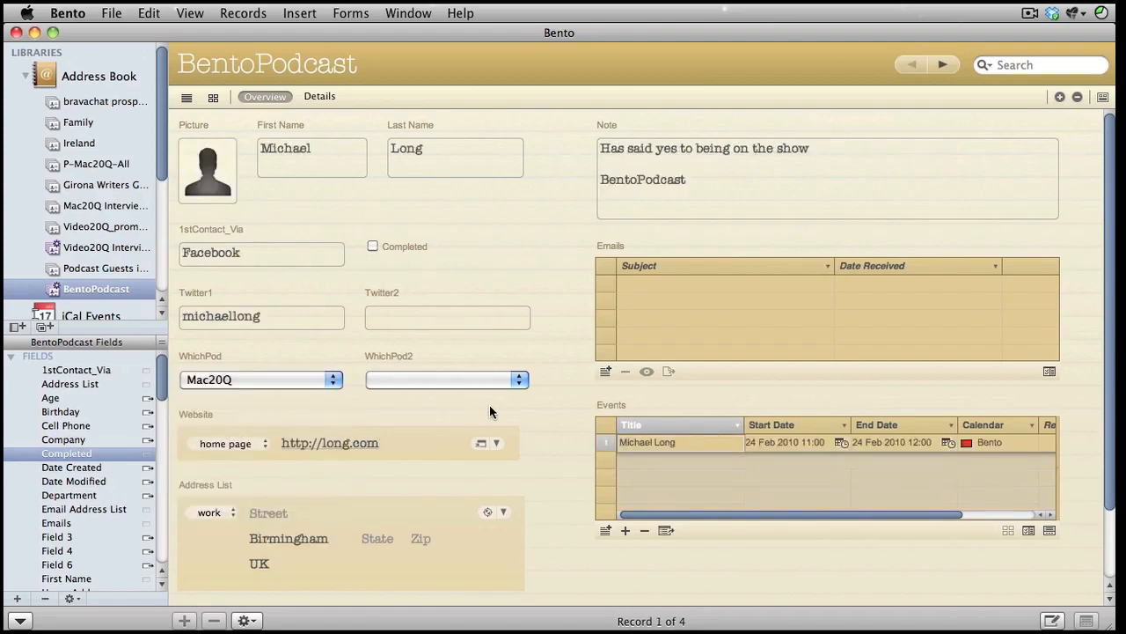